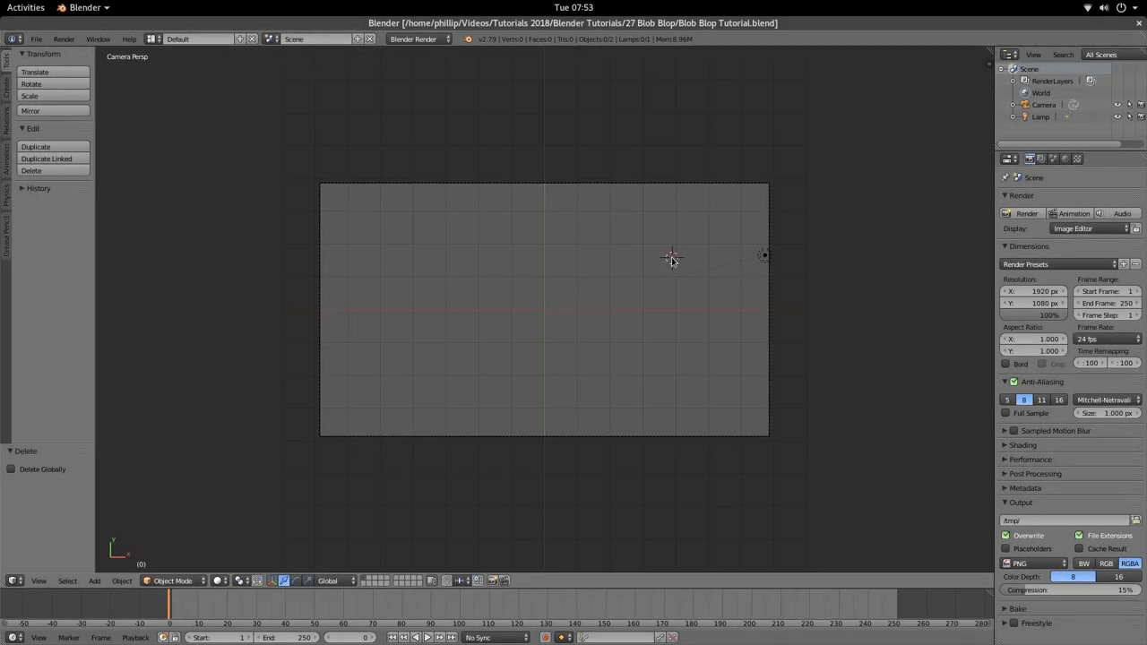
pyautogui.moveTo(489, 358)
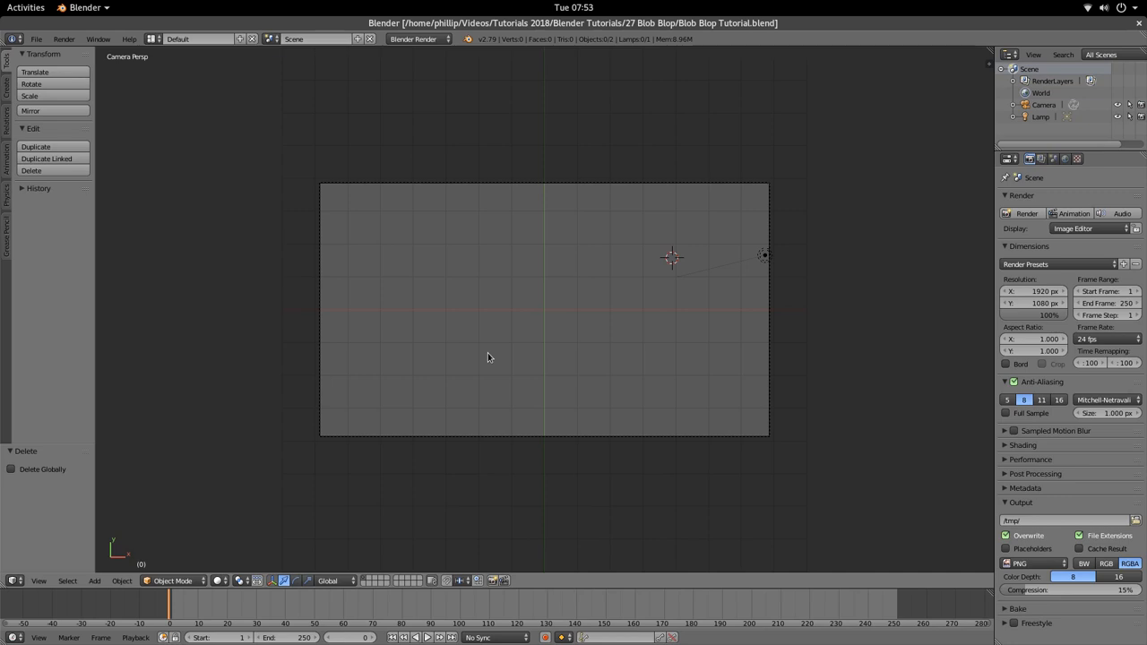
pyautogui.moveTo(538, 411)
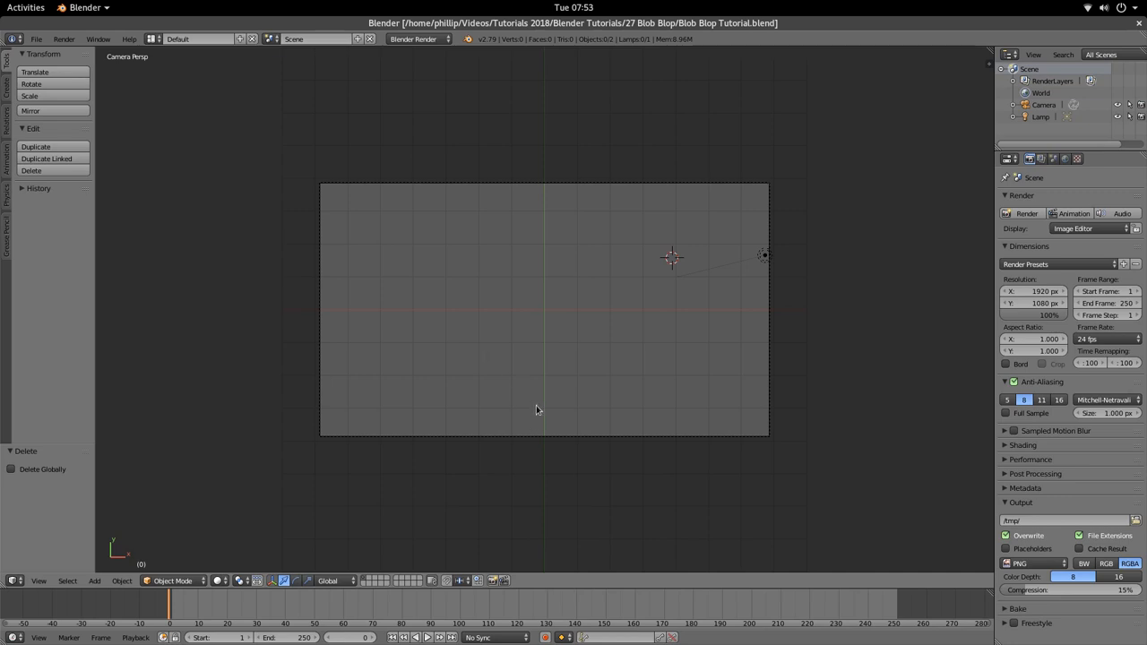
pyautogui.moveTo(540, 351)
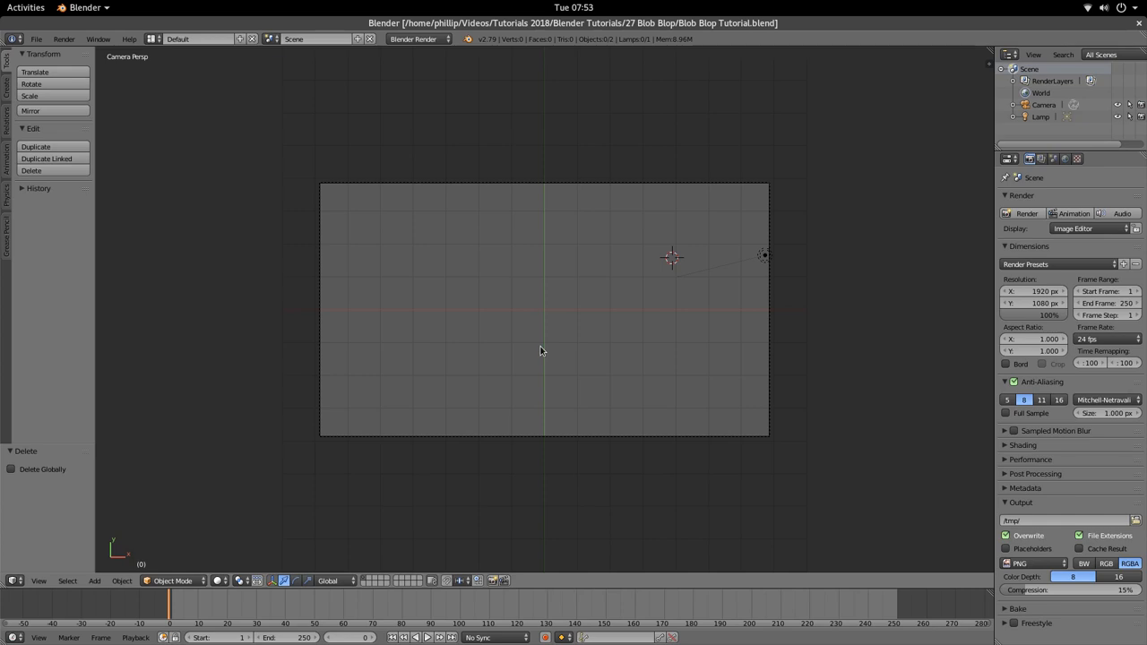
pyautogui.moveTo(553, 355)
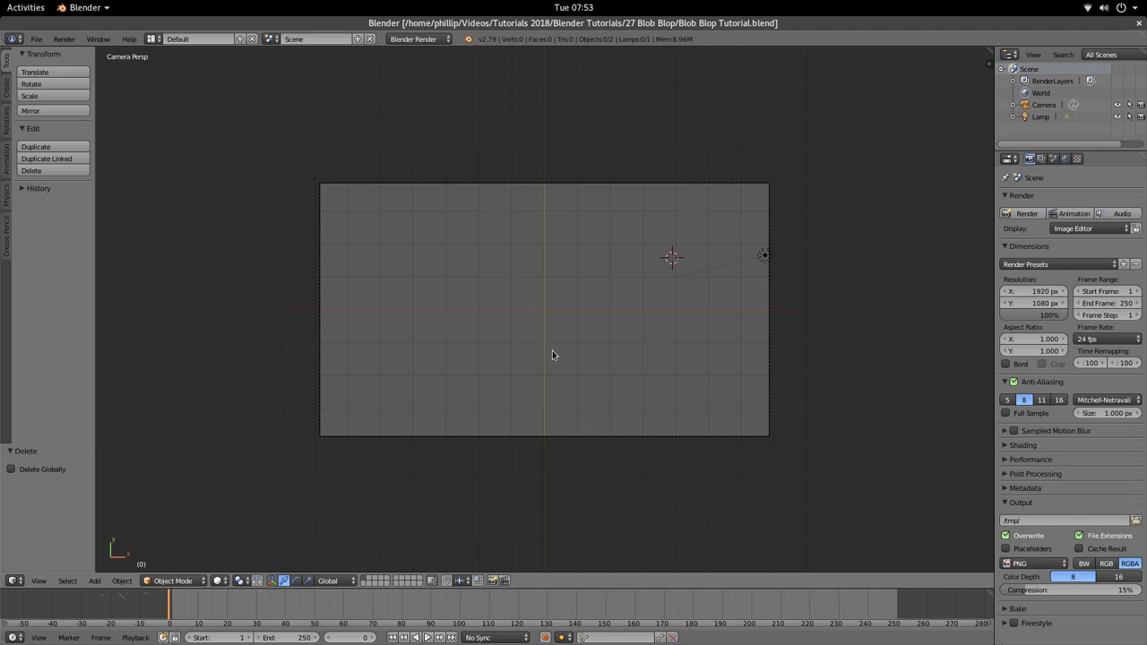
pyautogui.moveTo(518, 314)
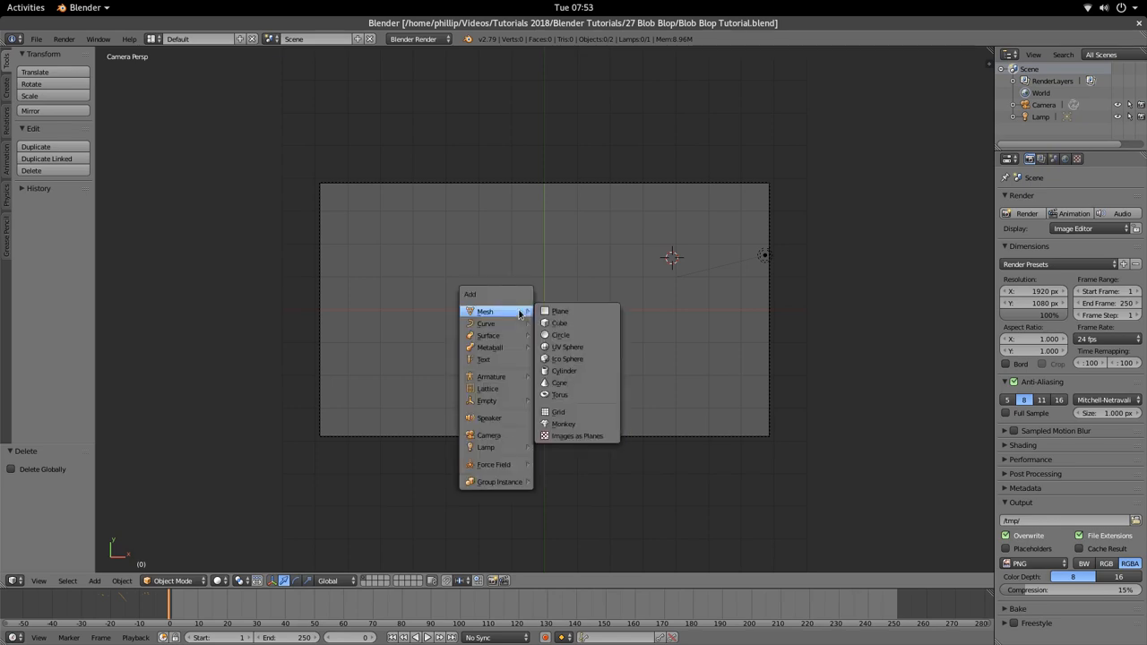
pyautogui.moveTo(574, 359)
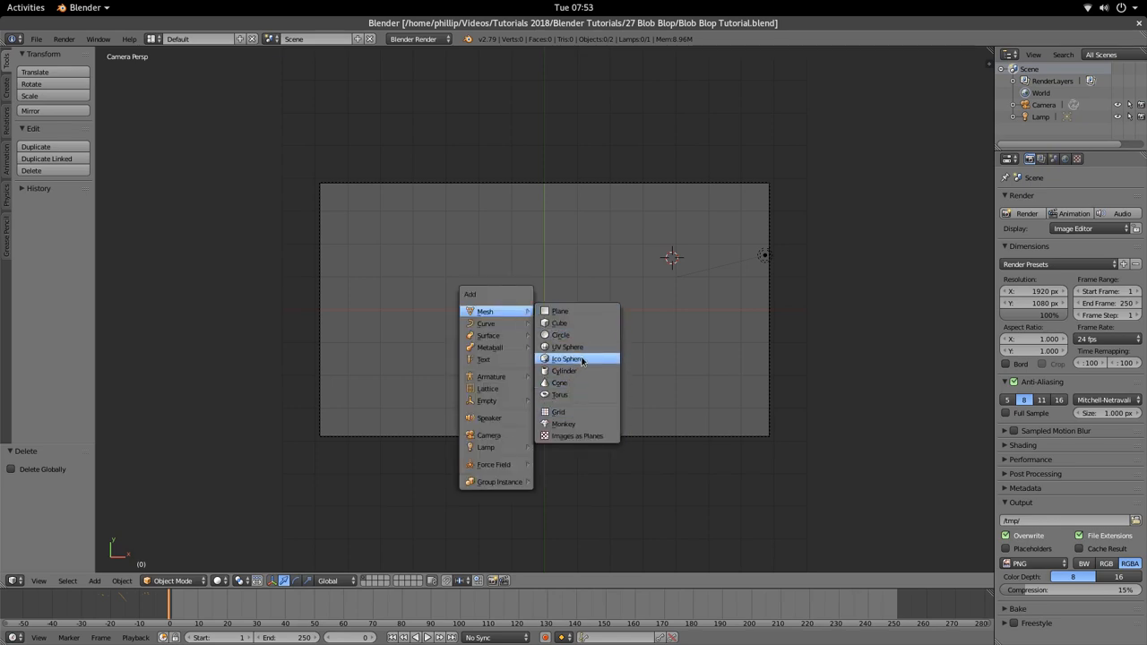
pyautogui.moveTo(560, 311)
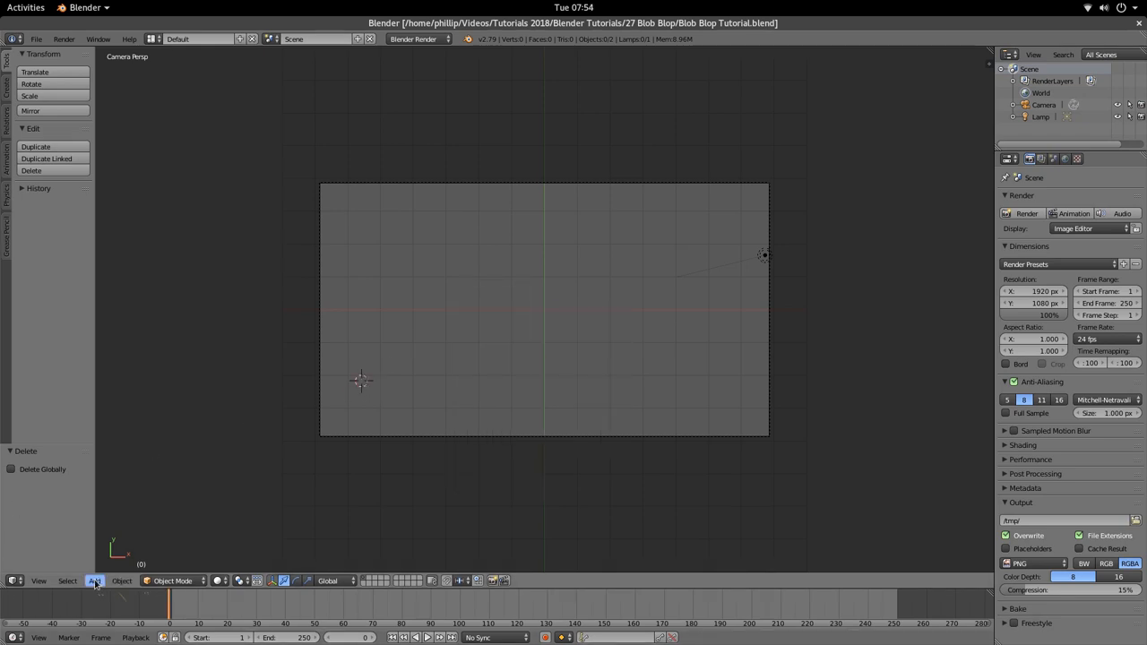
# Step: Add a Bezier circle at the scene origin from the Add > Curve menu
pyautogui.click(94, 581)
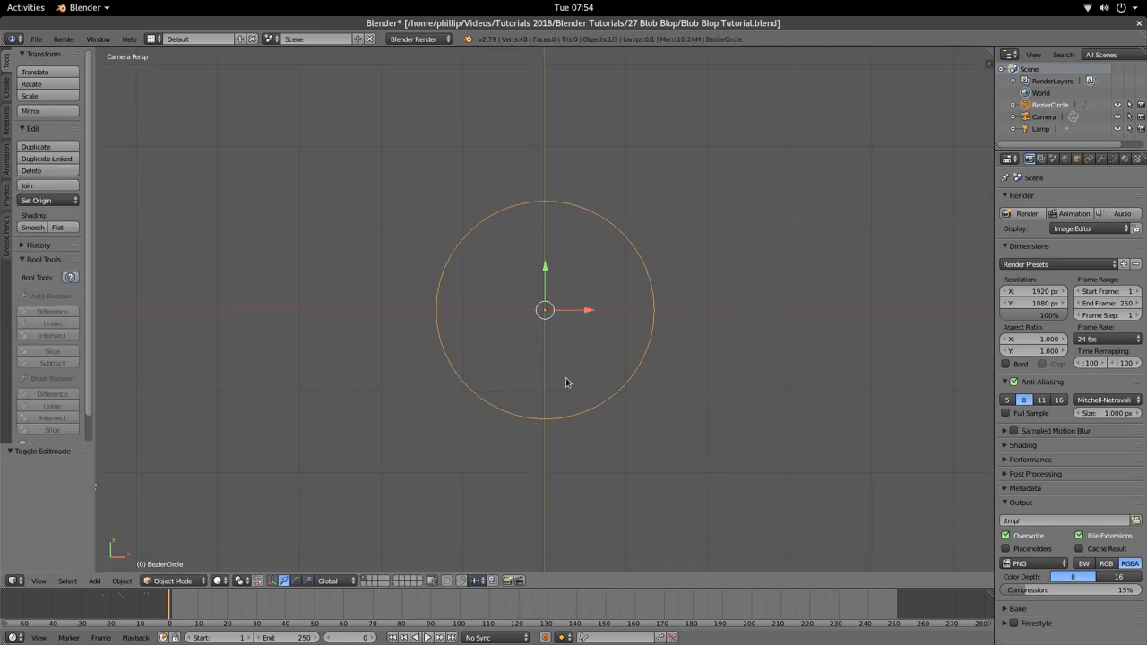
# Step: Select all of the circle's control points in Edit Mode and set their handles to Automatic
pyautogui.press('Tab')
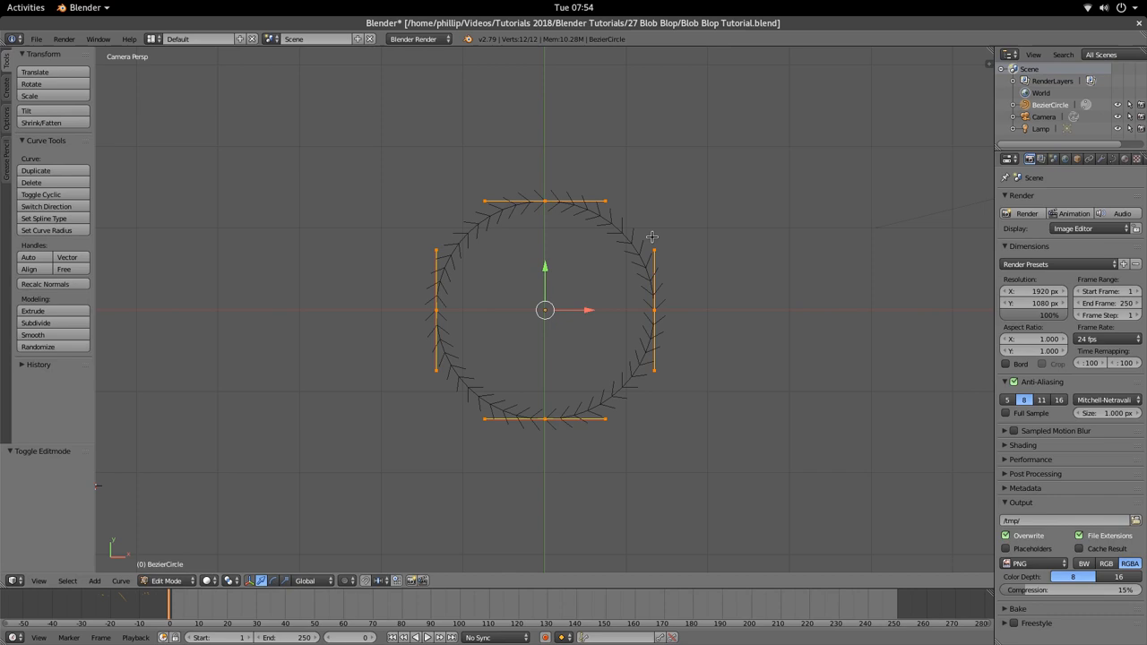
pyautogui.moveTo(515, 425)
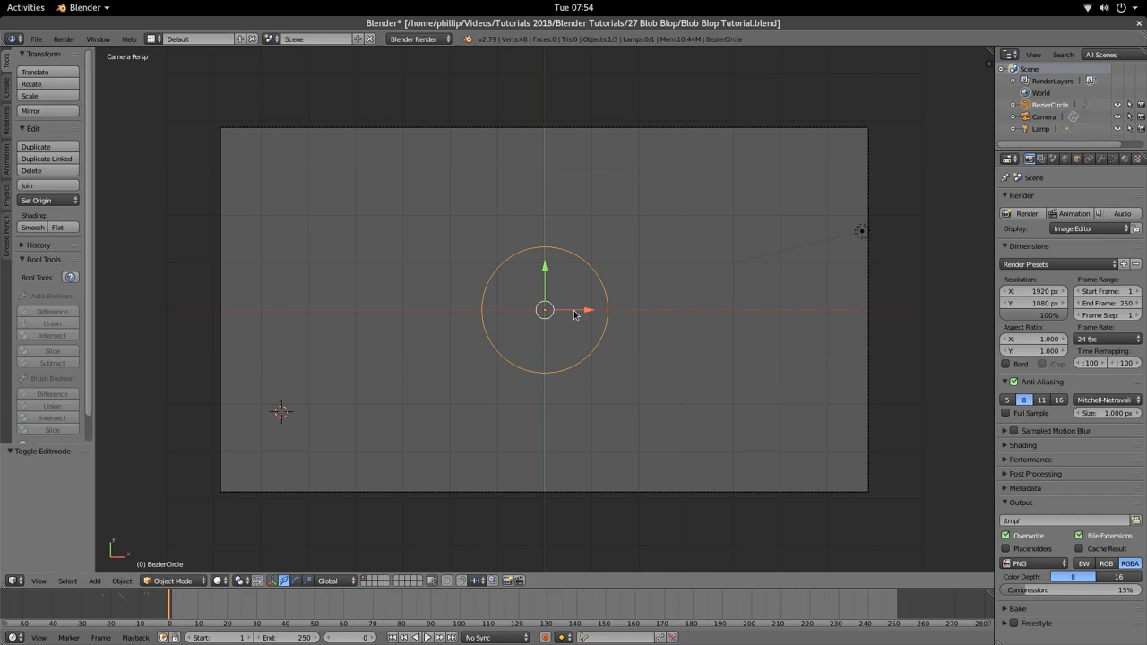
pyautogui.moveTo(581, 333)
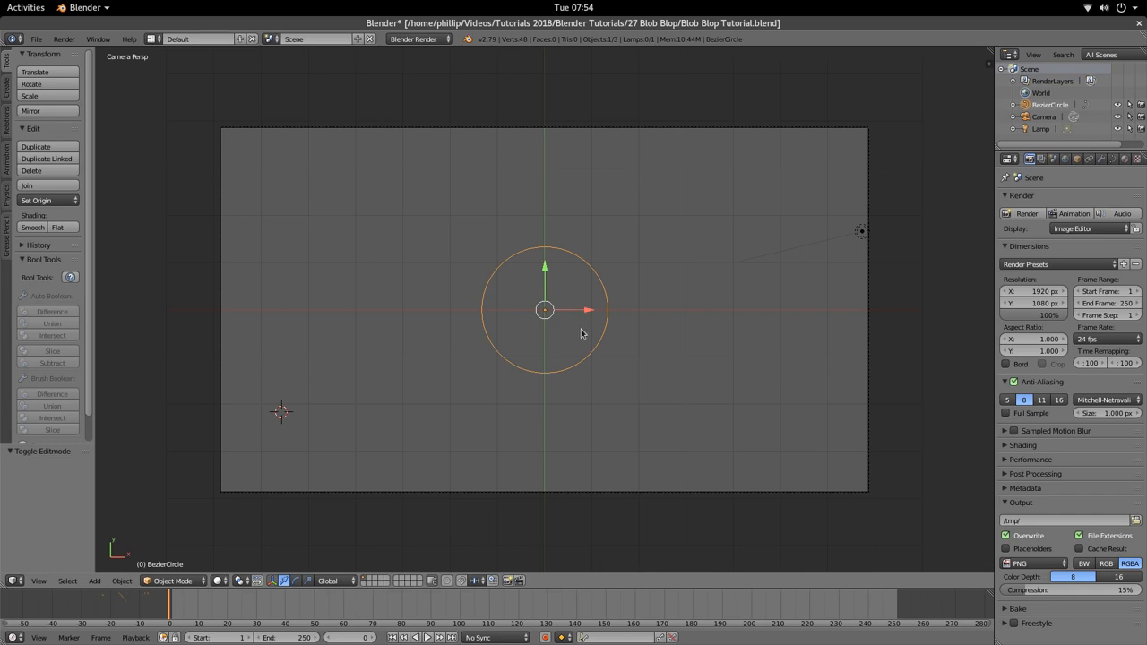
pyautogui.press('Tab')
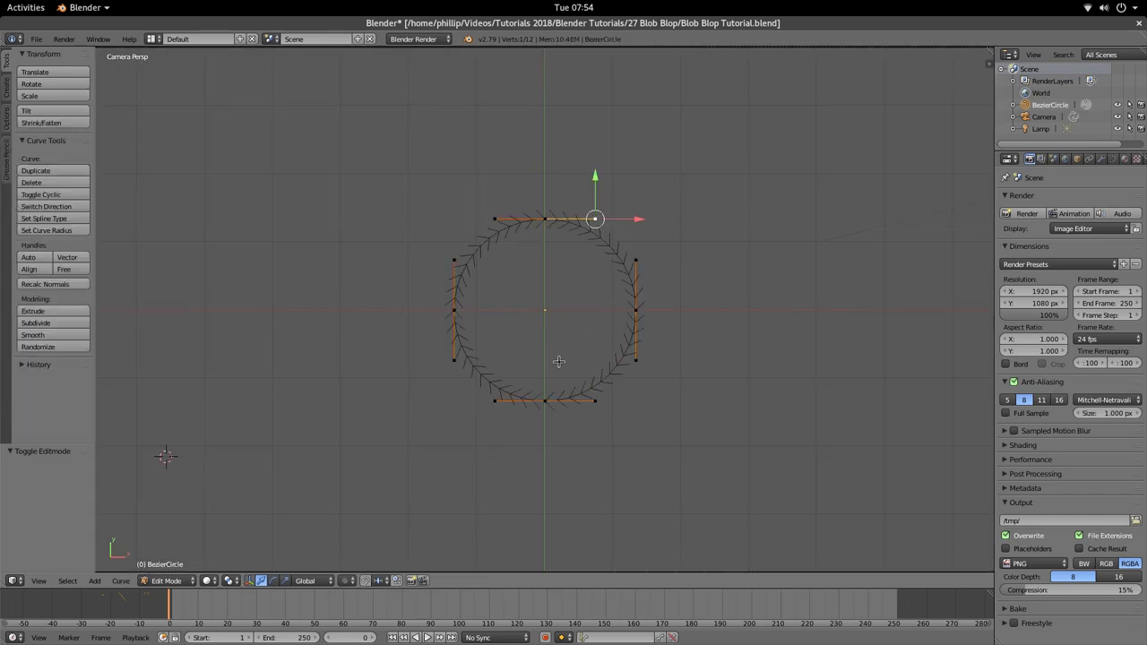
pyautogui.press('a')
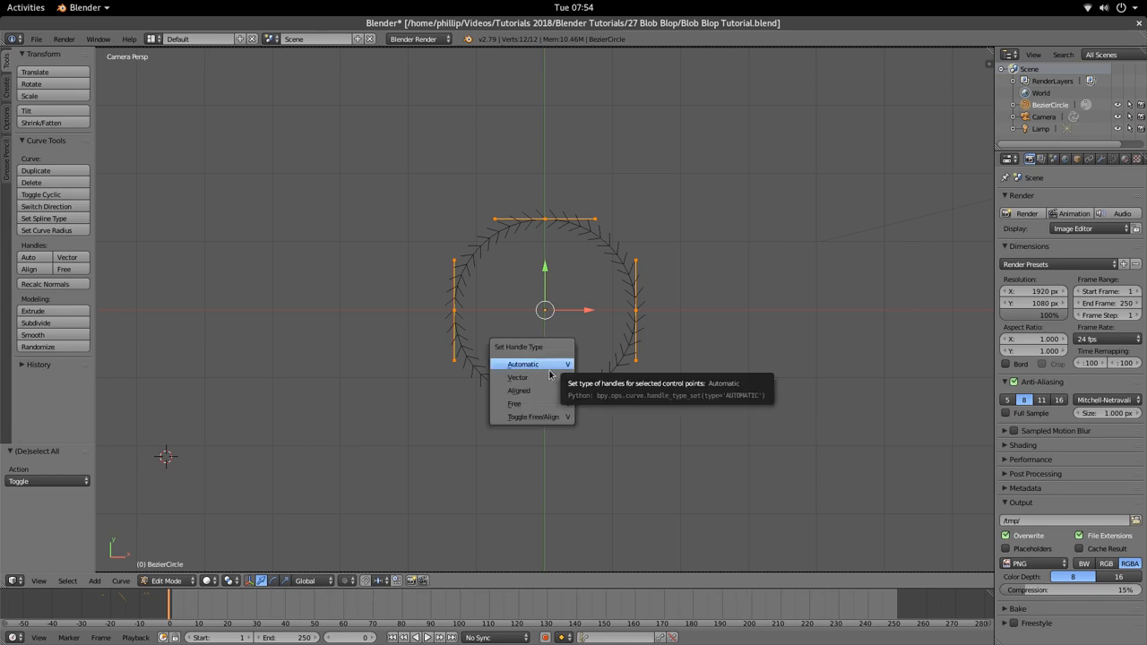
pyautogui.click(523, 363)
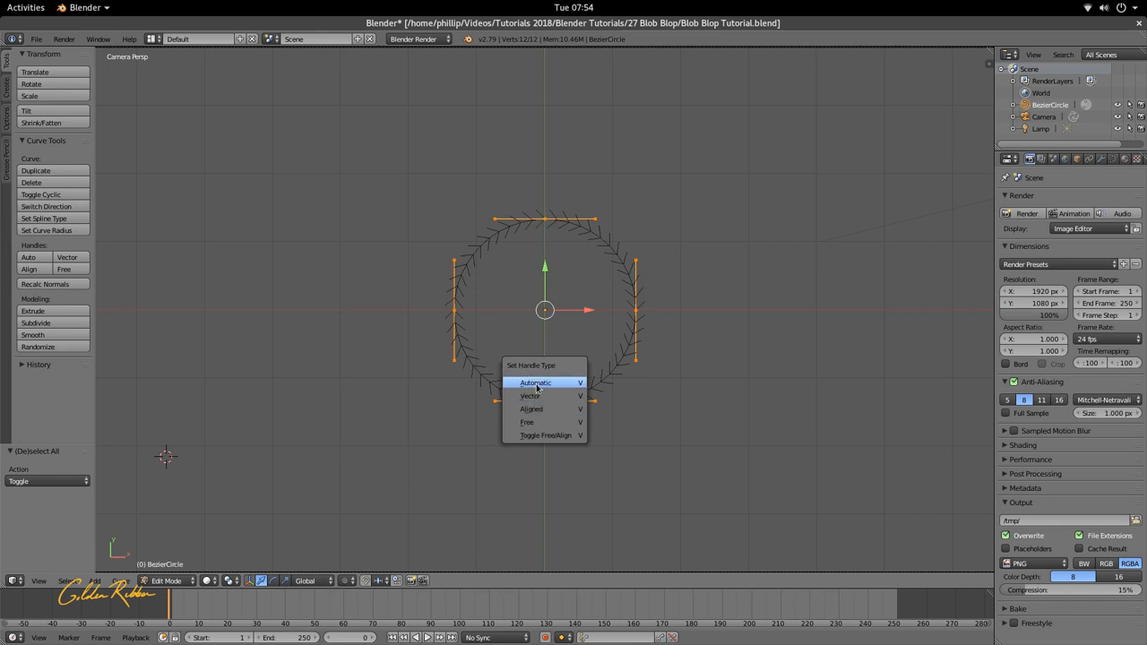
pyautogui.moveTo(544, 422)
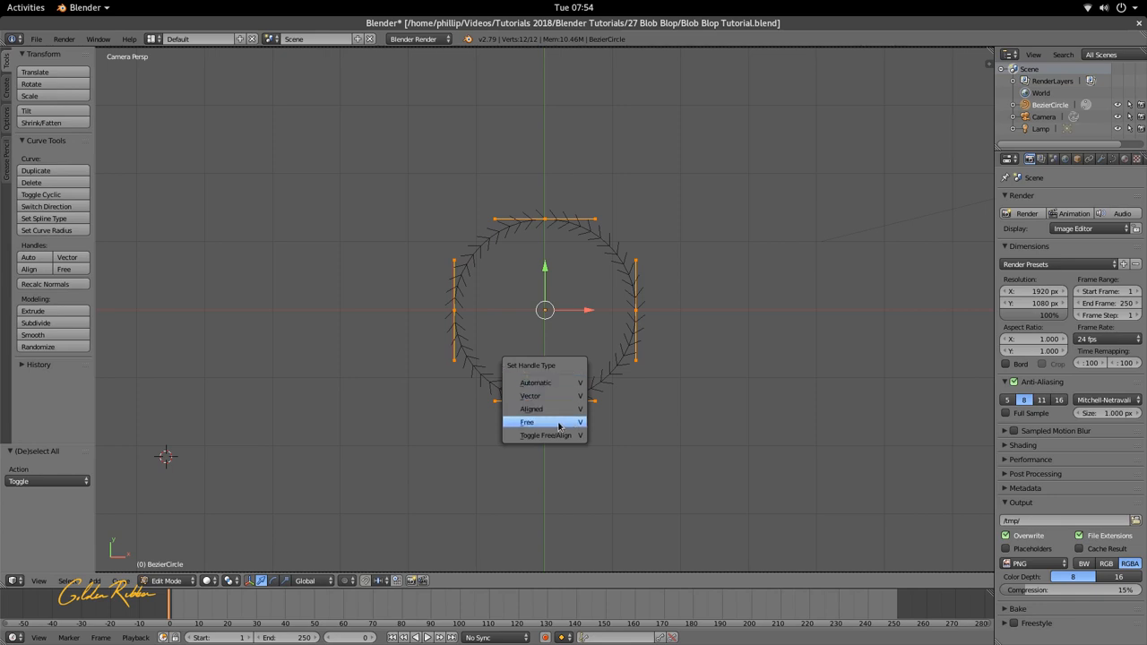
pyautogui.moveTo(545, 434)
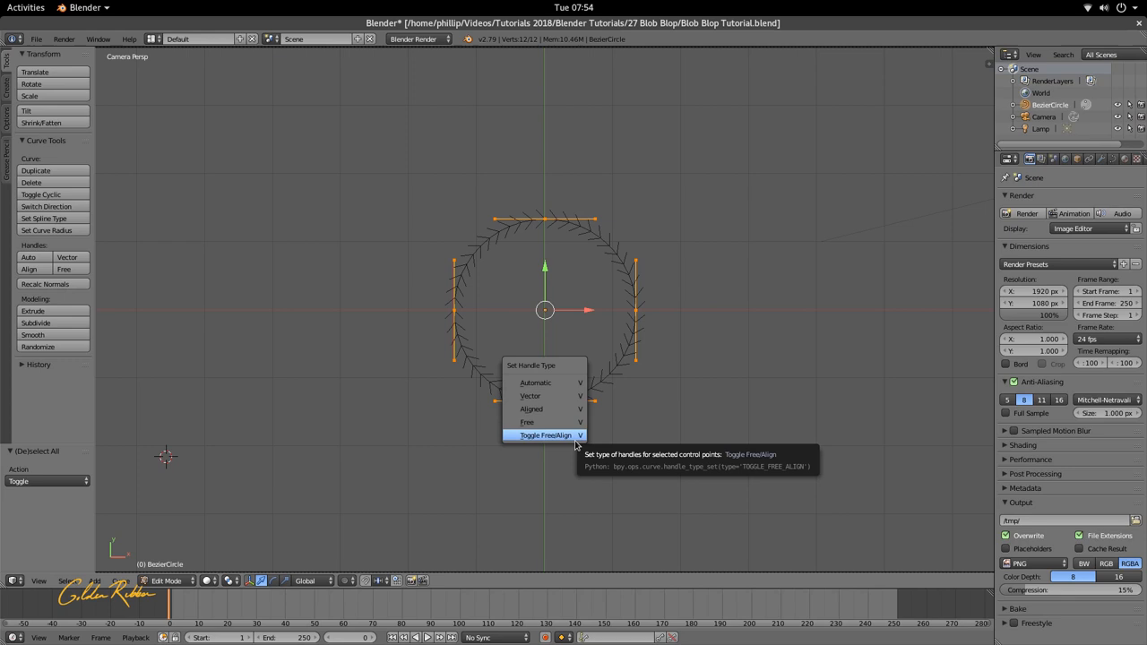
pyautogui.moveTo(535, 383)
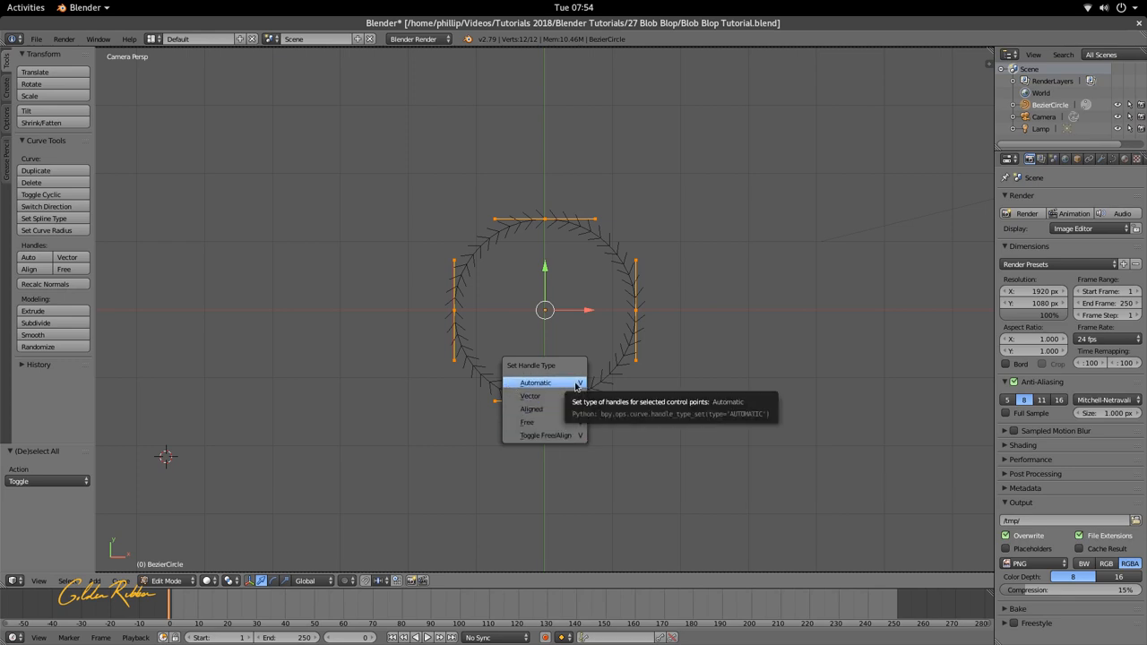
pyautogui.moveTo(563, 387)
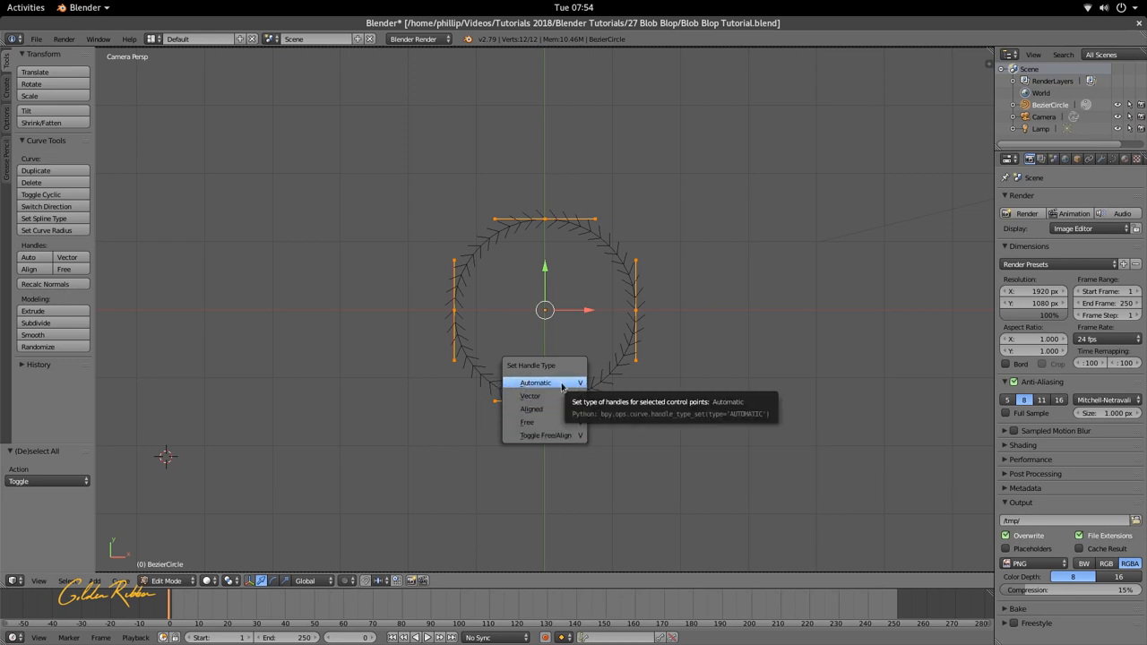
pyautogui.click(535, 383)
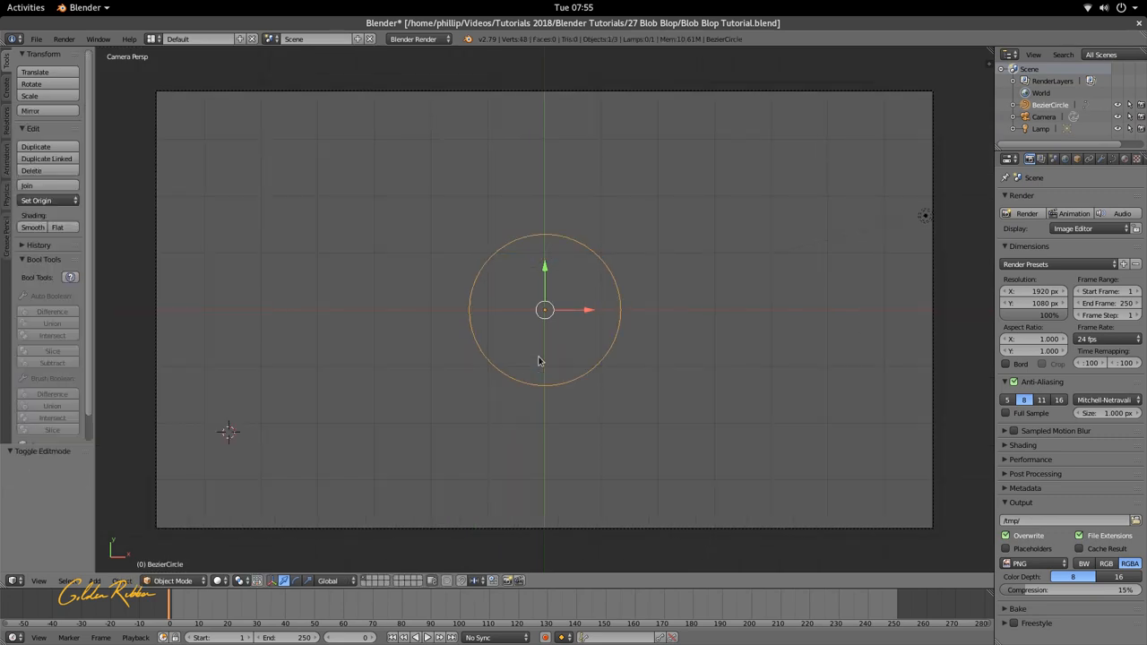
# Step: Duplicate the circle, shrink the copy and move it left, then reselect the large circle
pyautogui.scroll(-3)
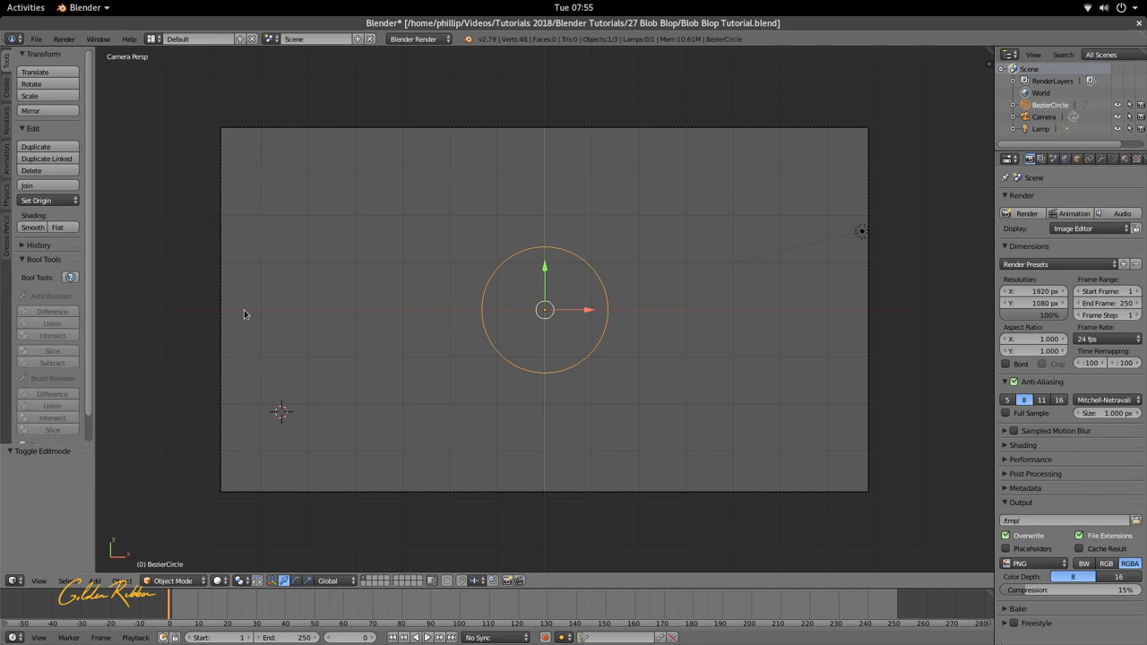
pyautogui.press('Tab')
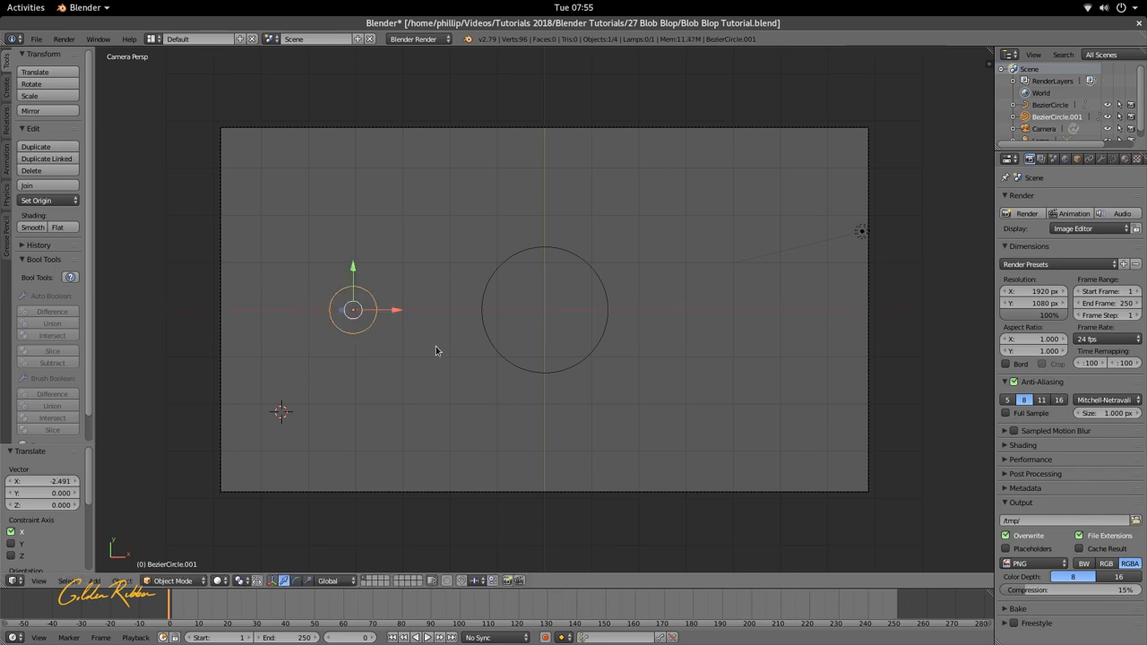
pyautogui.click(544, 311)
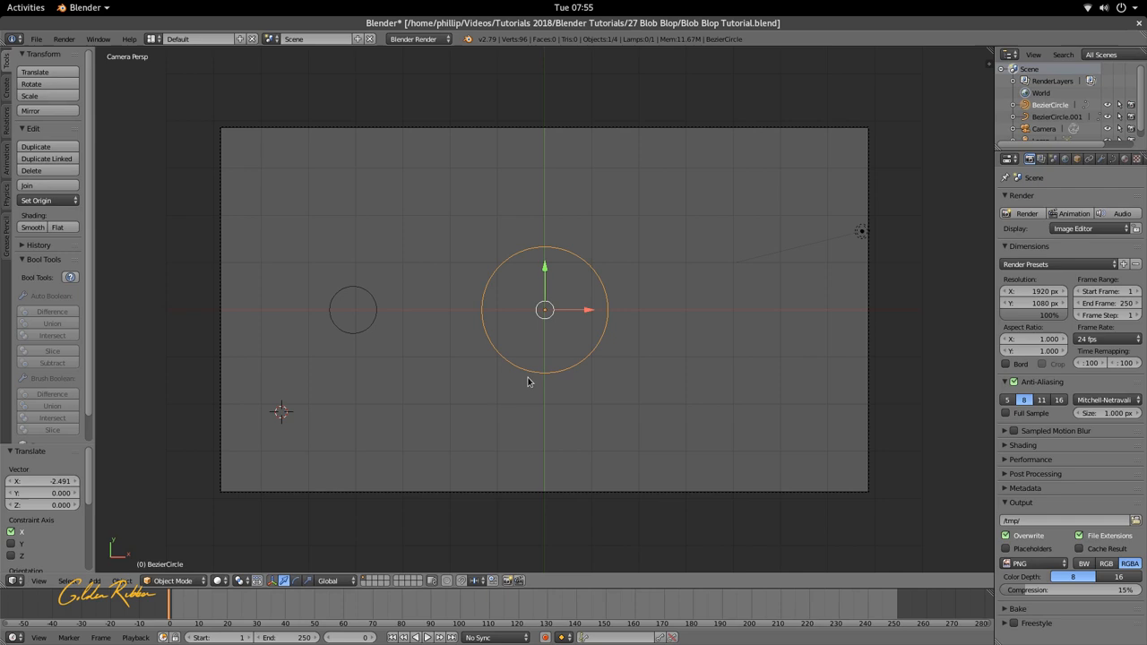
pyautogui.moveTo(599, 292)
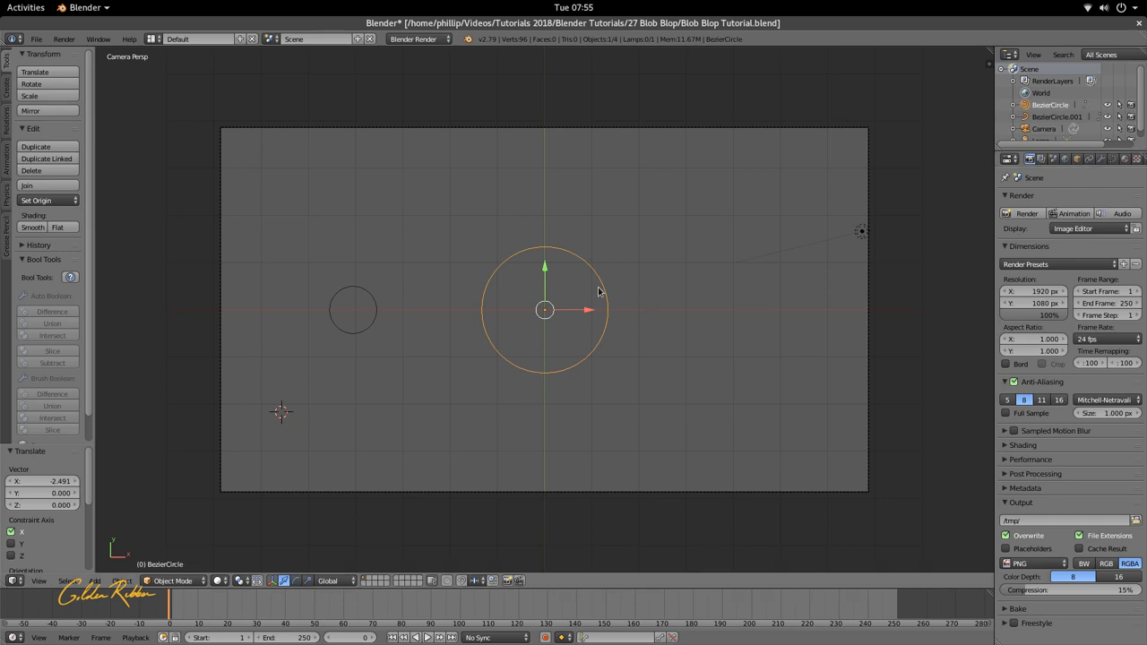
pyautogui.moveTo(1116, 161)
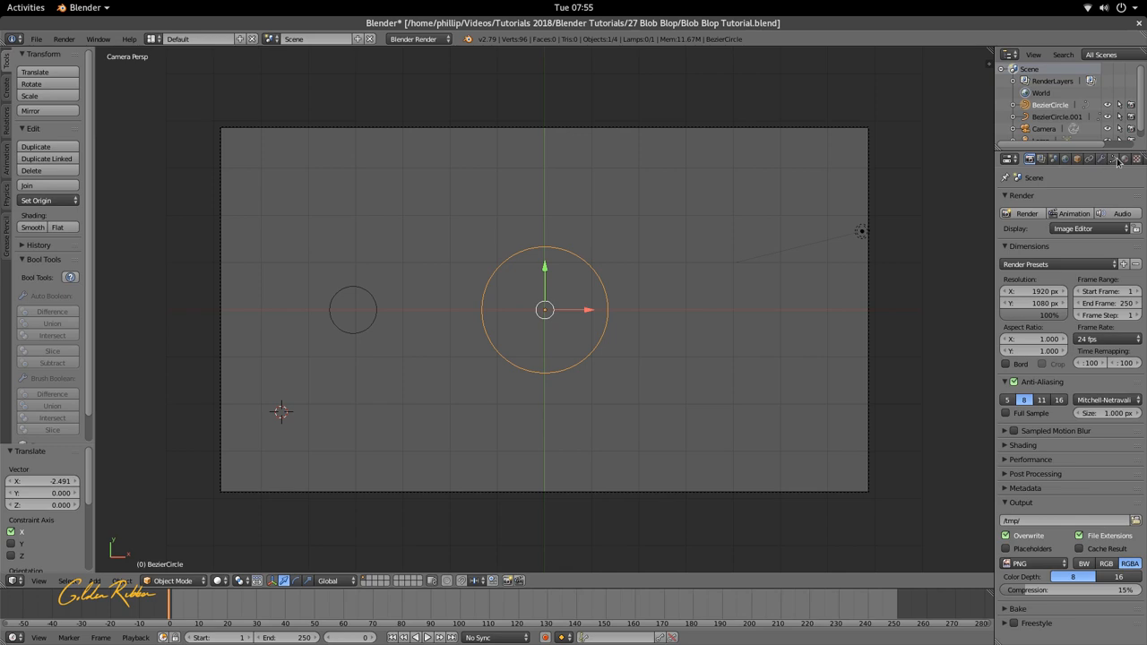
pyautogui.moveTo(1118, 159)
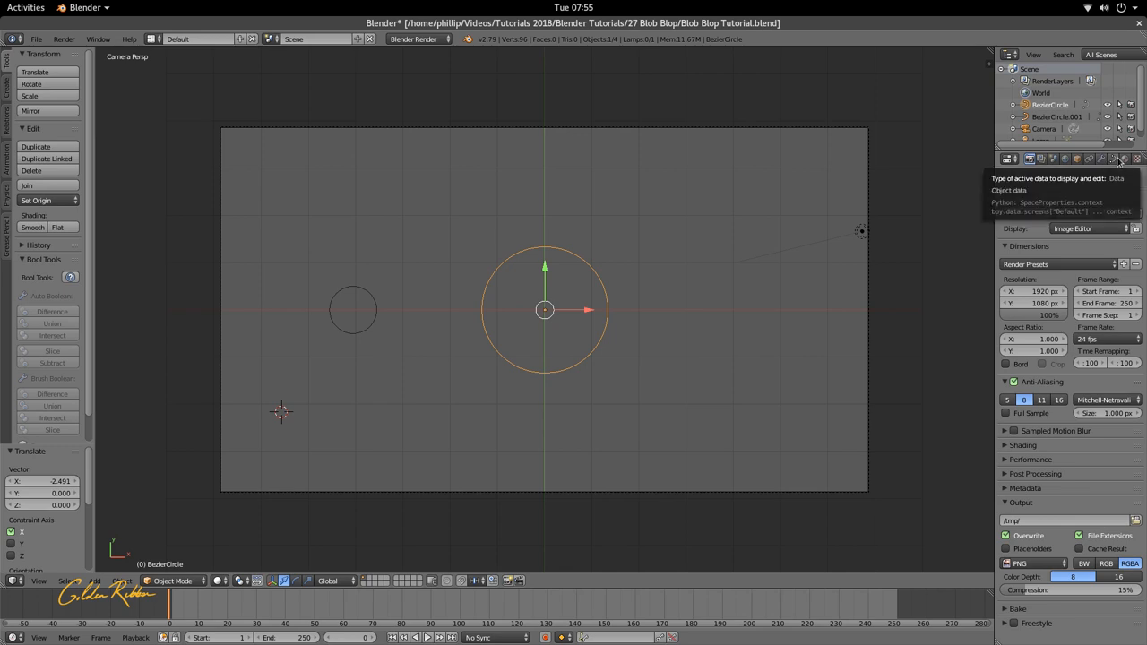
# Step: Set the large circle's curve shape to 2D and collapse the Shape, Geometry and Active Spline panels
pyautogui.click(1113, 158)
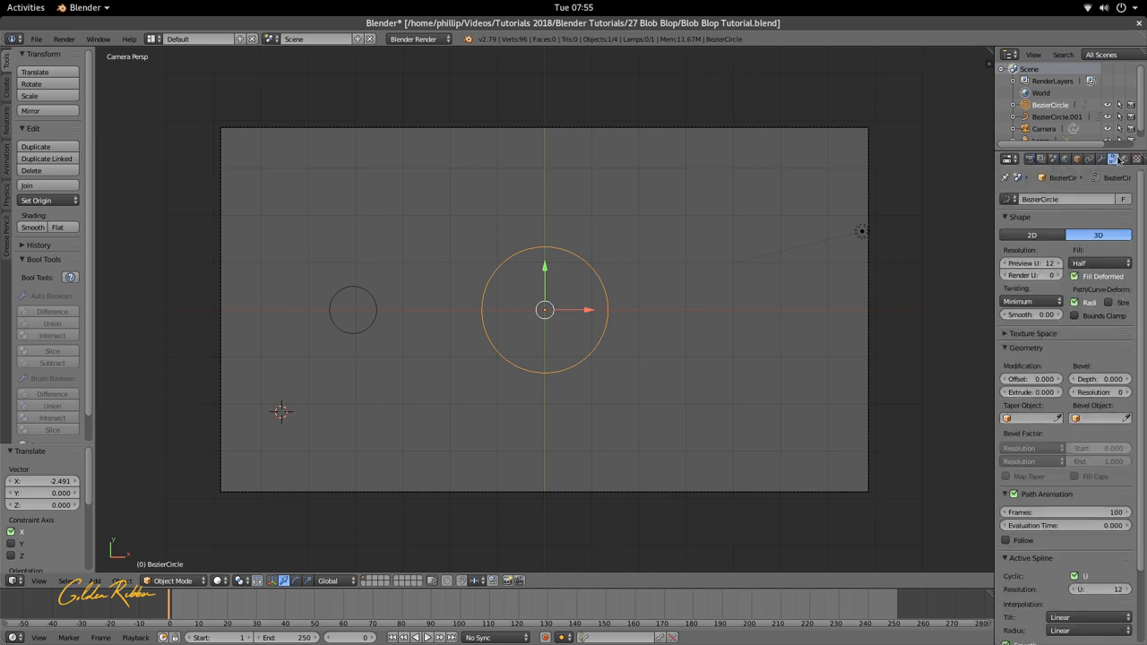
pyautogui.click(1031, 234)
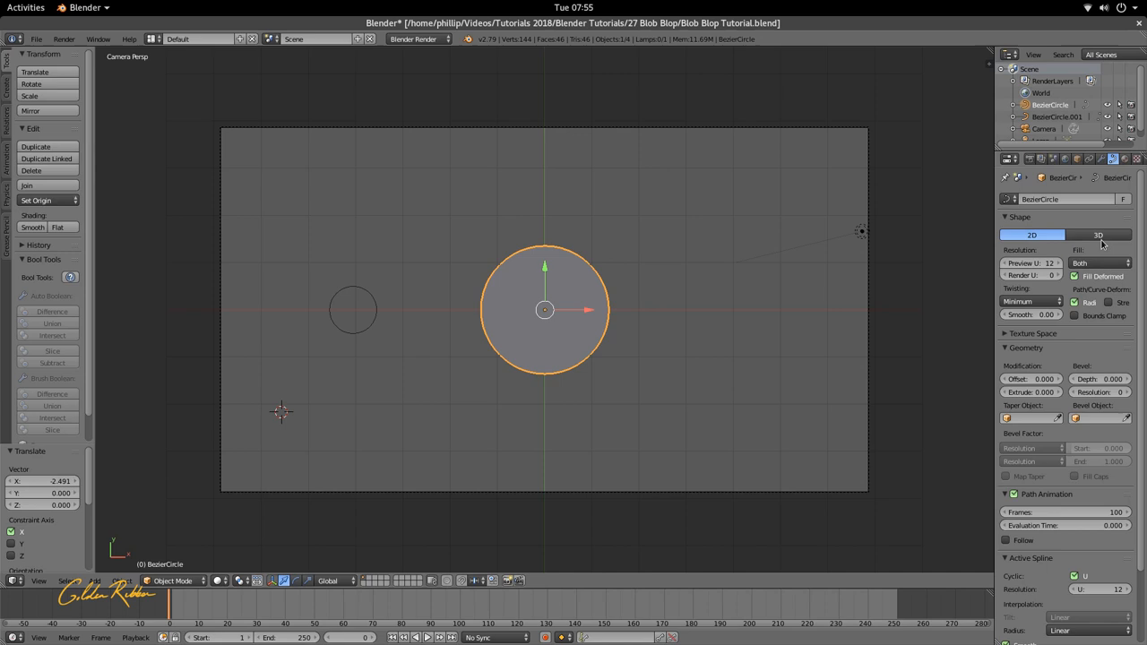
pyautogui.moveTo(1009, 222)
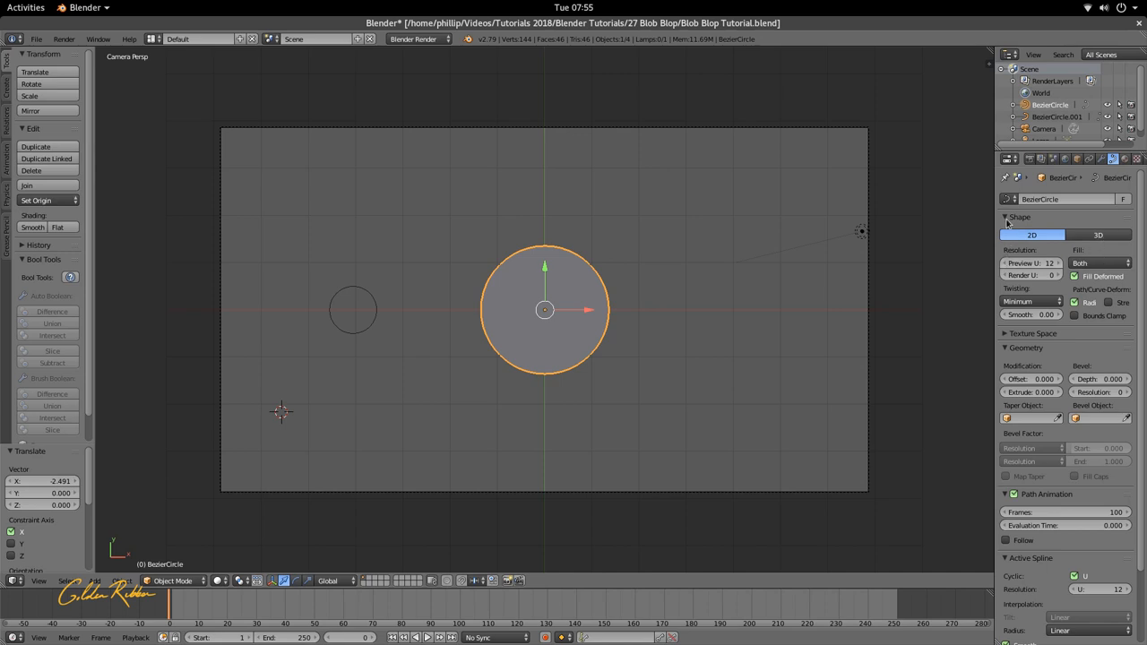
pyautogui.click(1020, 217)
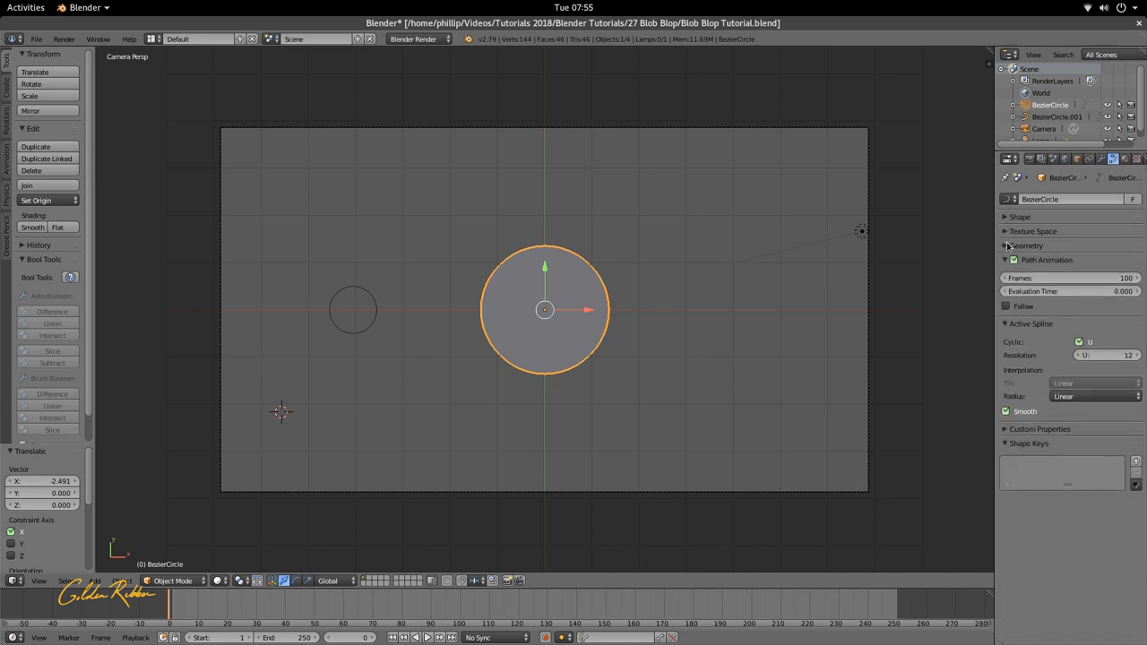
pyautogui.click(1008, 260)
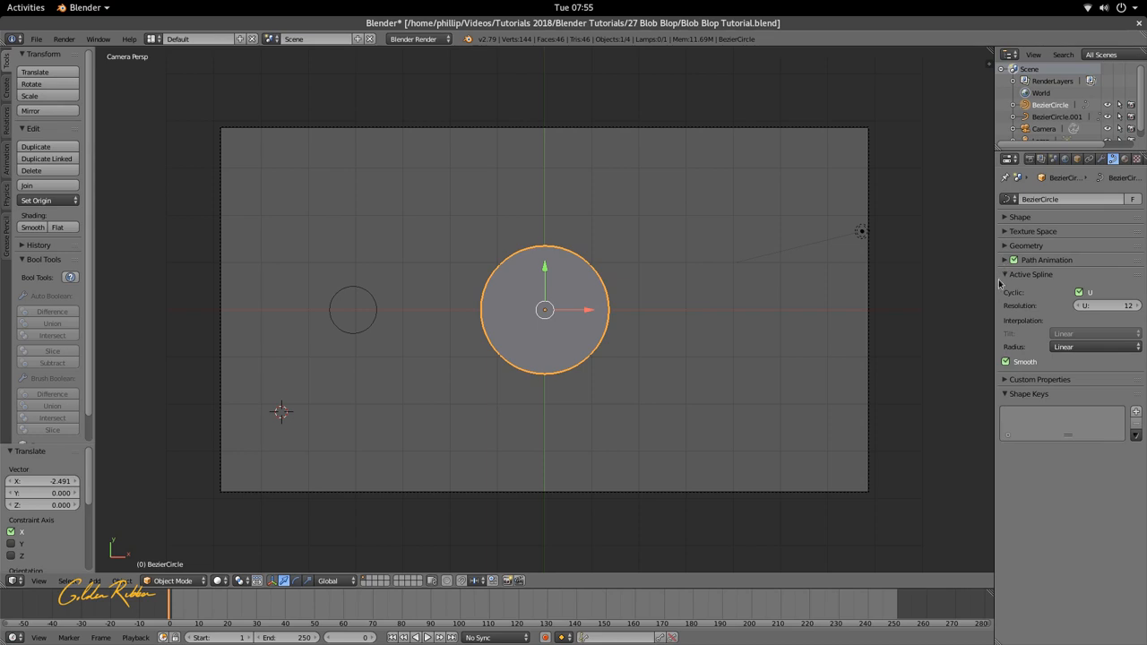
pyautogui.click(1031, 274)
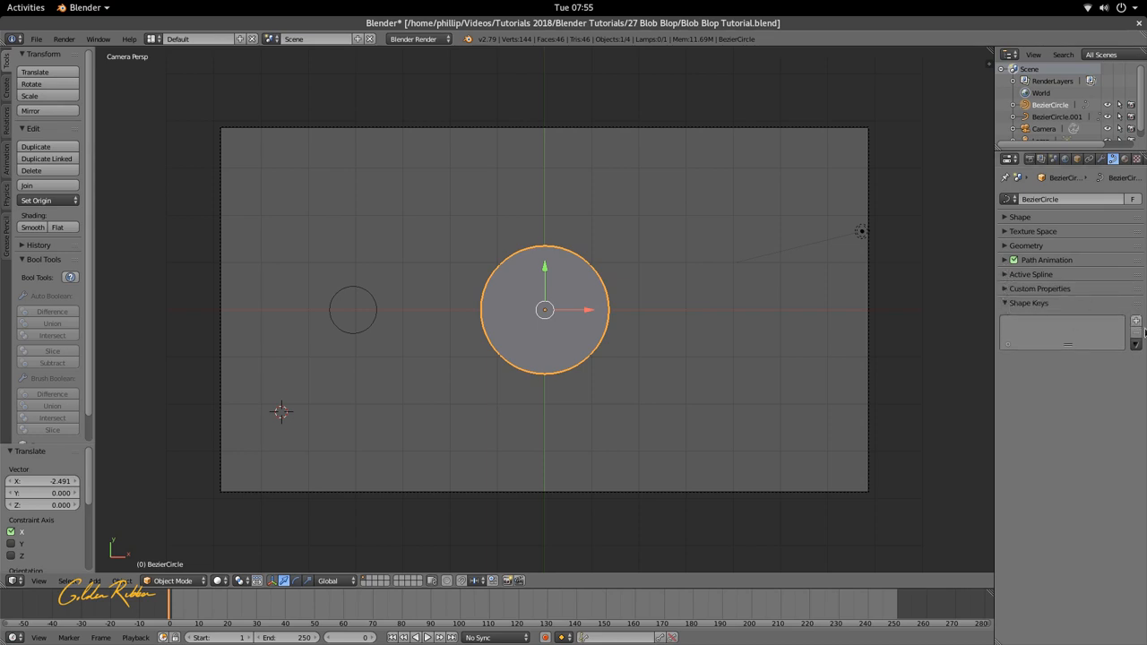
pyautogui.click(1135, 321)
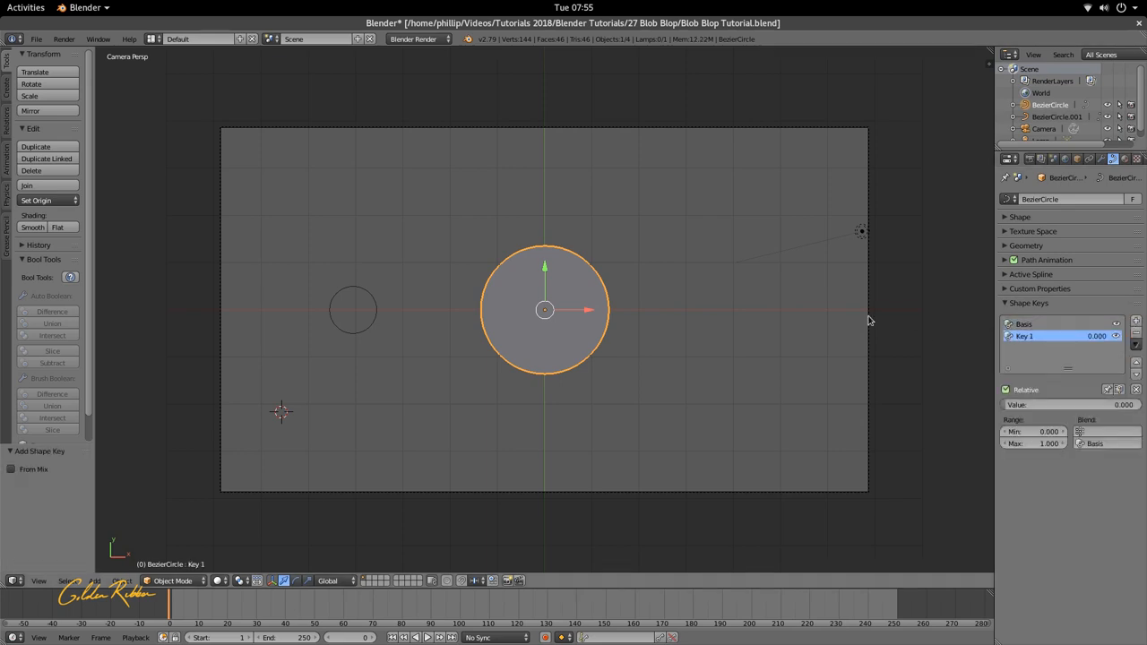
pyautogui.moveTo(949, 309)
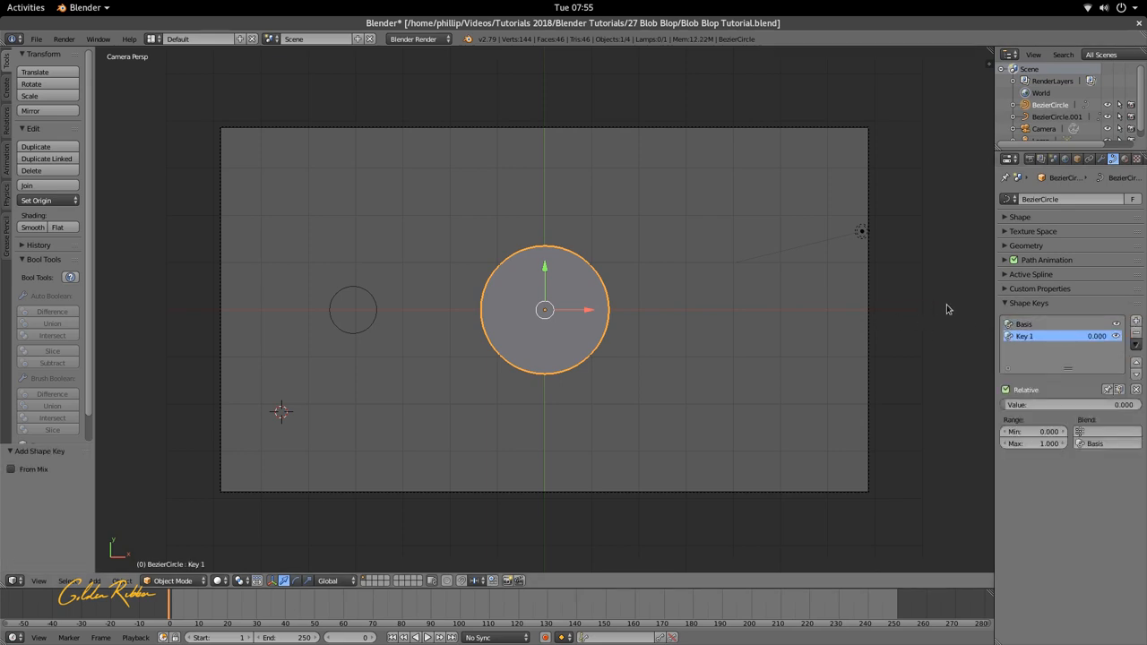
pyautogui.moveTo(815, 328)
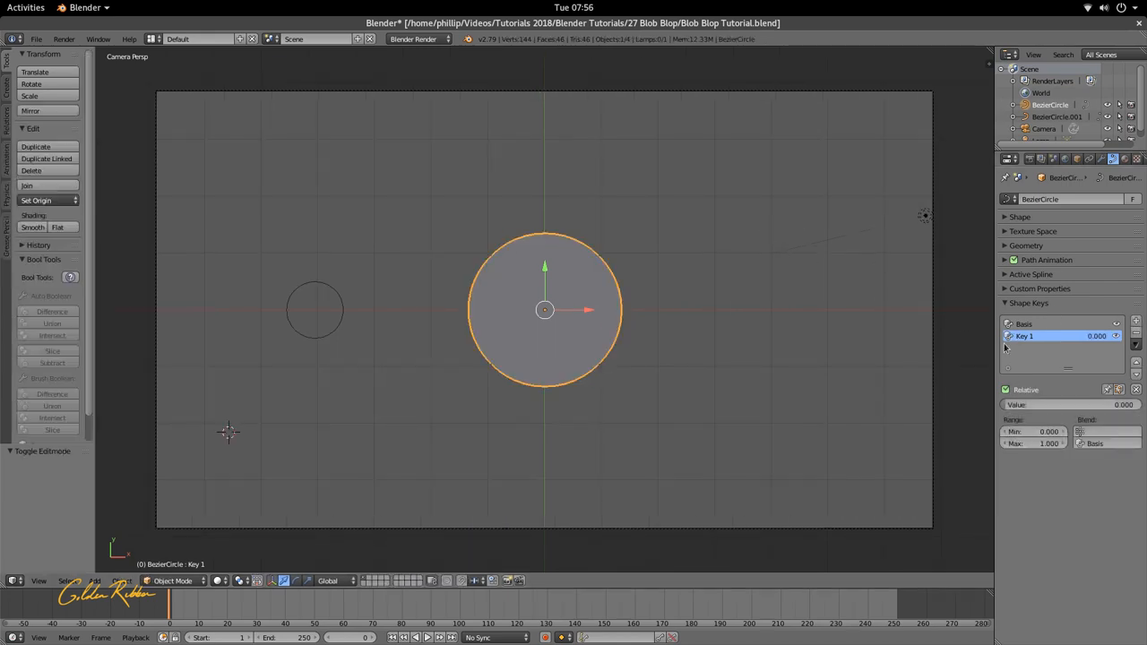
pyautogui.press('Tab')
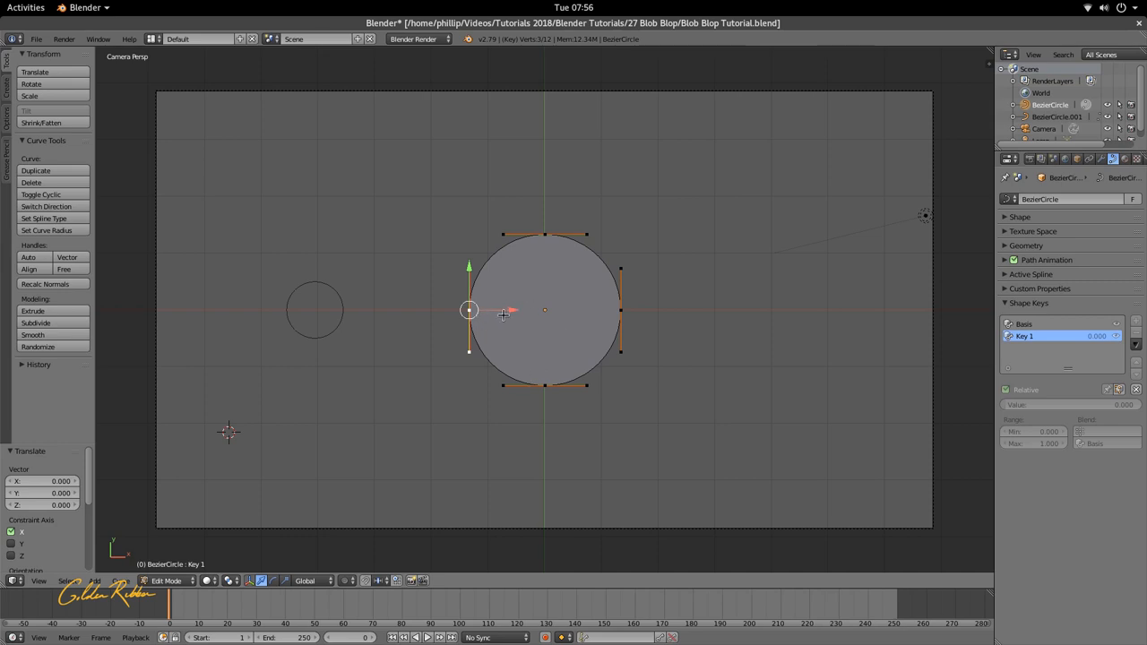
pyautogui.moveTo(510, 311)
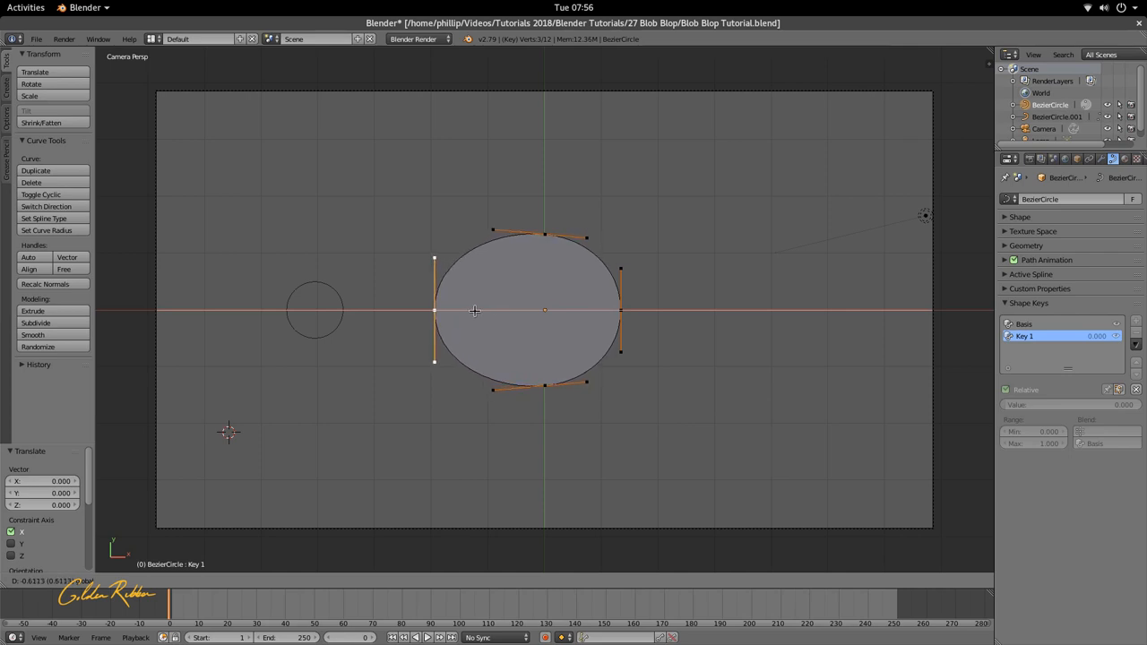
pyautogui.press('Tab')
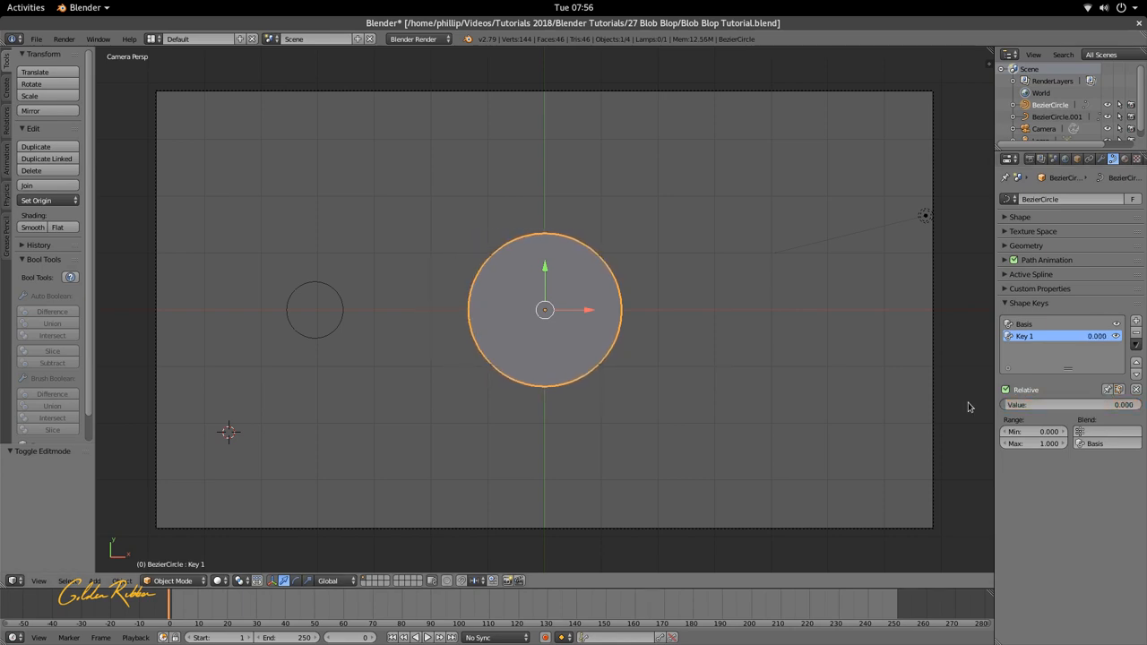
# Step: Select BezierCircle.001, select all its points and subdivide them
pyautogui.click(315, 309)
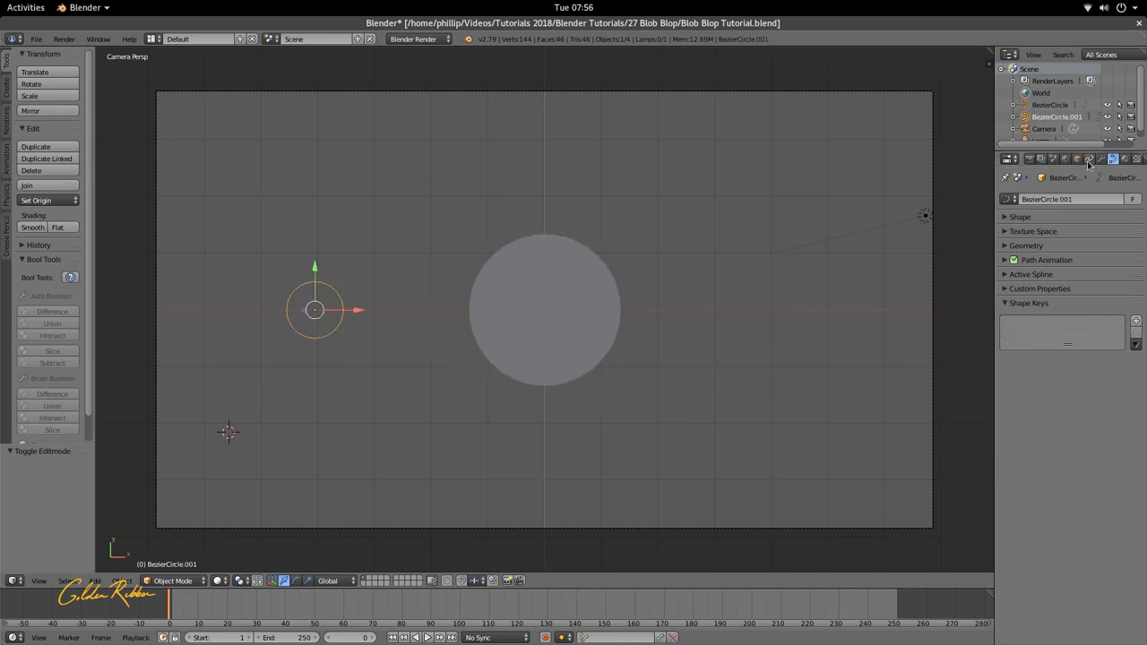
pyautogui.click(1019, 217)
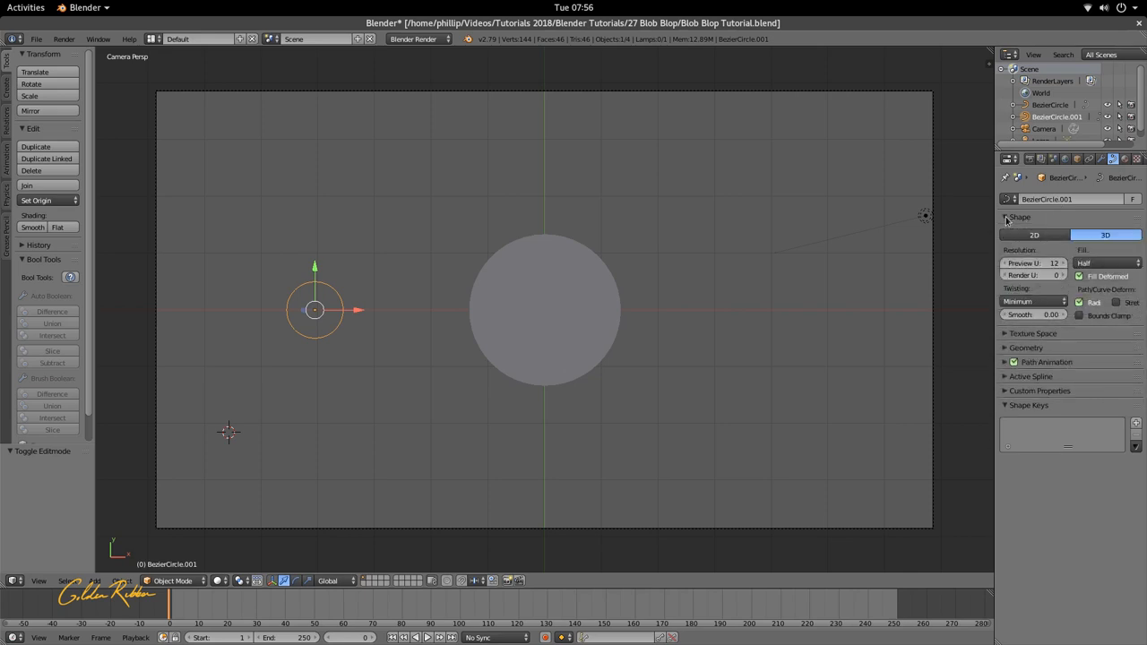
pyautogui.click(1007, 217)
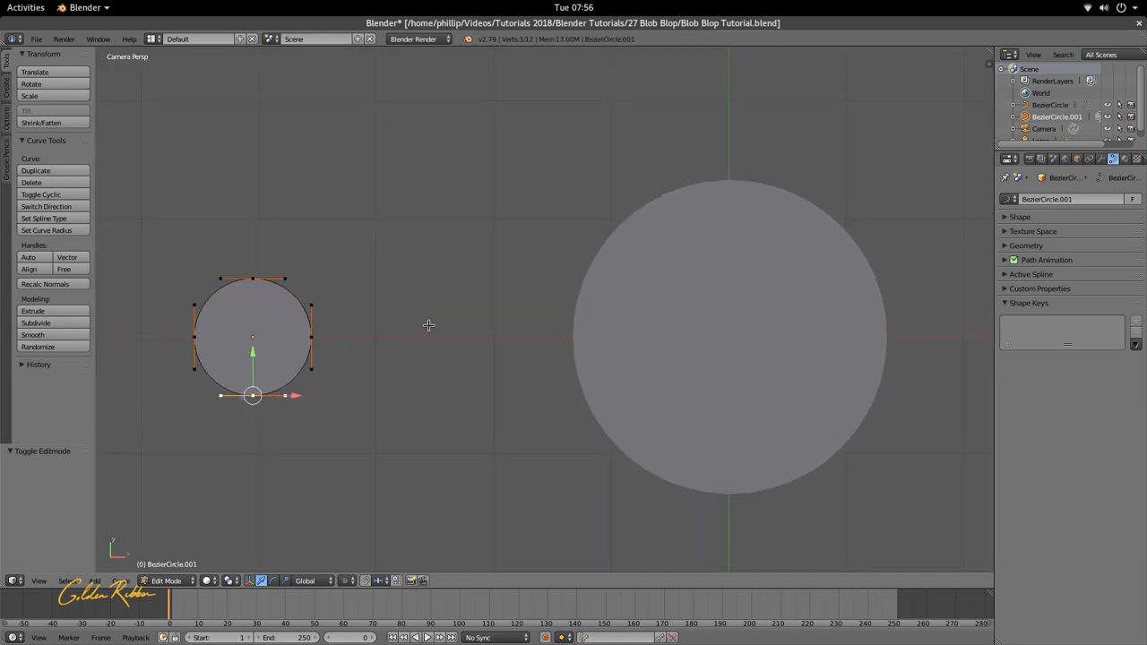
pyautogui.press('a')
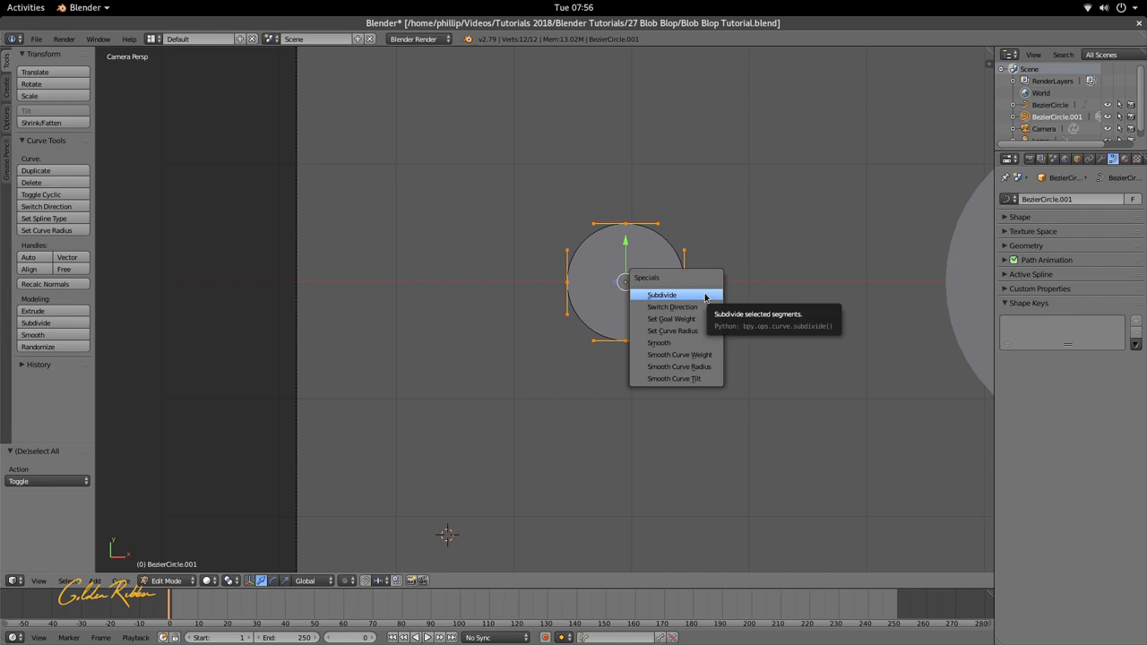
pyautogui.click(661, 295)
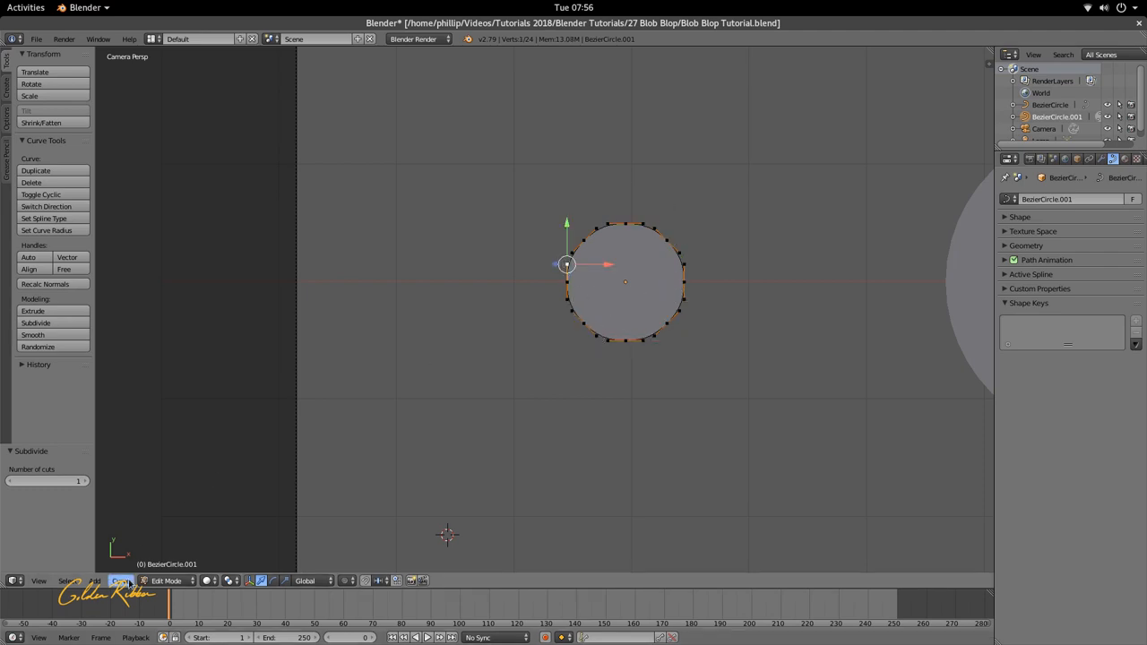
pyautogui.click(121, 581)
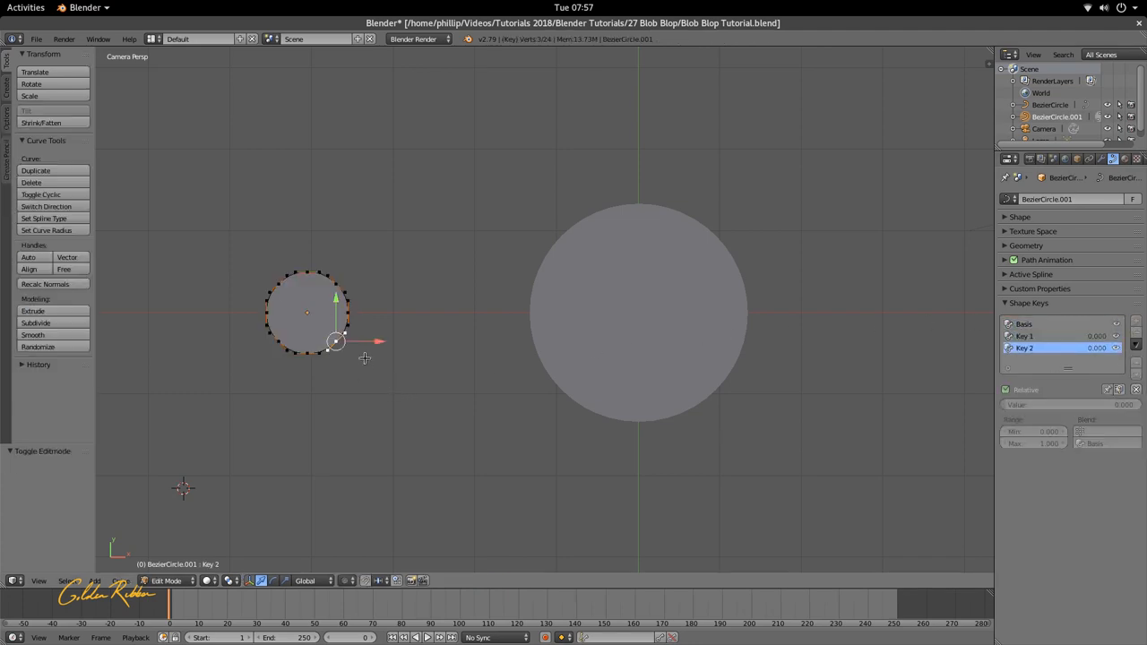
# Step: Make Key 1 the active shape key of the small circle
pyautogui.click(1024, 336)
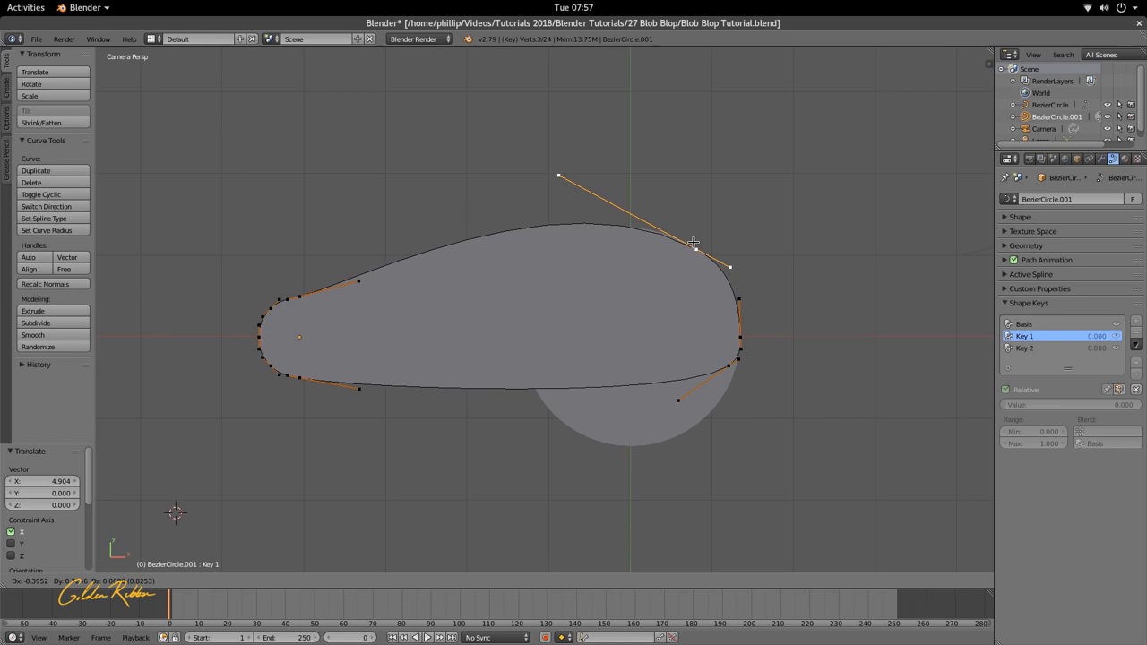
# Step: Bend Key 1's right end and lower curve to hug the large circle's edge
pyautogui.moveTo(694, 242); pyautogui.dragTo(715, 401)
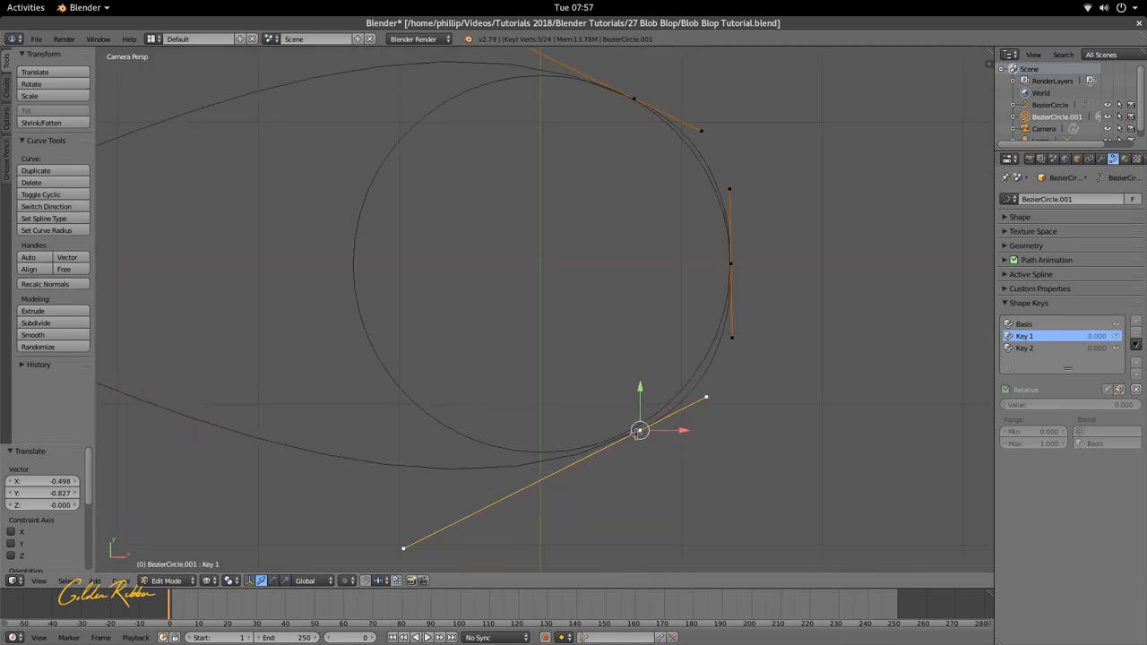
pyautogui.moveTo(639, 431); pyautogui.dragTo(610, 436)
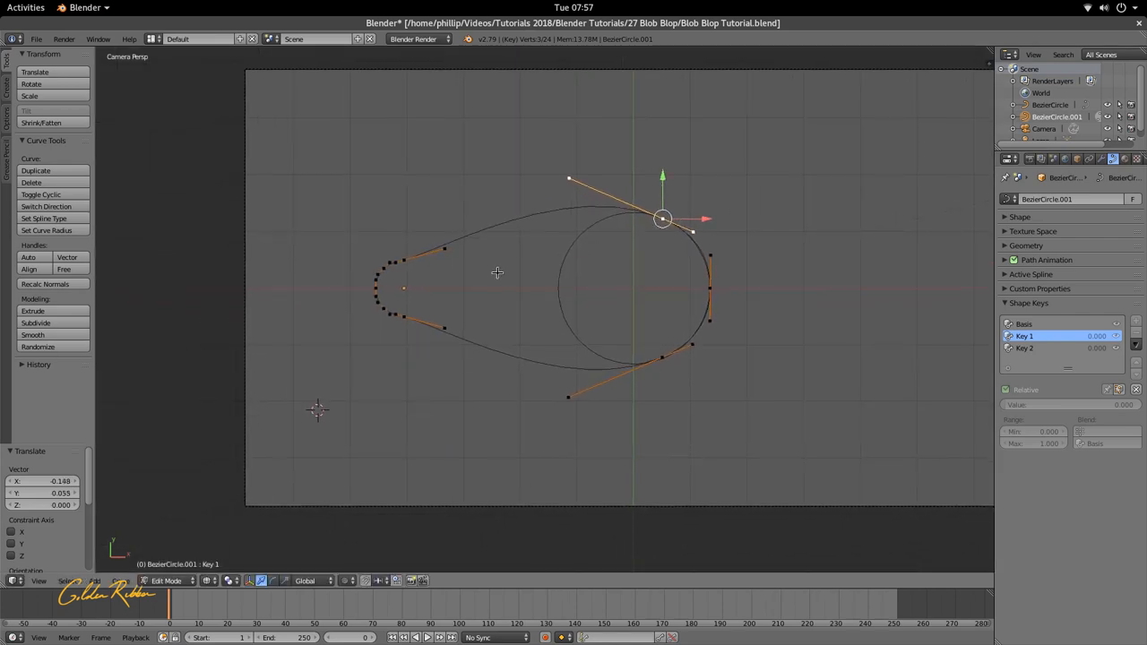
pyautogui.click(403, 289)
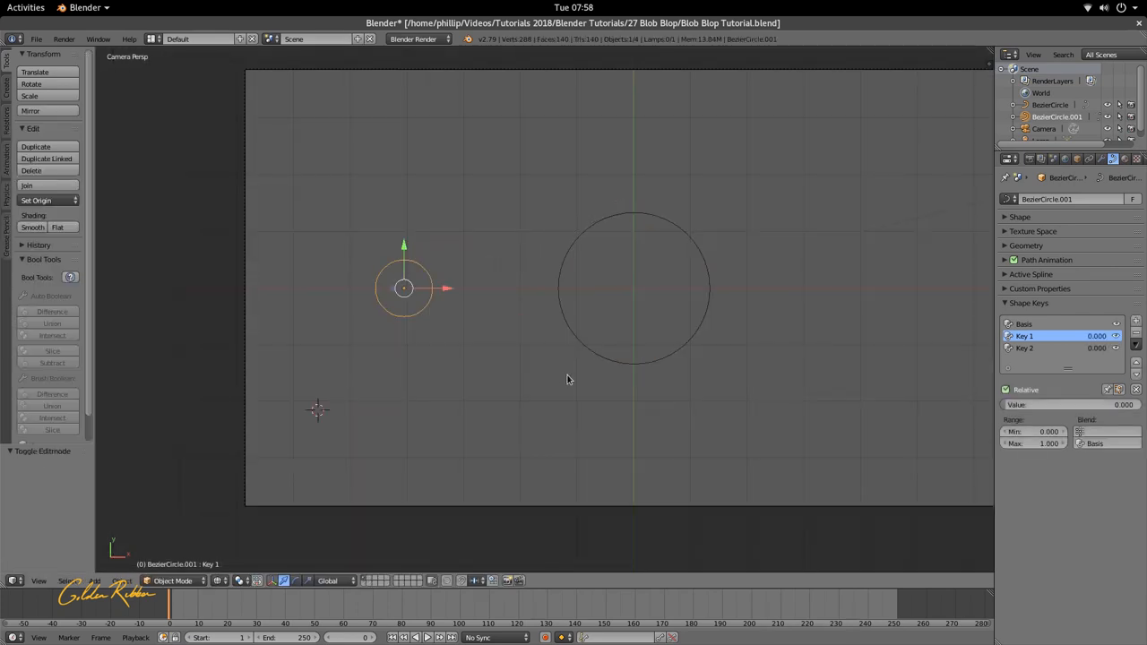
# Step: Preview Key 1 at full value, reshape the blob's lower-left curve, then reset Key 1 to 0
pyautogui.moveTo(1057, 404); pyautogui.dragTo(1124, 405)
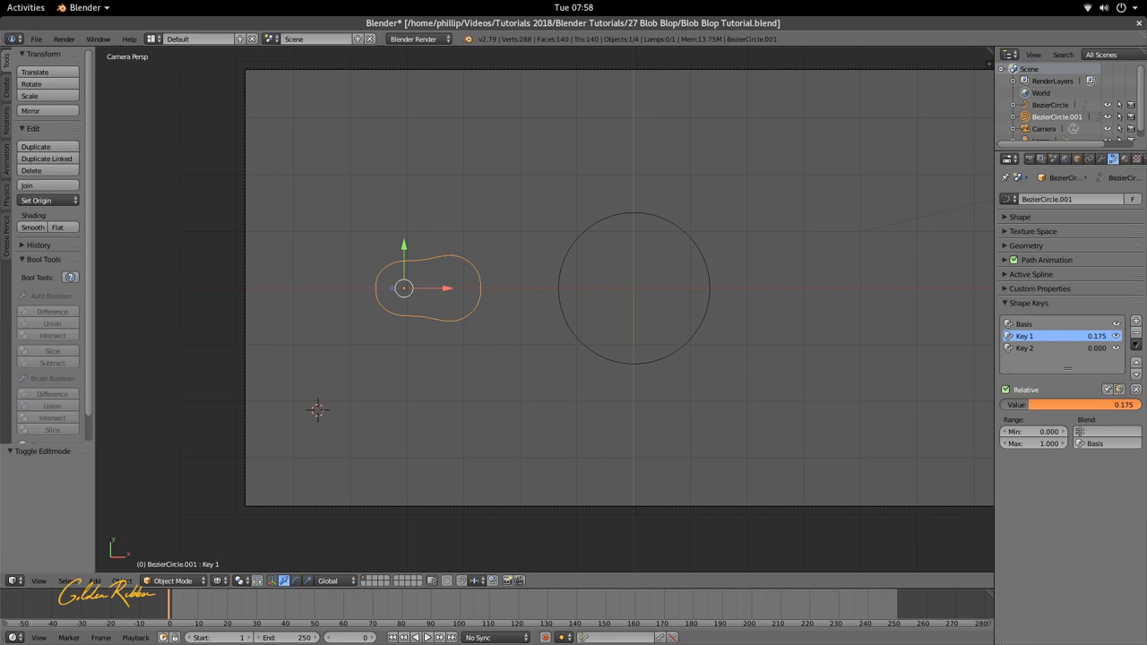
pyautogui.moveTo(1057, 405); pyautogui.dragTo(1120, 405)
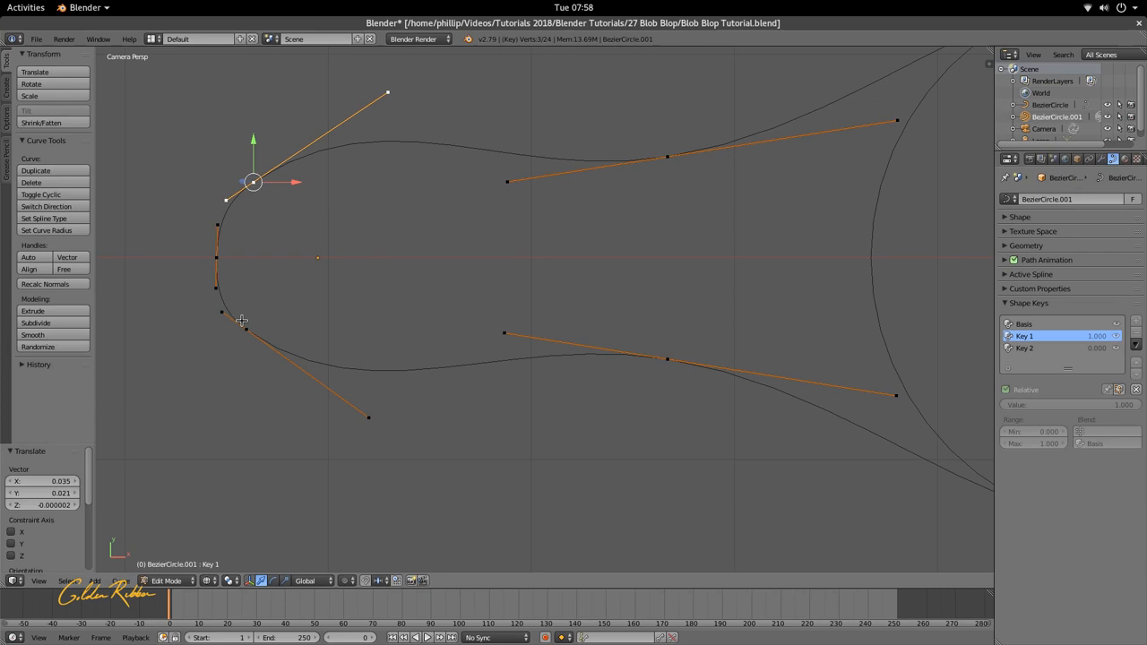
pyautogui.moveTo(254, 183); pyautogui.dragTo(254, 336)
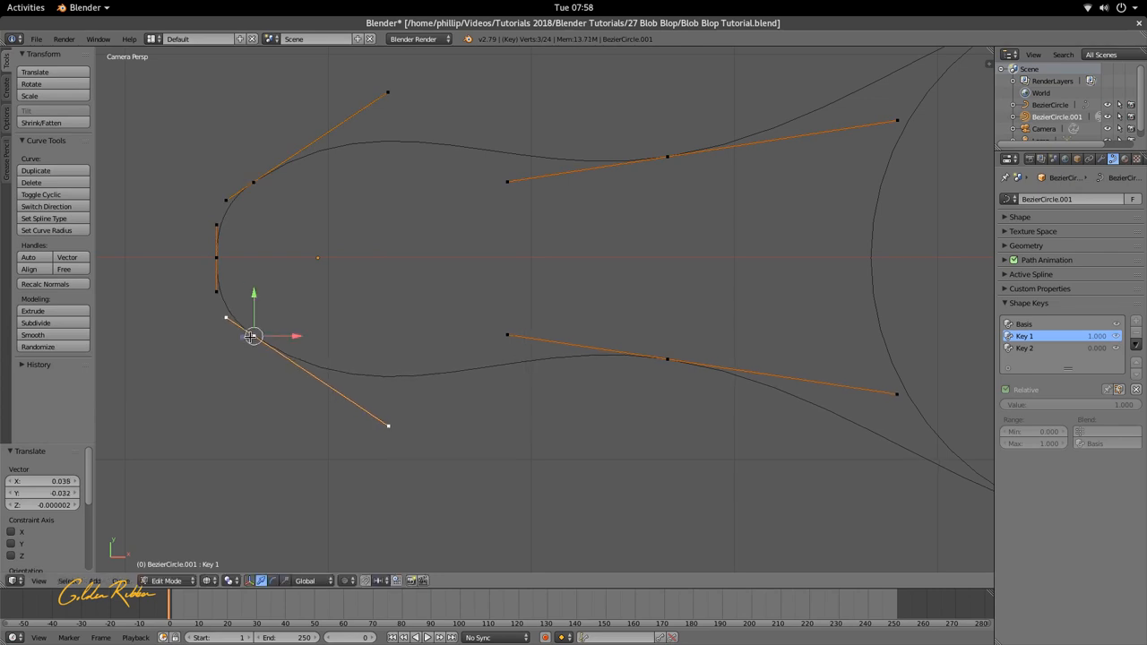
pyautogui.press('Tab')
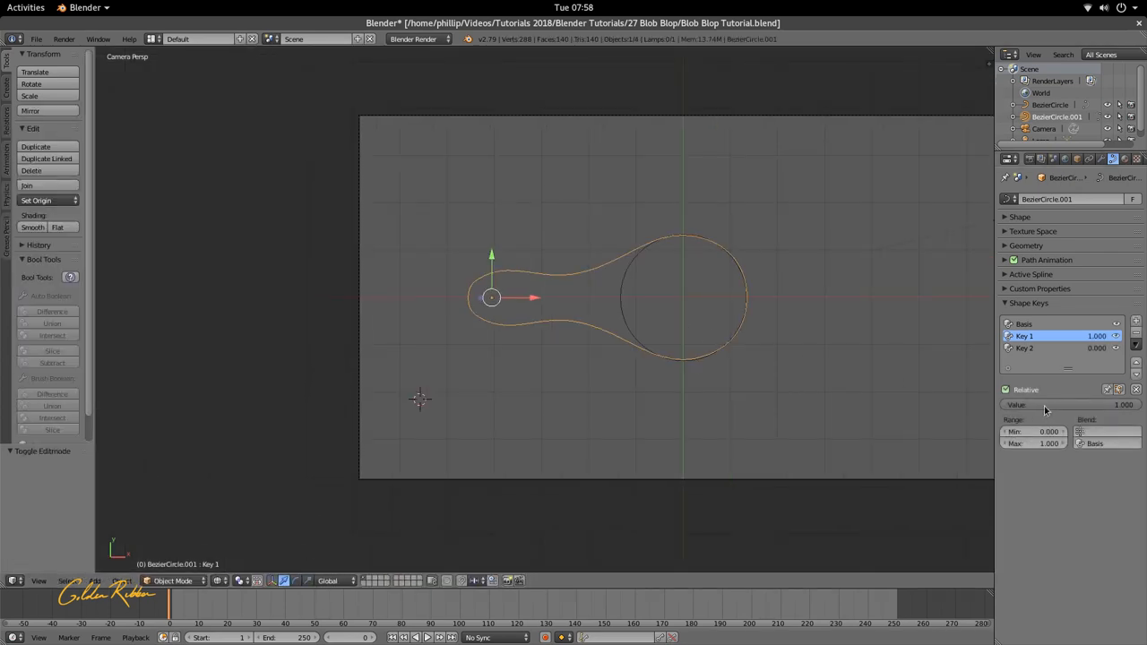
pyautogui.moveTo(1121, 404); pyautogui.dragTo(1067, 405)
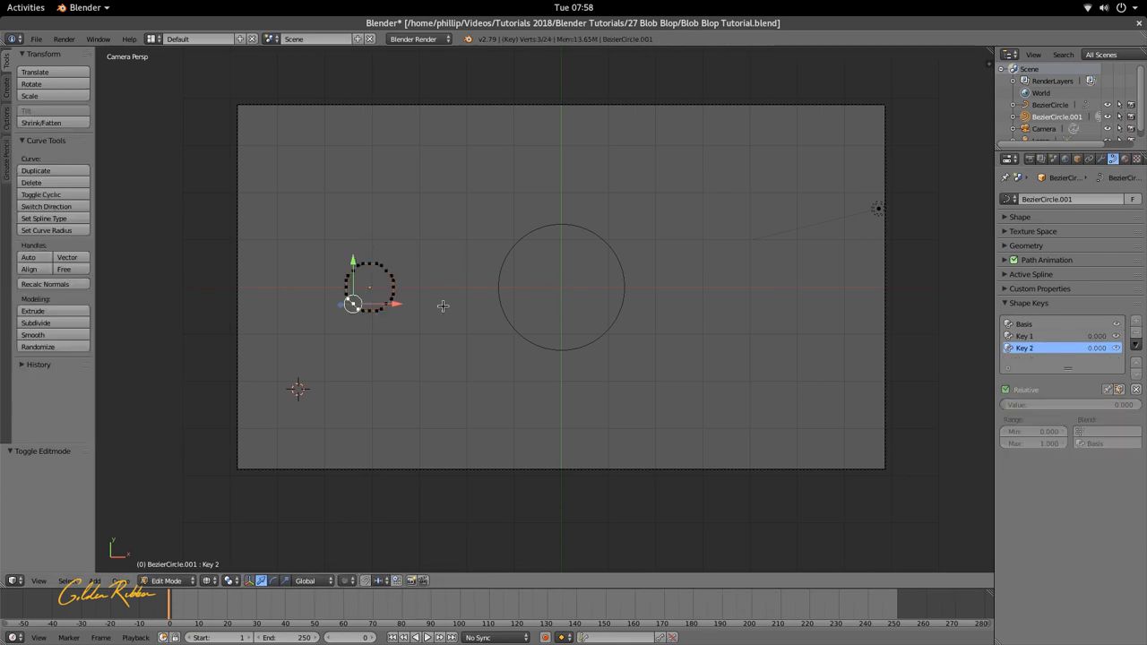
# Step: Under Key 2, move all small-circle points onto the large circle and scale them to match
pyautogui.press('a')
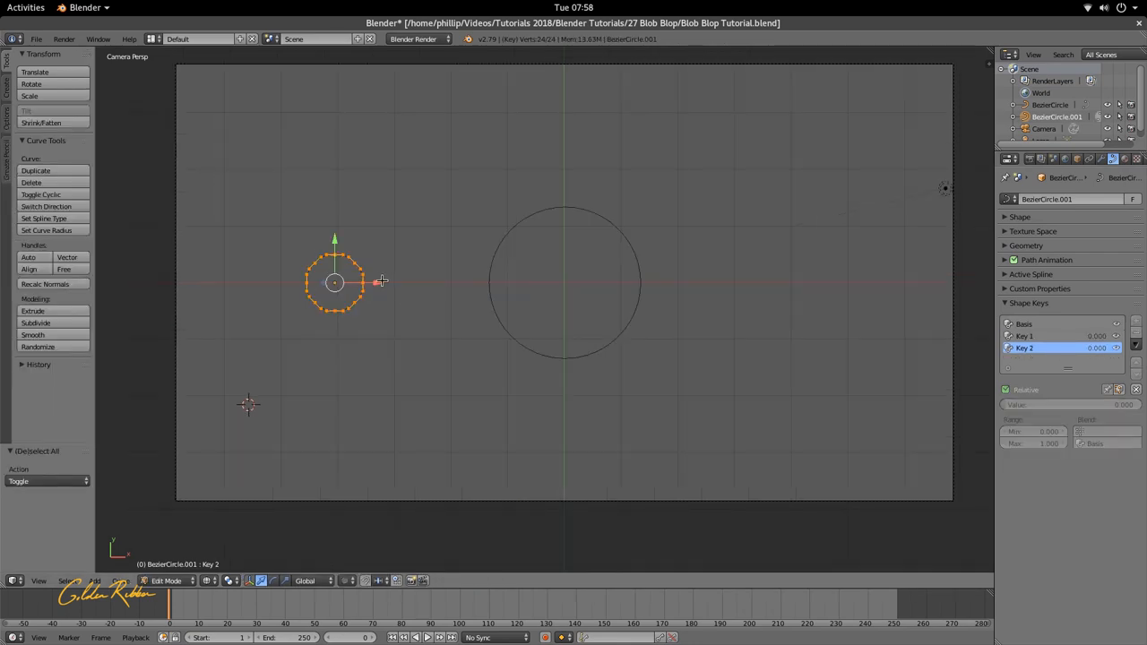
pyautogui.moveTo(334, 282); pyautogui.dragTo(502, 282)
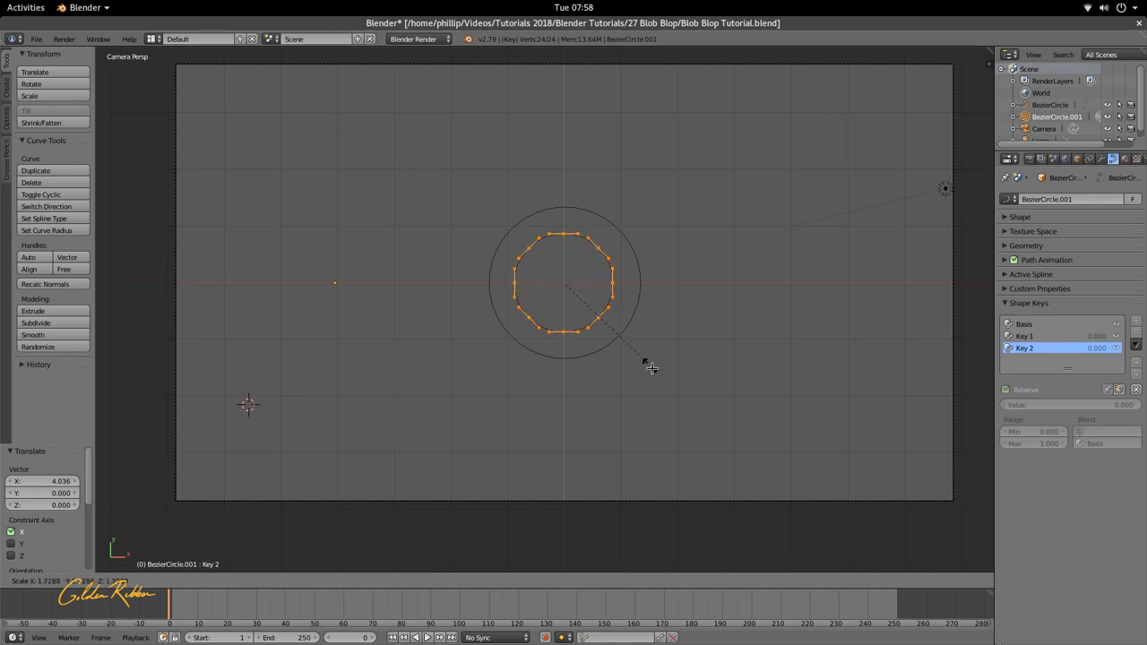
pyautogui.moveTo(683, 412)
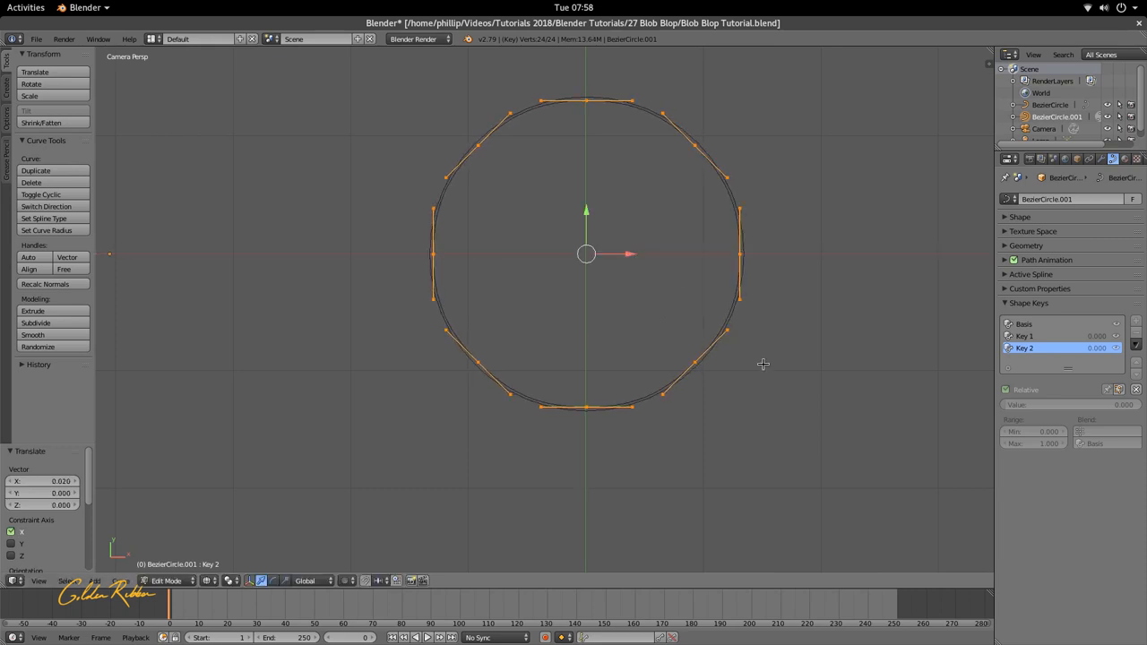
pyautogui.press('s')
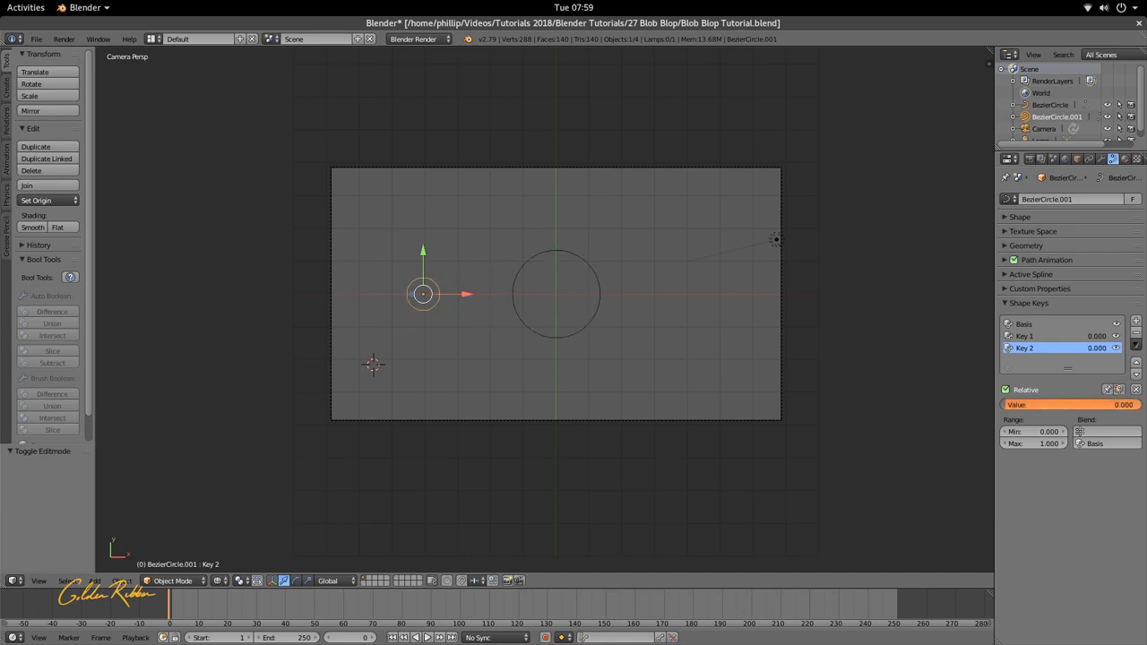
# Step: Toggle Key 1 and Key 2 values on and off to preview the stretch-and-merge
pyautogui.click(1024, 336)
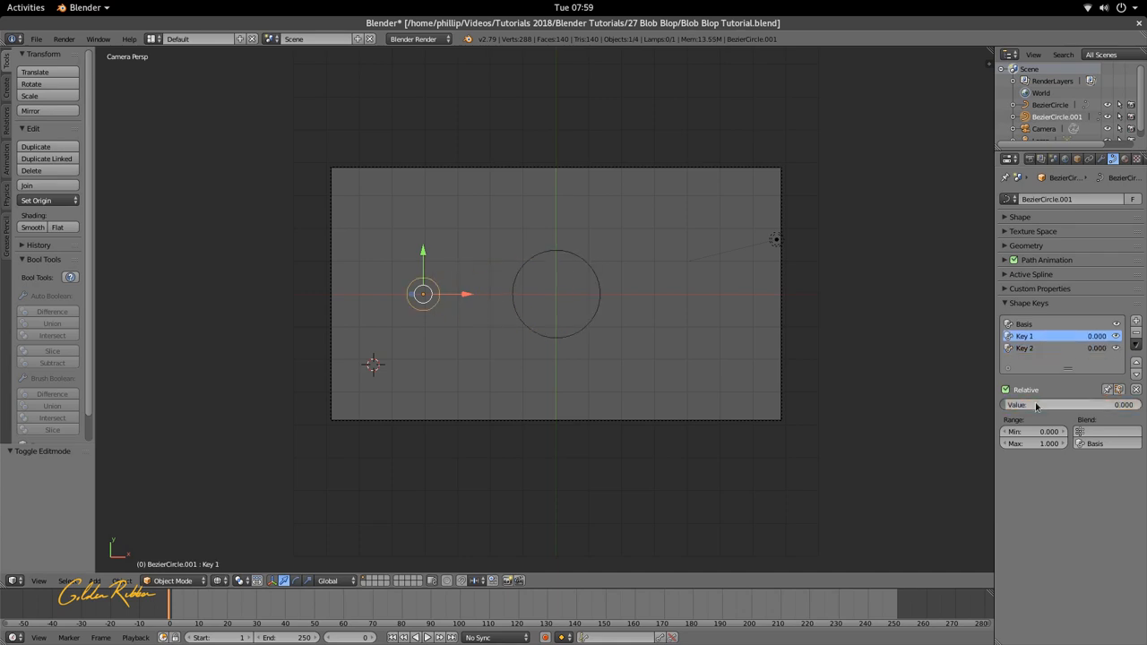
pyautogui.click(1024, 348)
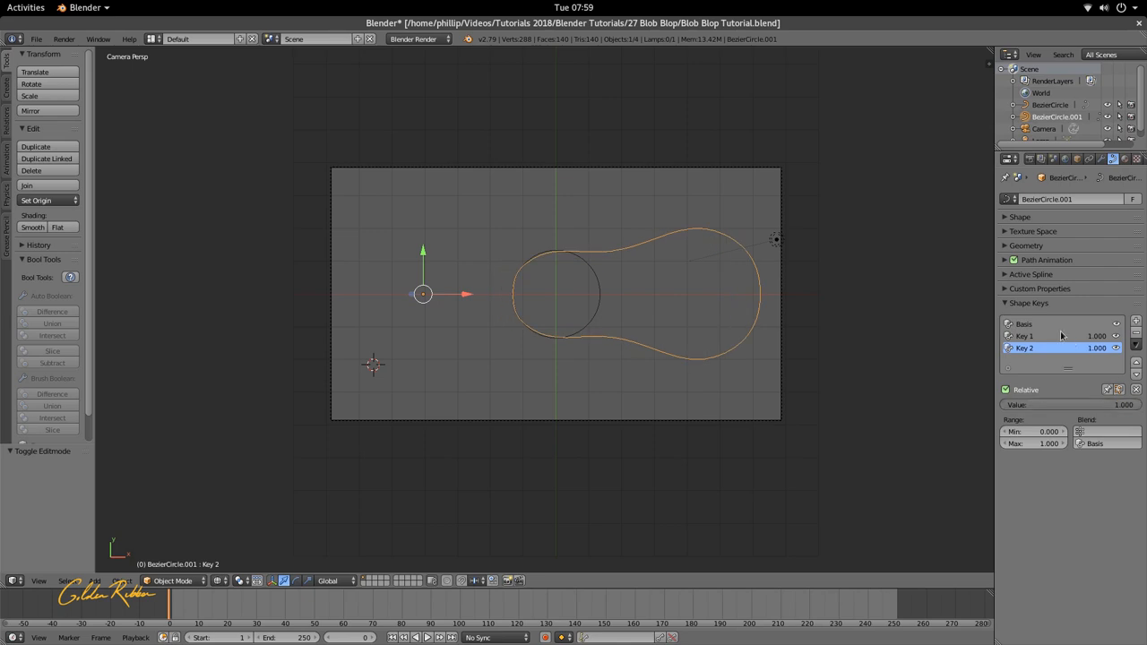
pyautogui.click(1024, 336)
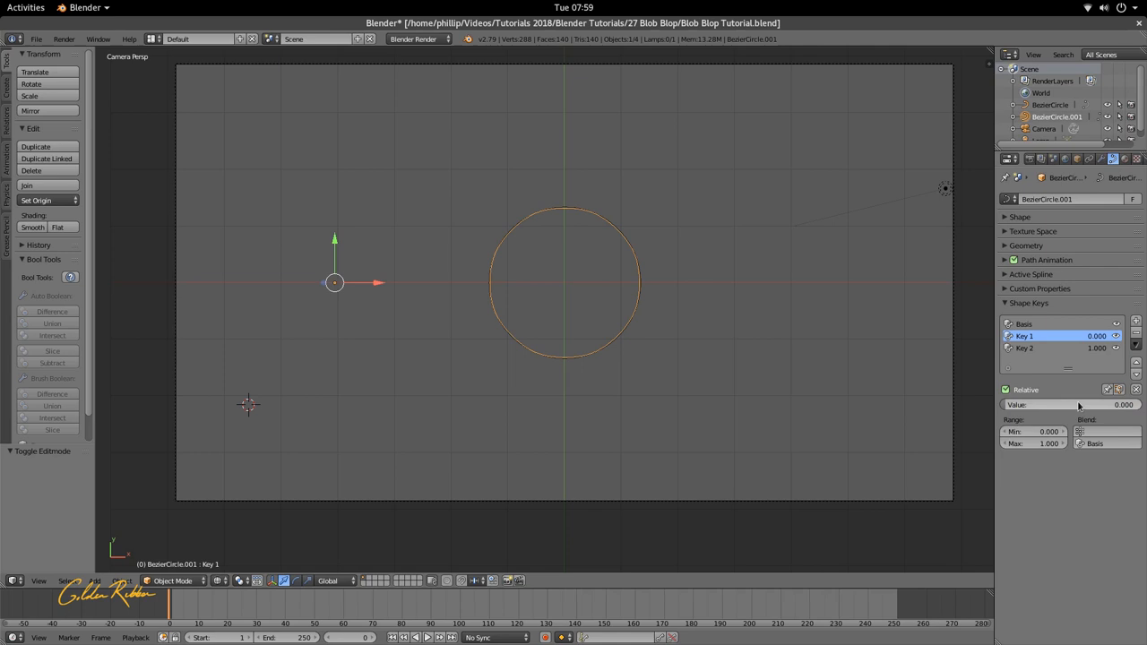
pyautogui.click(1024, 347)
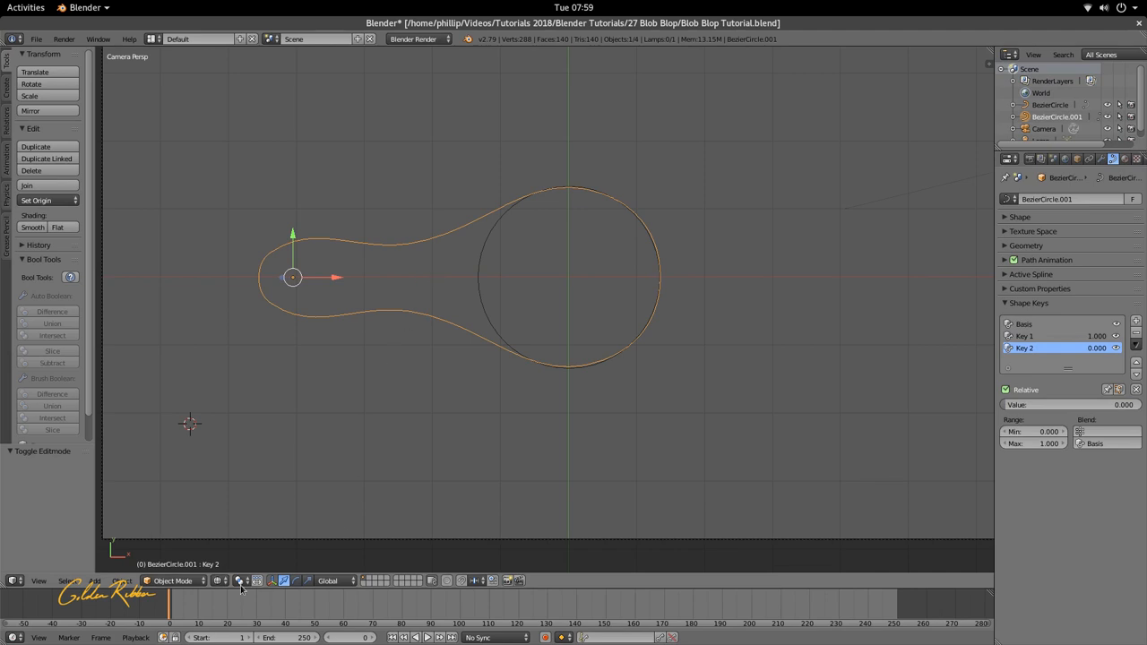
pyautogui.moveTo(153, 602)
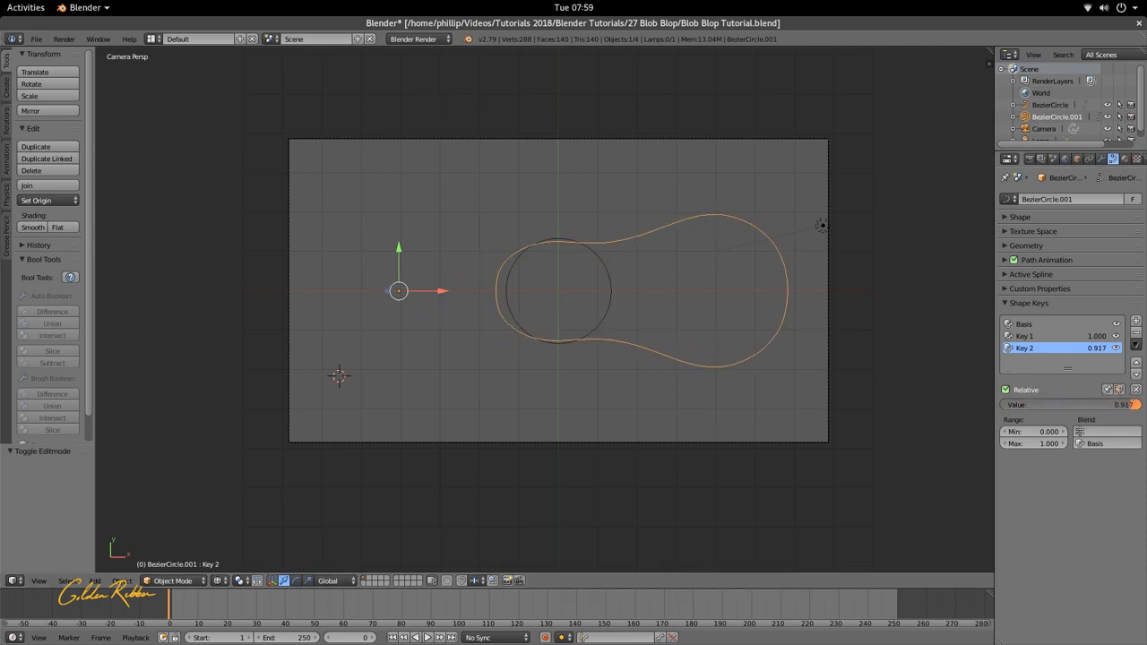
# Step: Insert a keyframe on the shape key value and check it around frame 11
pyautogui.click(1024, 336)
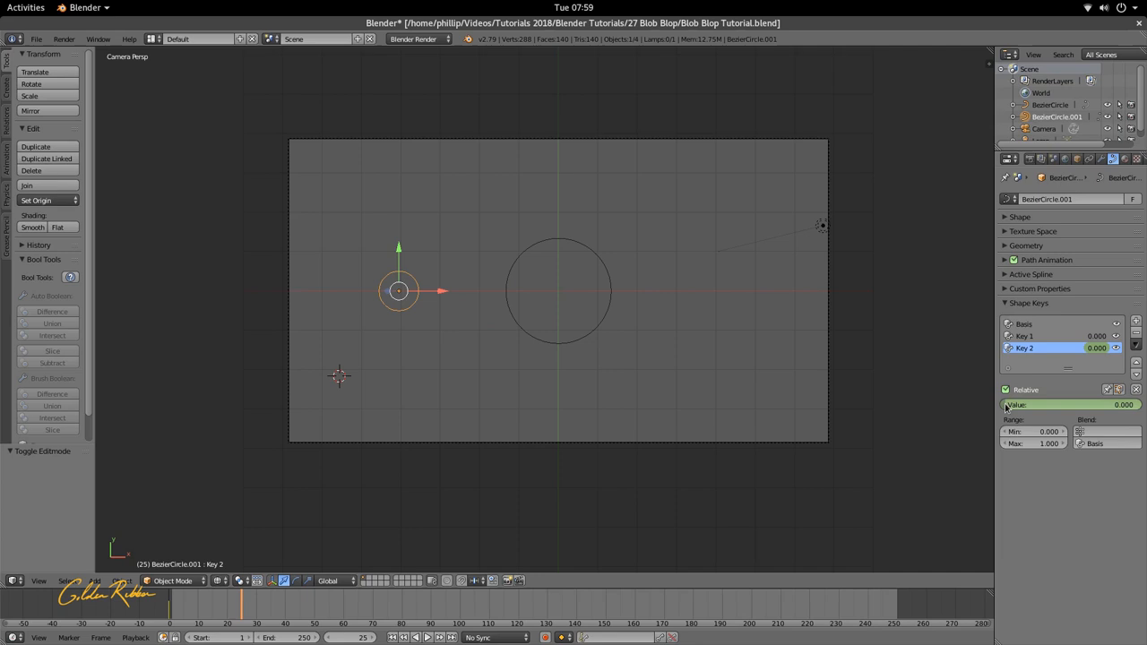
pyautogui.click(195, 606)
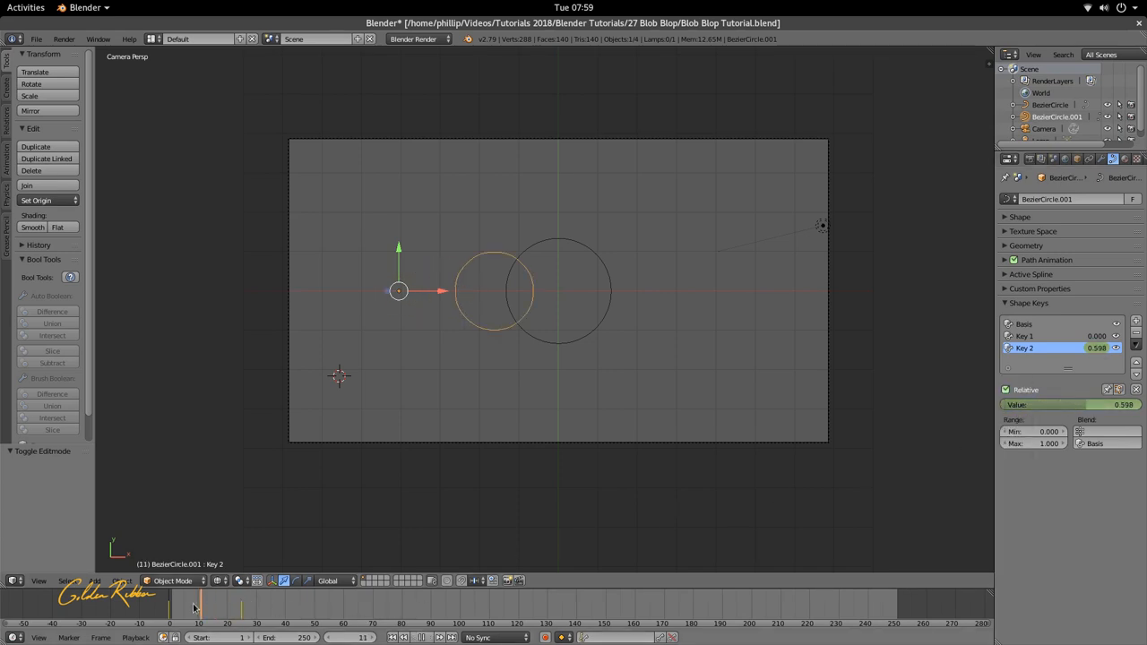
pyautogui.click(213, 607)
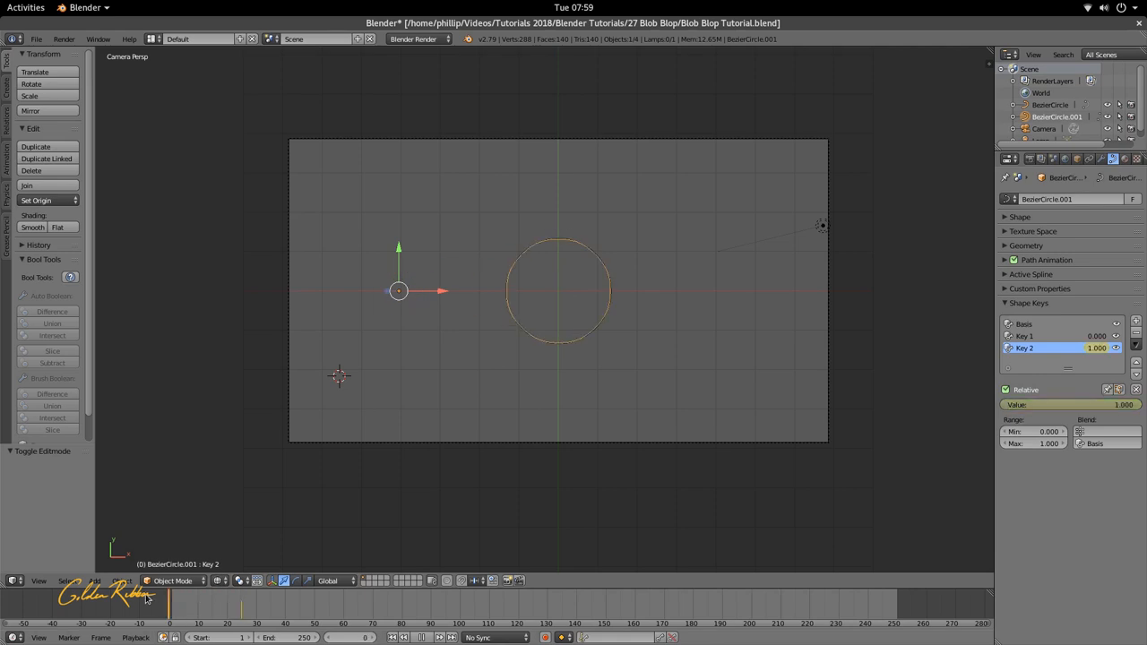
# Step: Keyframe the Key 1 value at frame 0, then advance to frames 25 and 40
pyautogui.click(1024, 336)
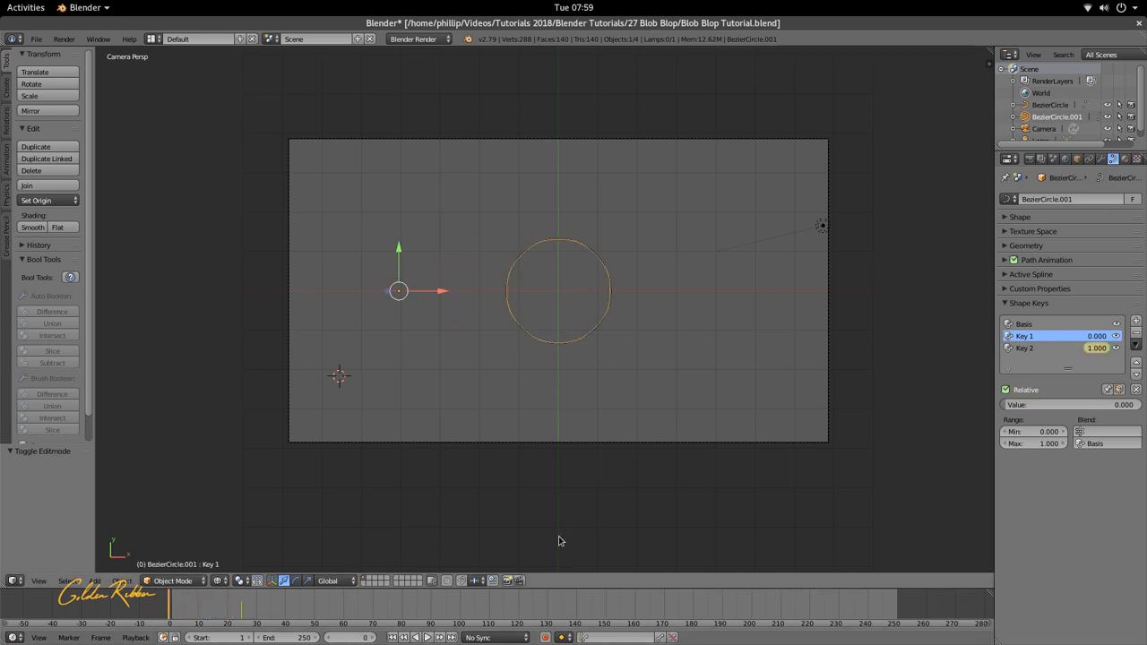
pyautogui.rightClick(1053, 404)
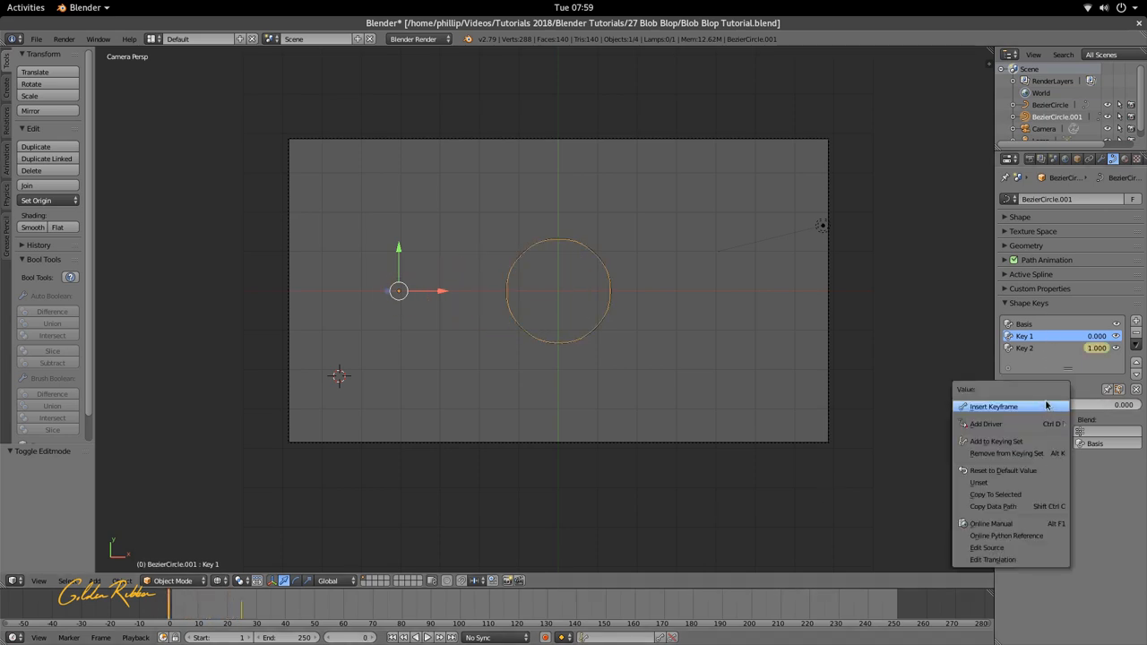
pyautogui.click(993, 406)
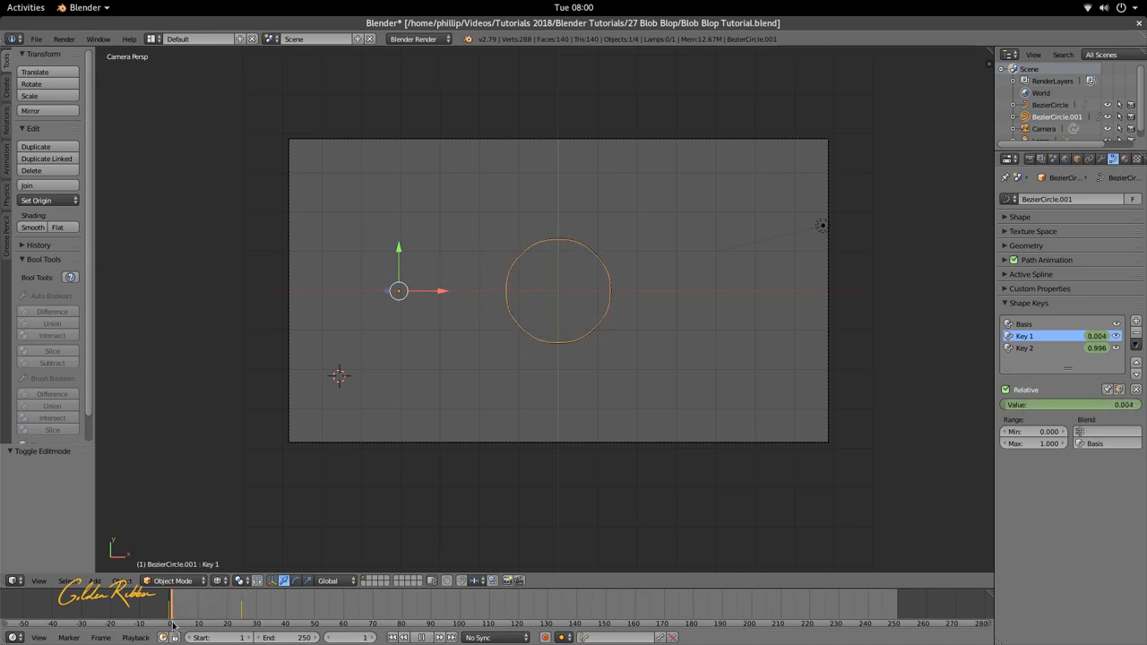
pyautogui.click(179, 605)
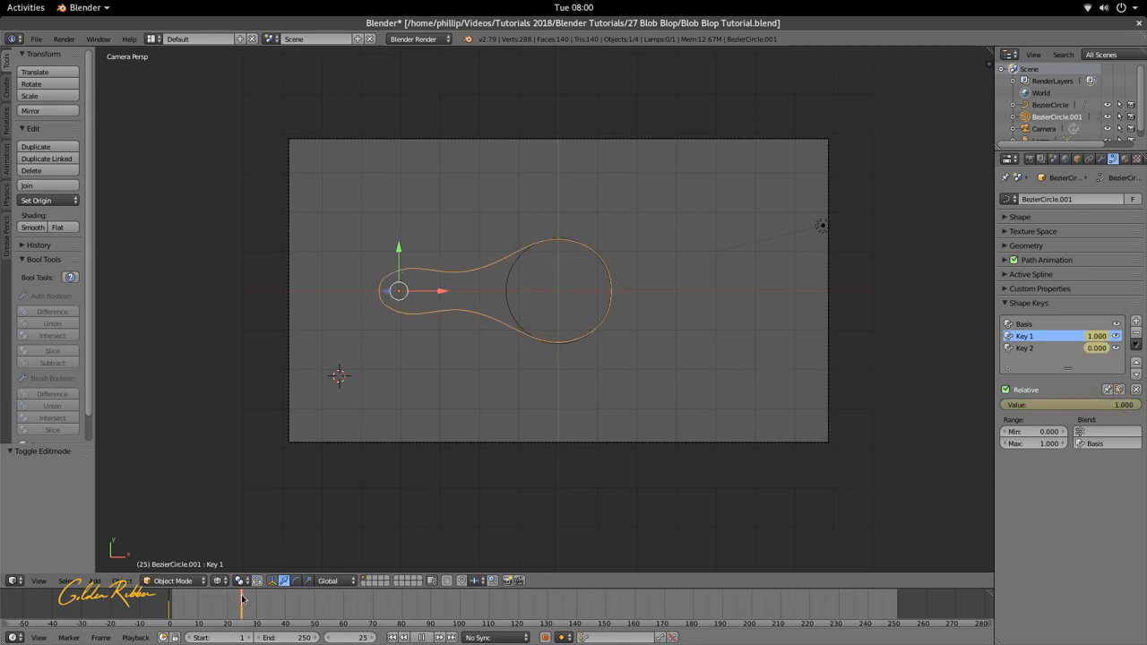
pyautogui.moveTo(242, 605); pyautogui.dragTo(238, 605)
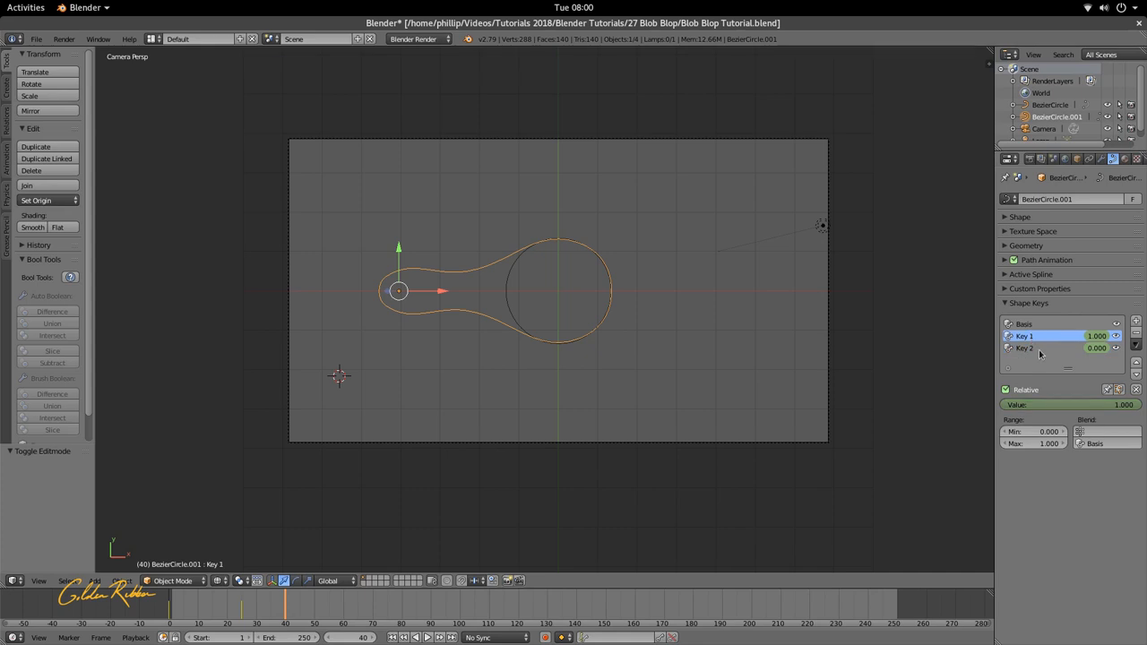
pyautogui.moveTo(865, 450)
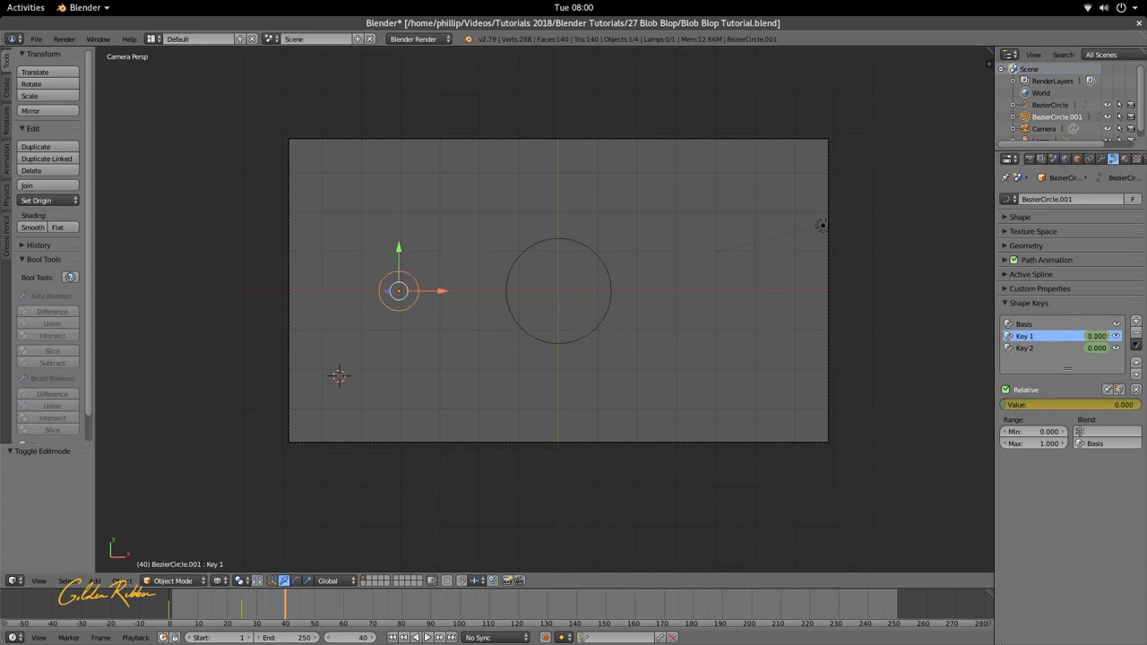
# Step: Rename the shape key to Blop and reduce its value on the small circle
pyautogui.rightClick(1067, 404)
pyautogui.write('Blop')
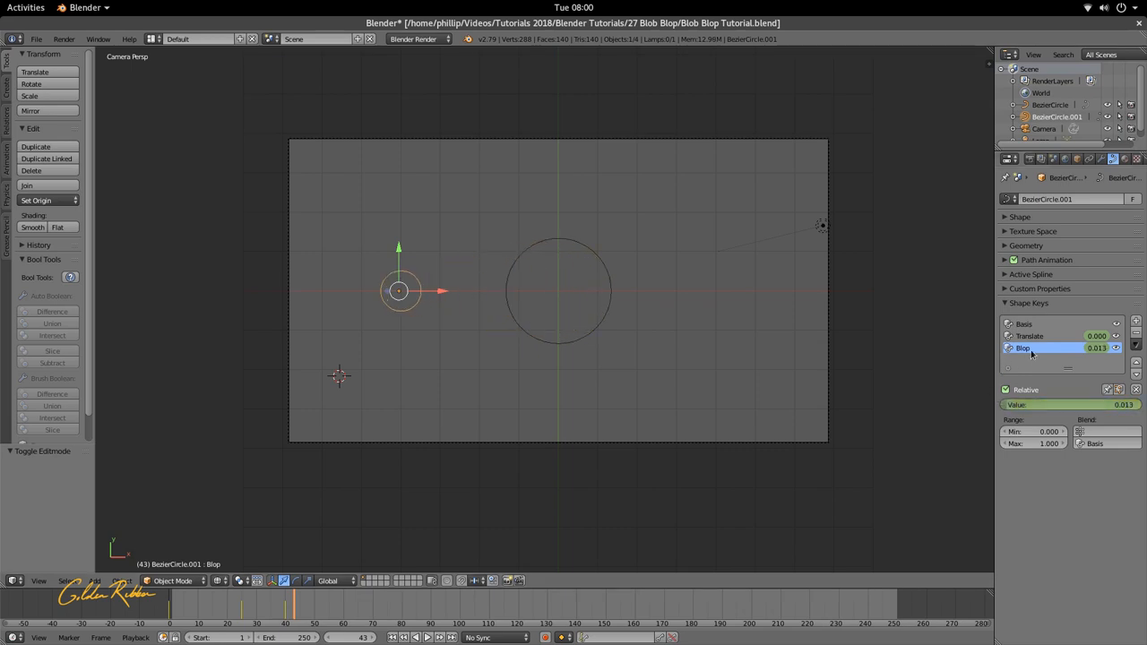
pyautogui.doubleClick(1023, 347)
pyautogui.write('Translates')
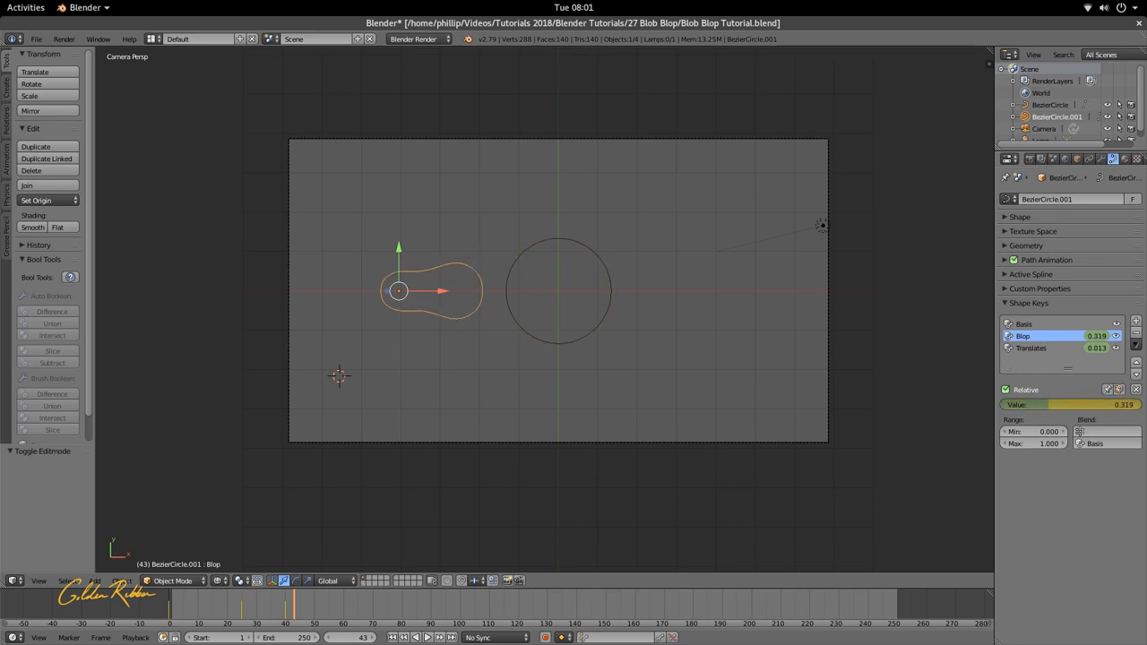
pyautogui.moveTo(1120, 404); pyautogui.dragTo(1022, 404)
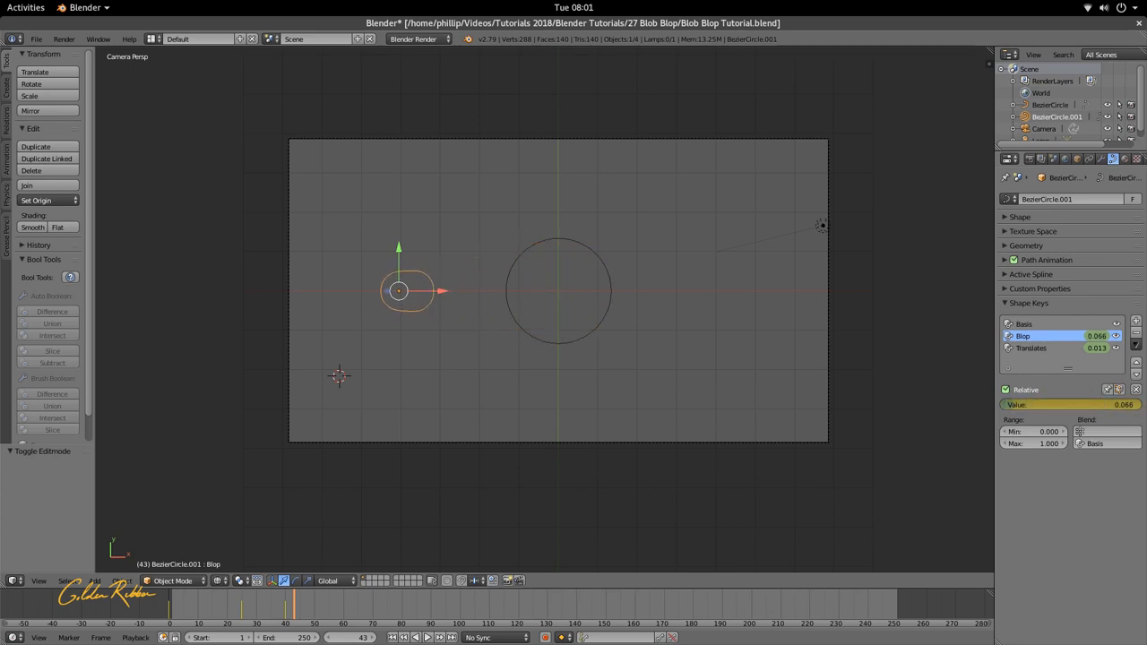
pyautogui.click(1058, 347)
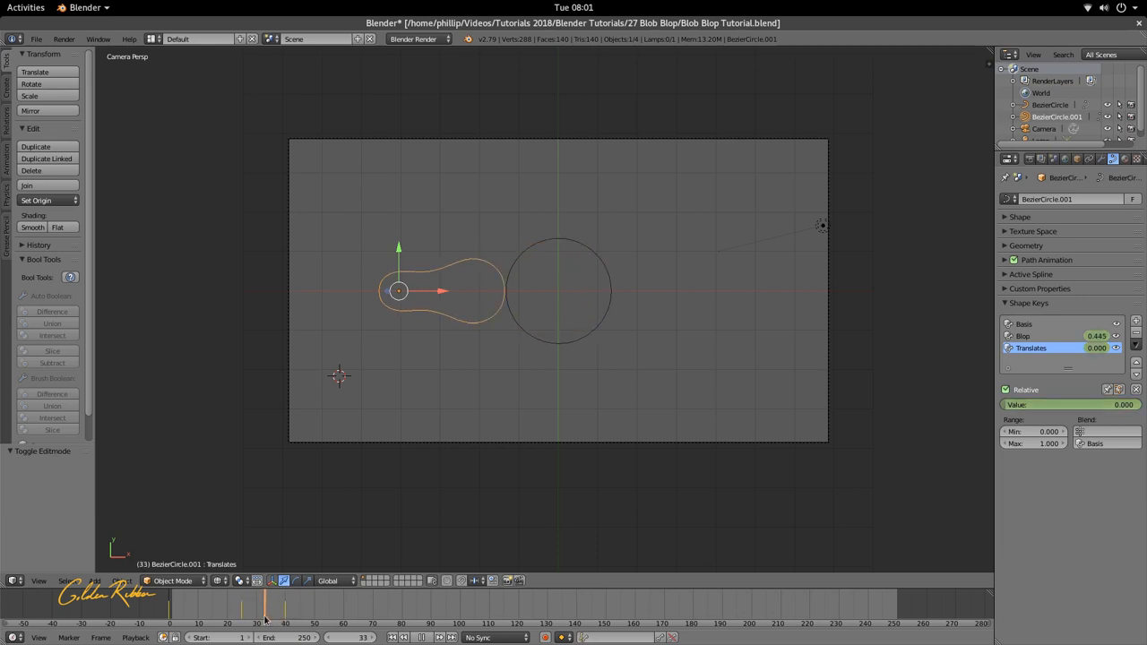
# Step: Make the large circle active and move the timeline back to an earlier frame
pyautogui.click(242, 623)
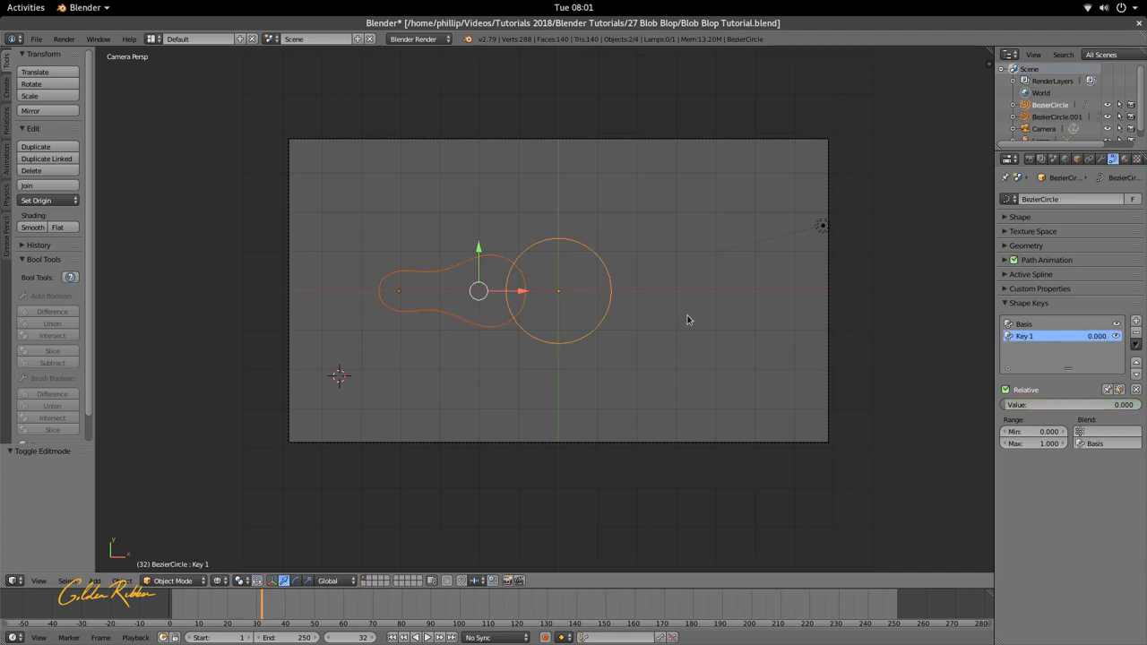
pyautogui.moveTo(426, 438)
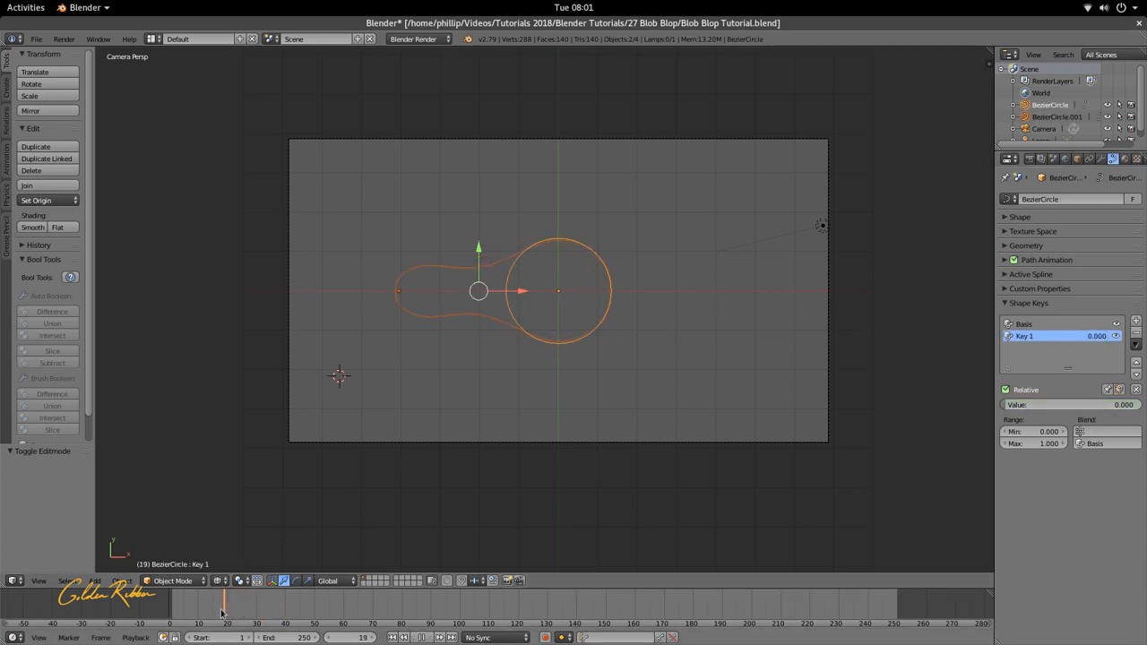
pyautogui.click(218, 612)
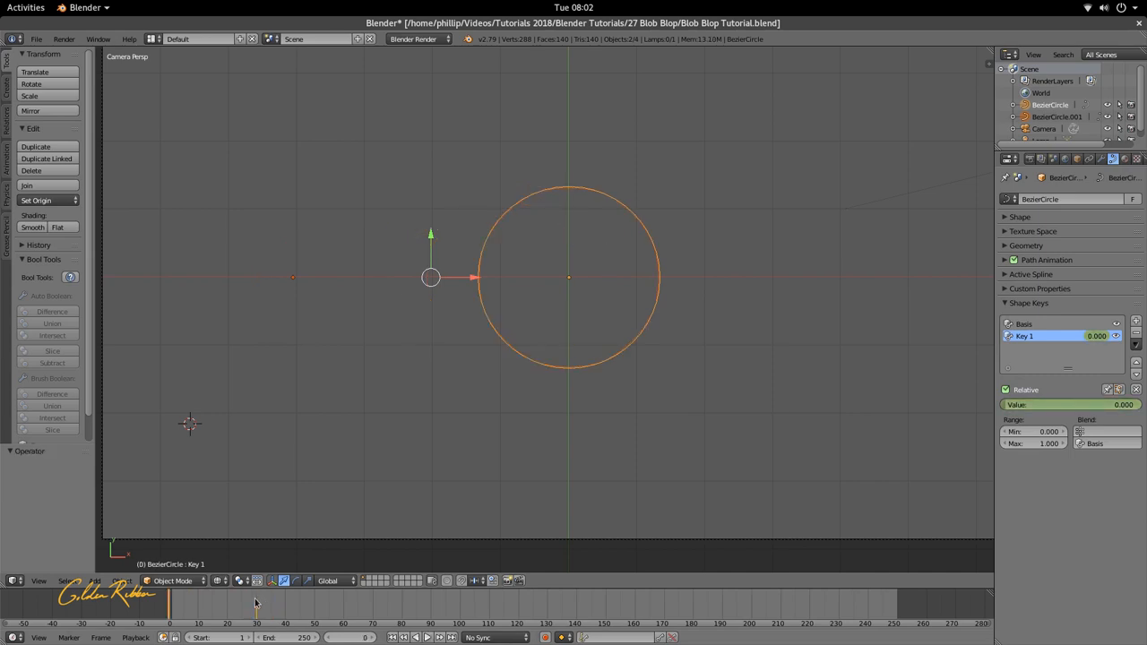
# Step: Keyframe the large circle's Key 1 across frames 30 and 40, then show the Dope Sheet
pyautogui.click(242, 602)
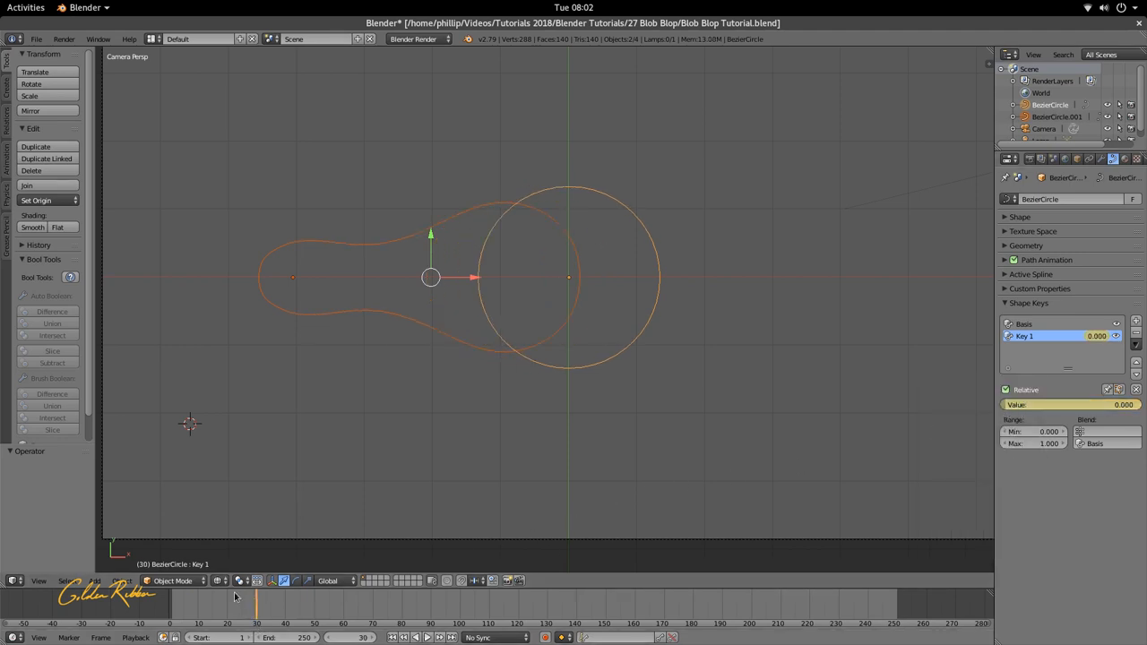
pyautogui.click(269, 619)
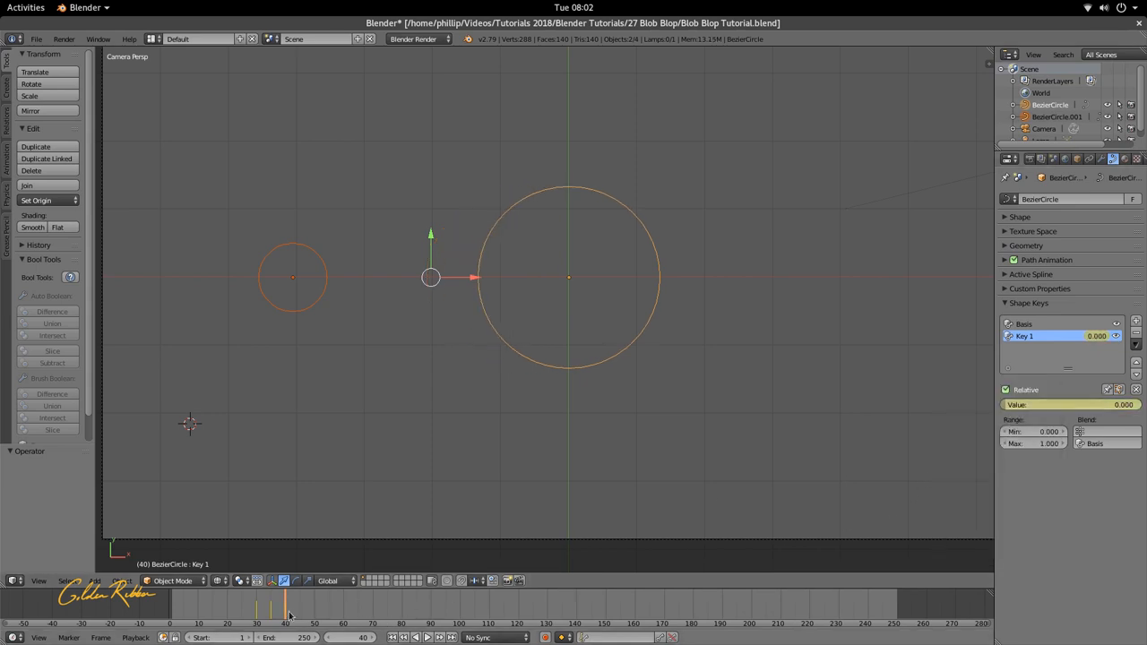
pyautogui.click(426, 637)
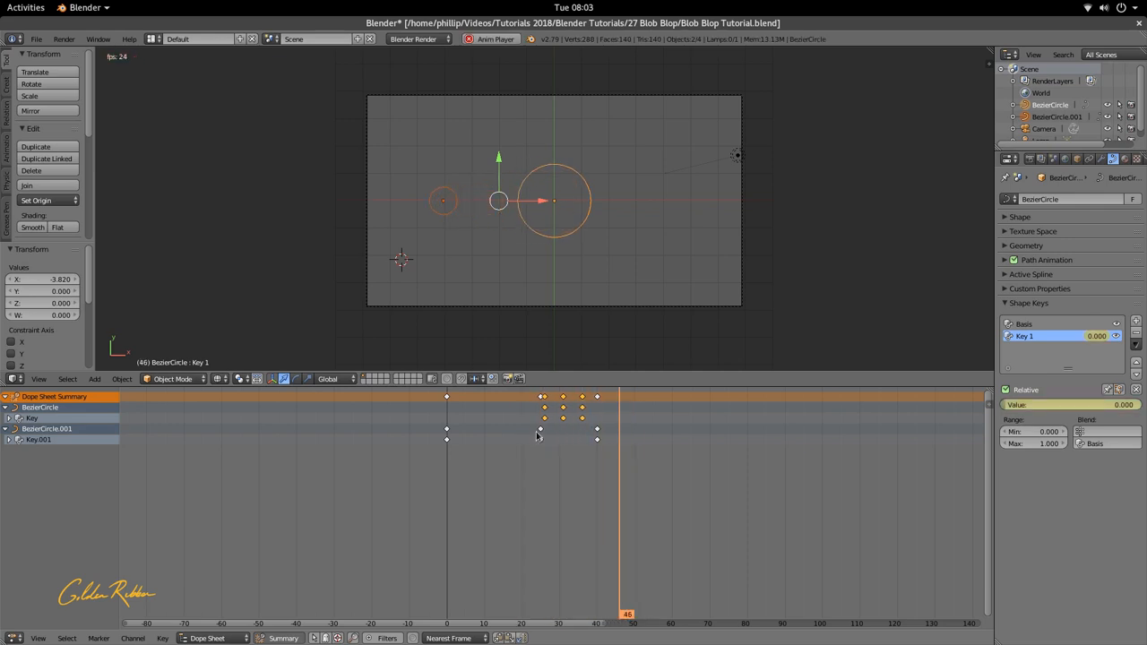
# Step: Add a new material, Material.001, to BezierCircle.001
pyautogui.click(538, 623)
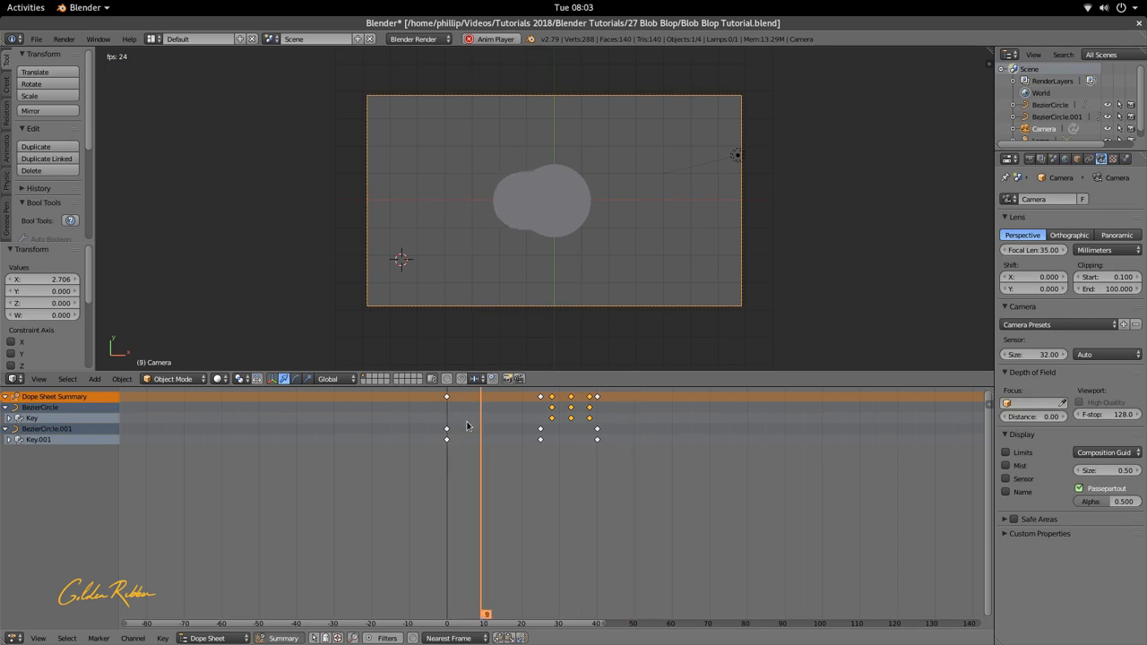
pyautogui.click(447, 614)
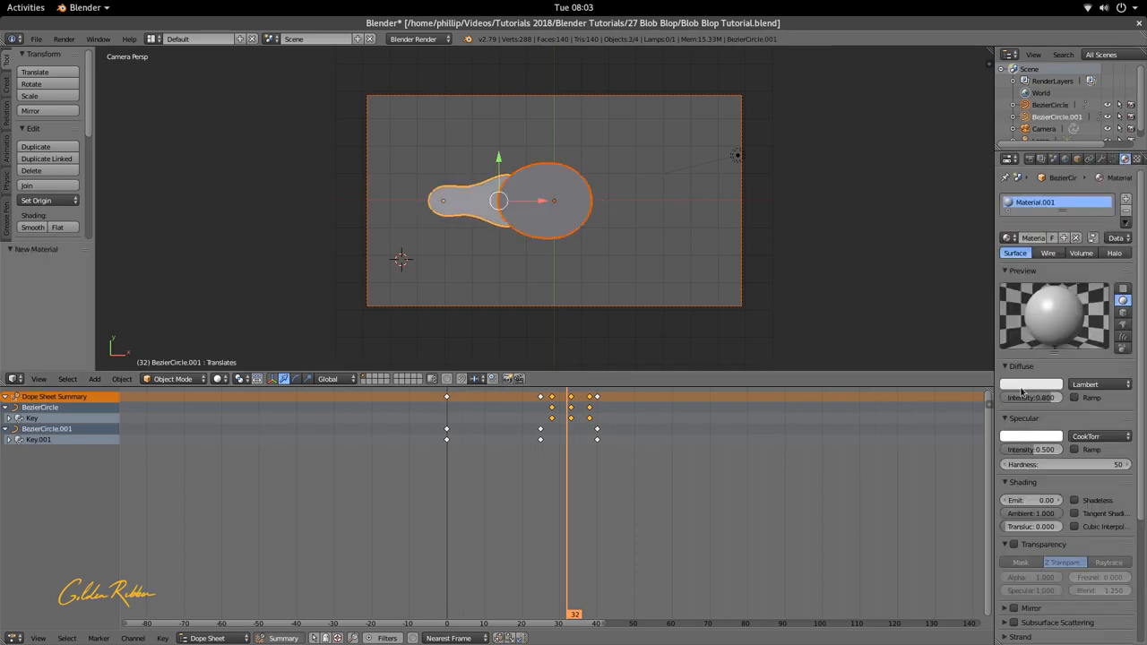
# Step: Make Material.001 pink and shadeless, link it to the large circle, preview frames 6 and 33
pyautogui.click(1031, 384)
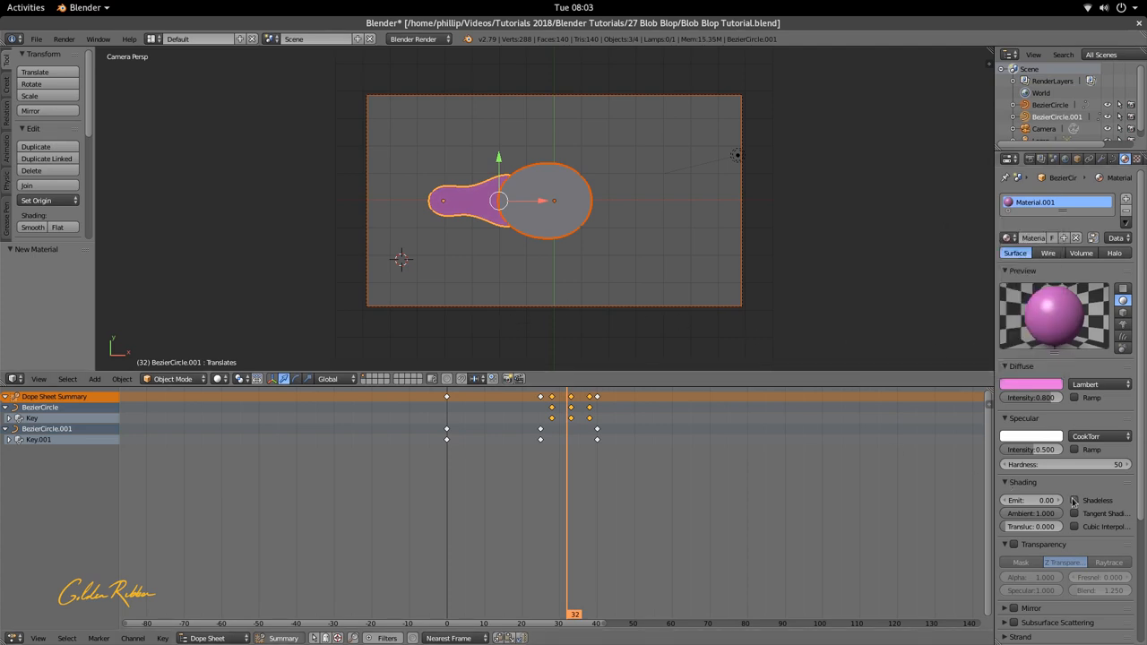
pyautogui.click(1075, 500)
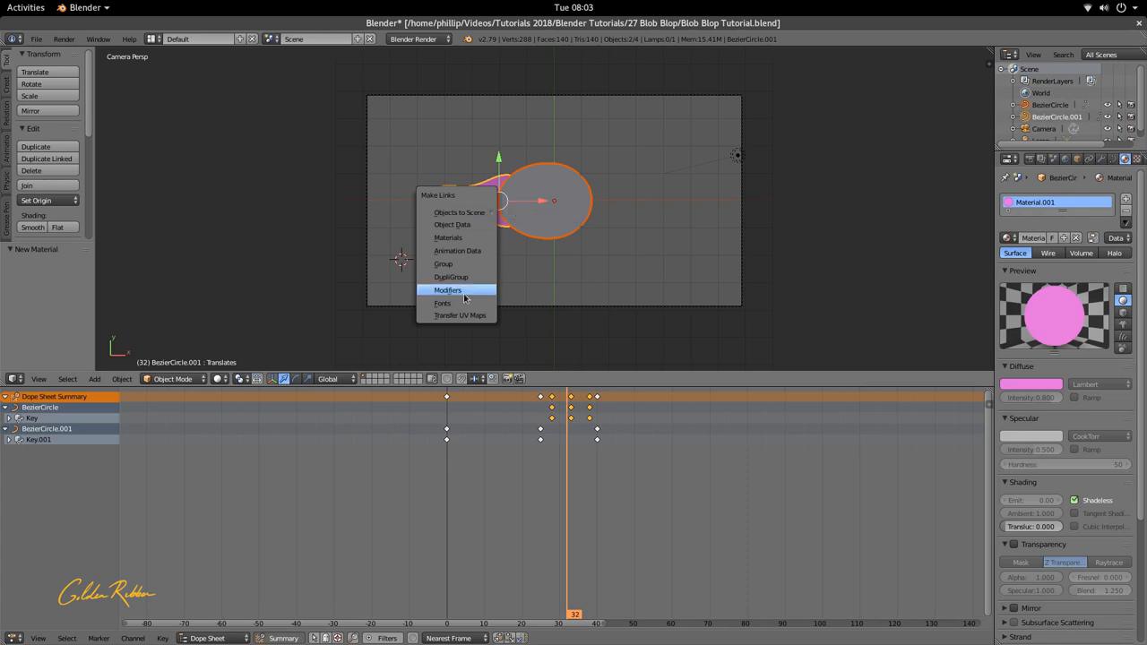
pyautogui.moveTo(448, 238)
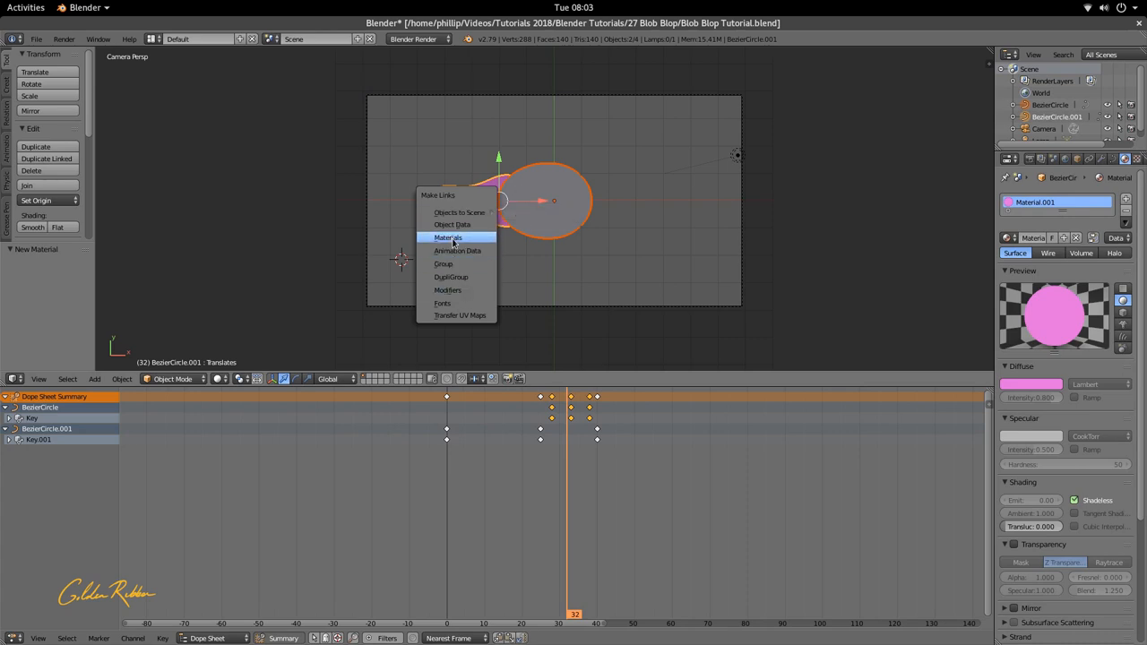
pyautogui.click(448, 237)
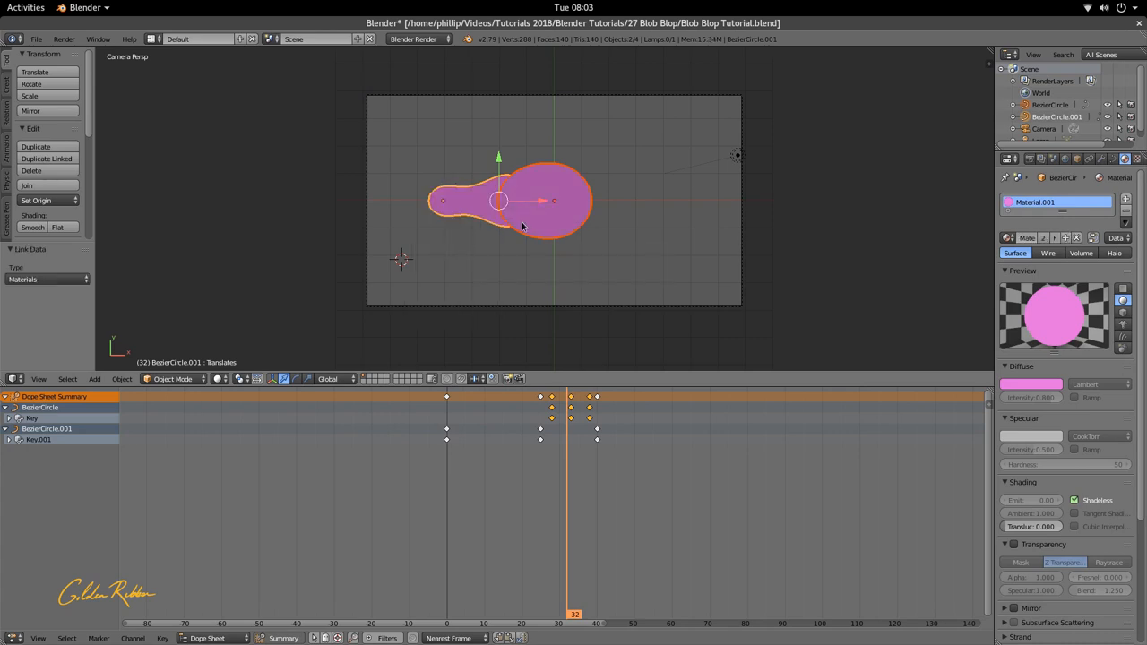
pyautogui.click(470, 614)
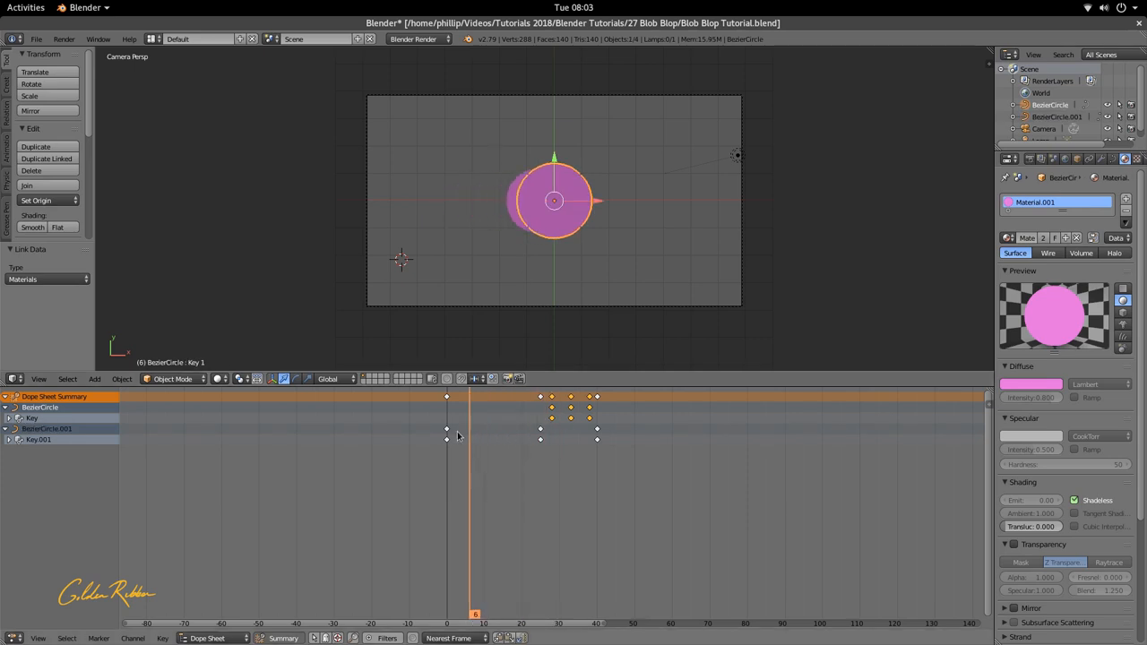
pyautogui.click(582, 623)
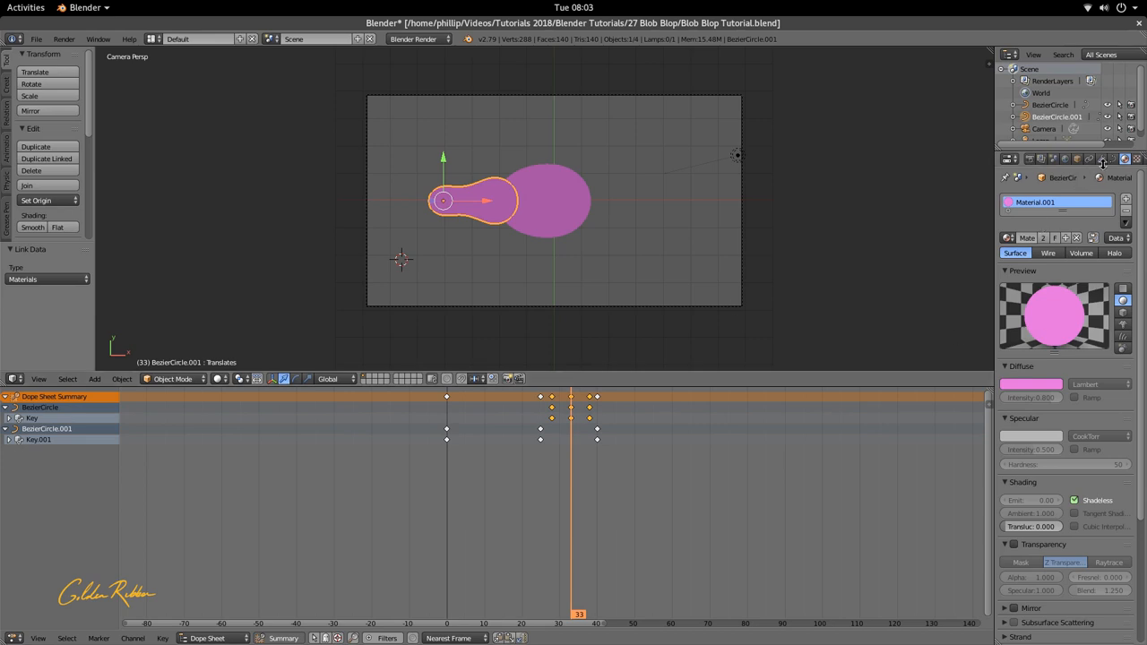
pyautogui.click(1102, 159)
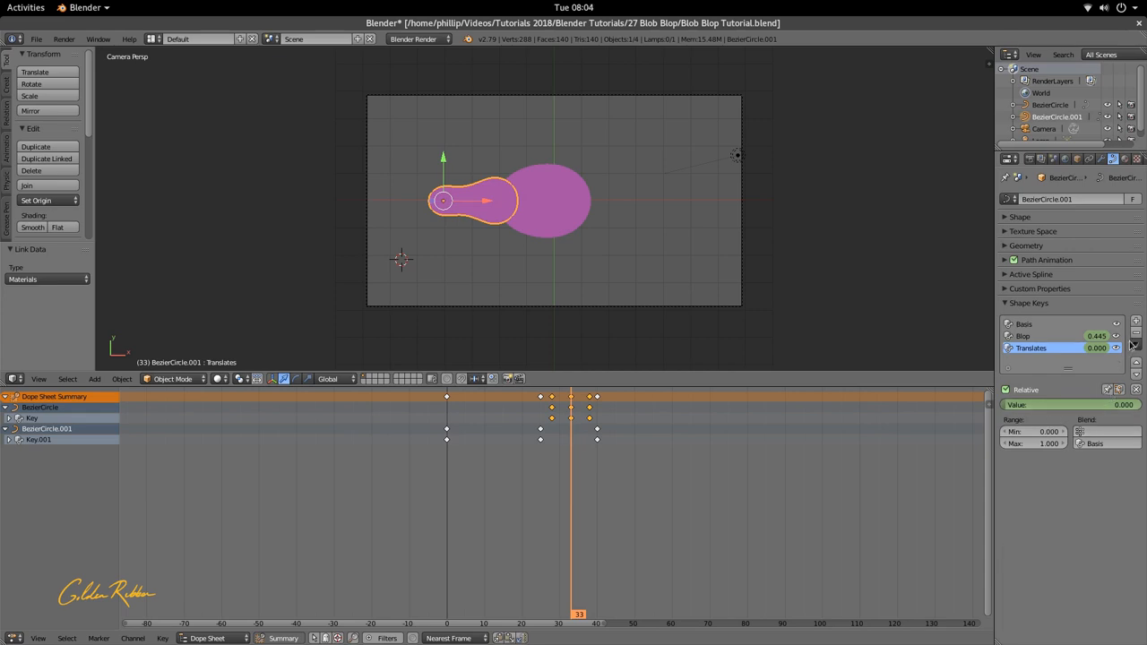
pyautogui.click(1135, 348)
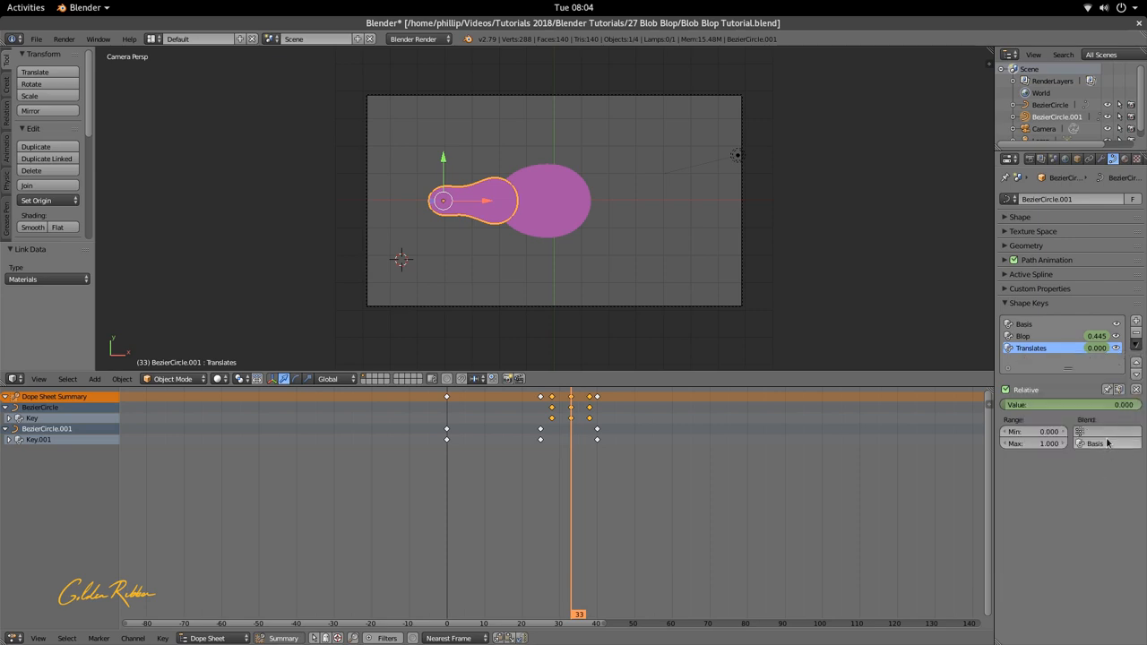
pyautogui.moveTo(1112, 443)
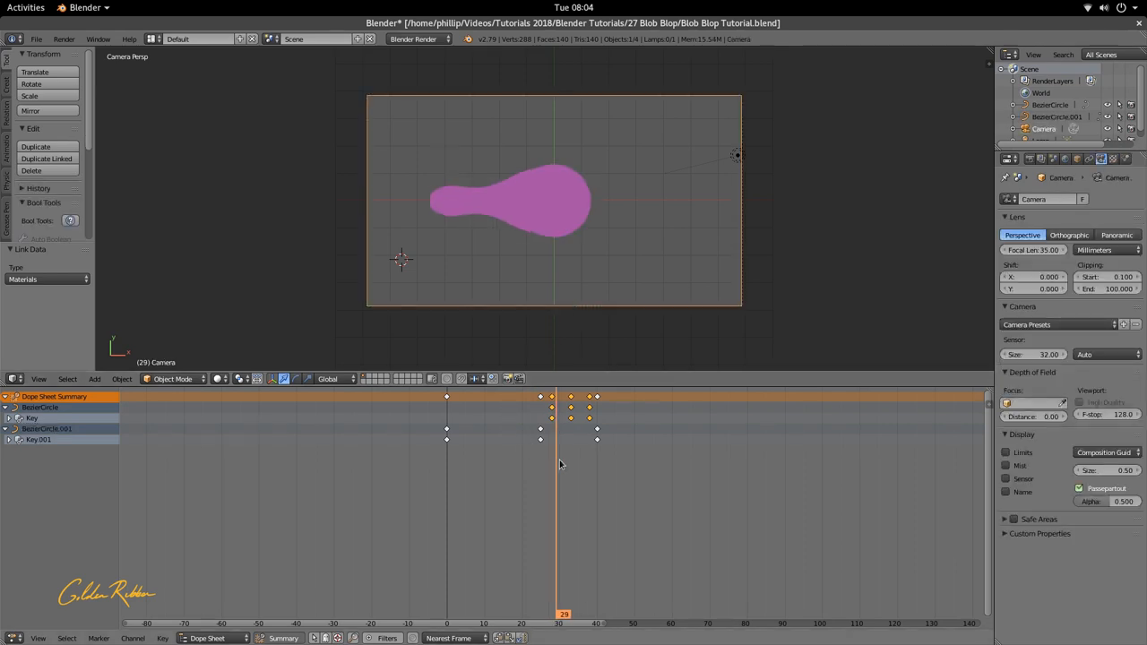
pyautogui.click(447, 623)
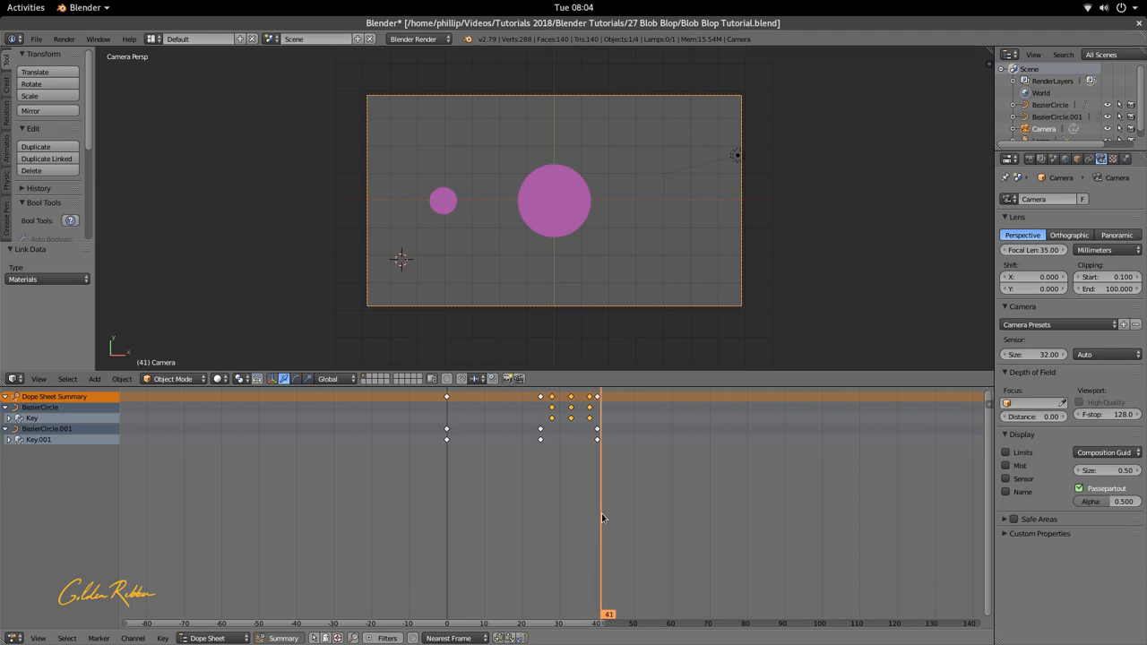
pyautogui.click(470, 614)
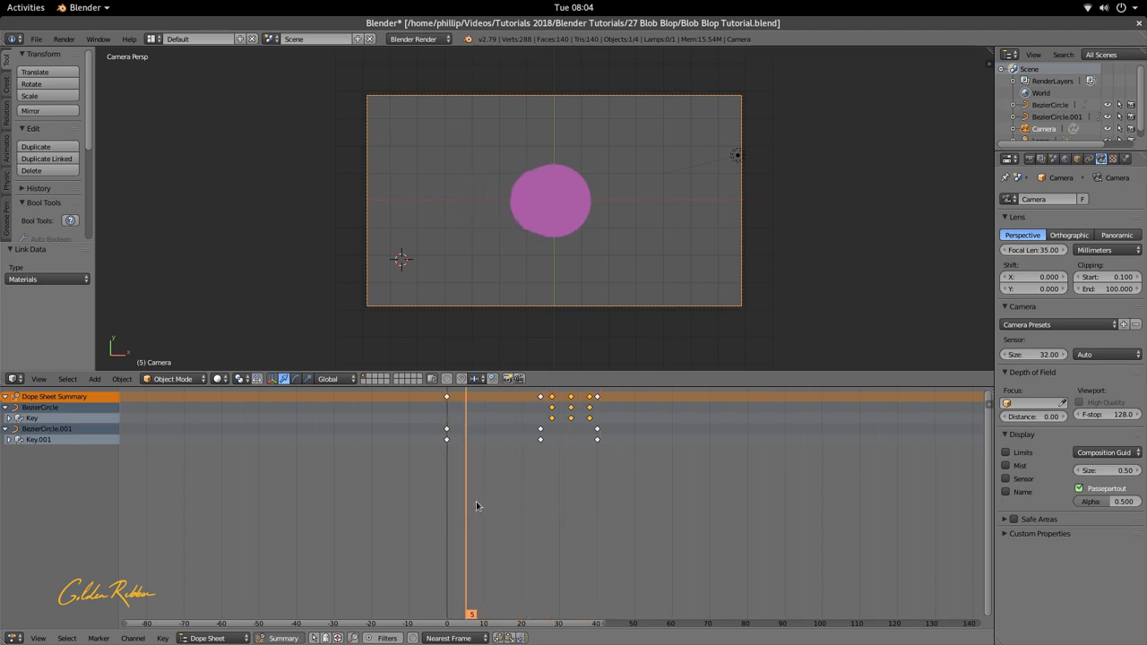